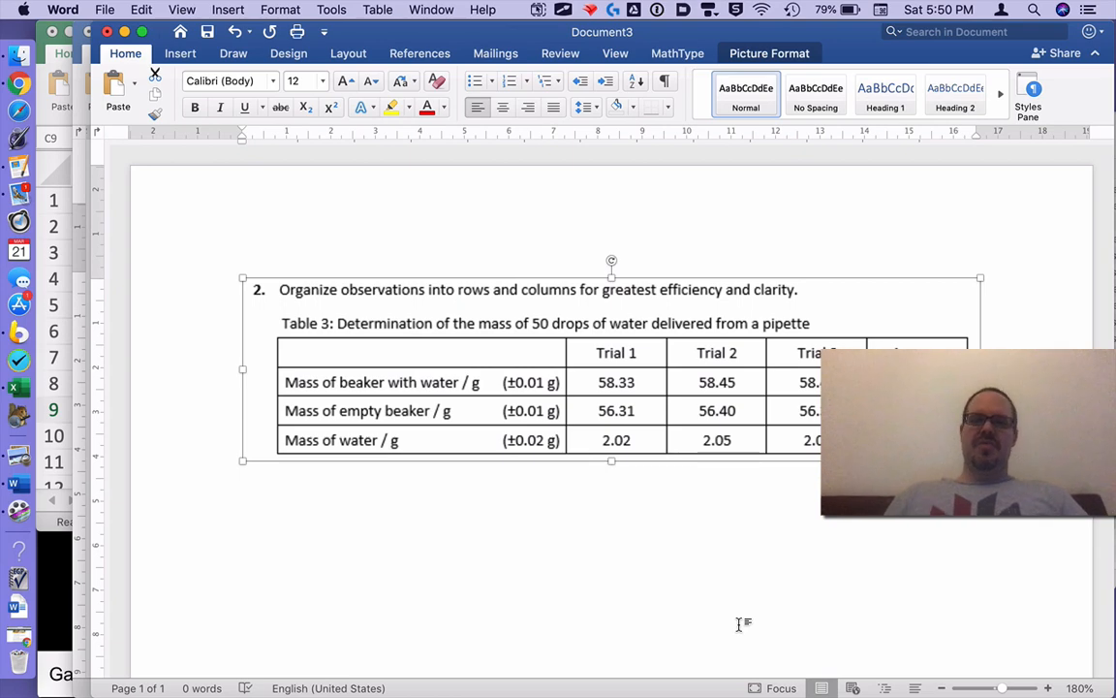
pyautogui.moveTo(651, 570)
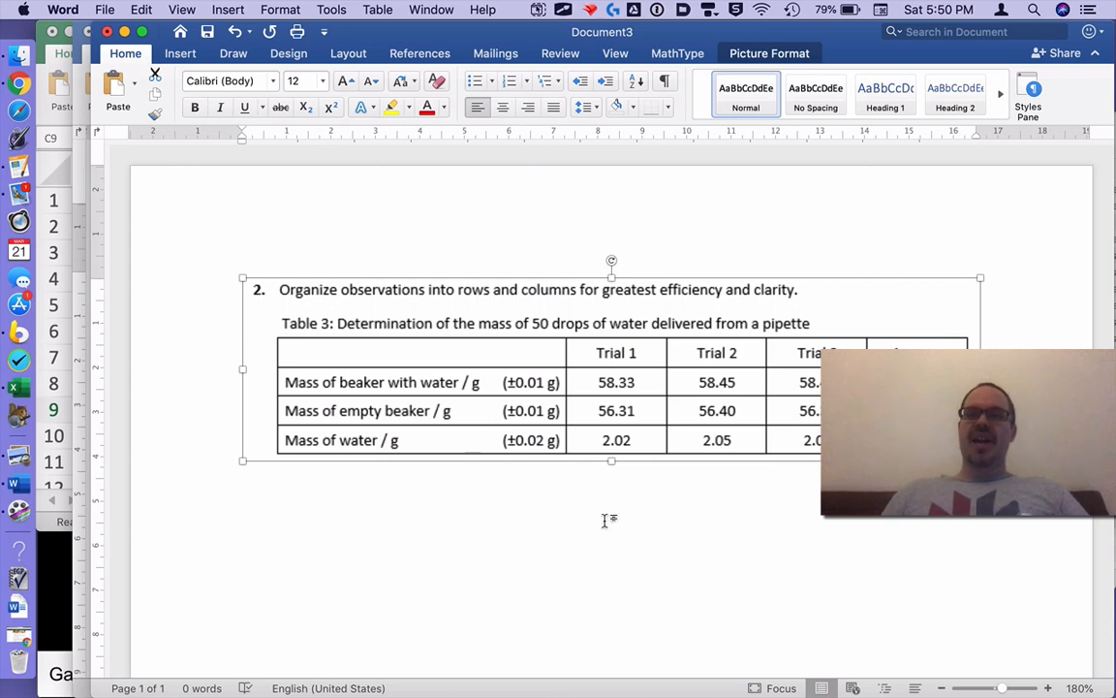
pyautogui.moveTo(756, 399)
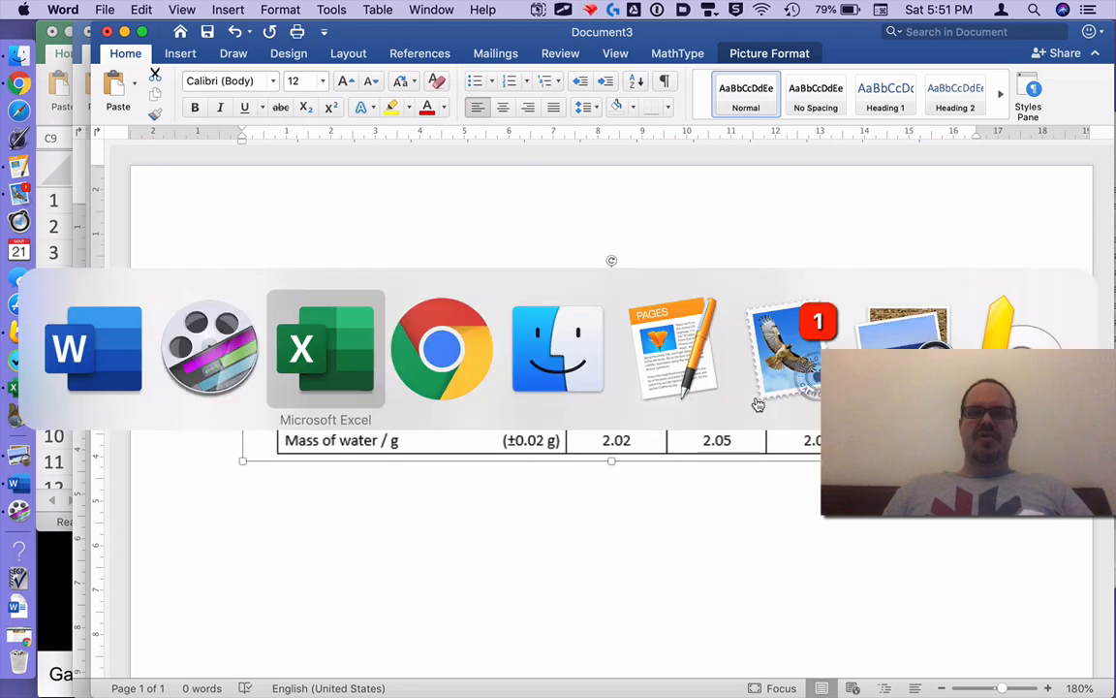
# Step: Bring the blank Book1 workbook to the front over the Word handout
pyautogui.click(442, 348)
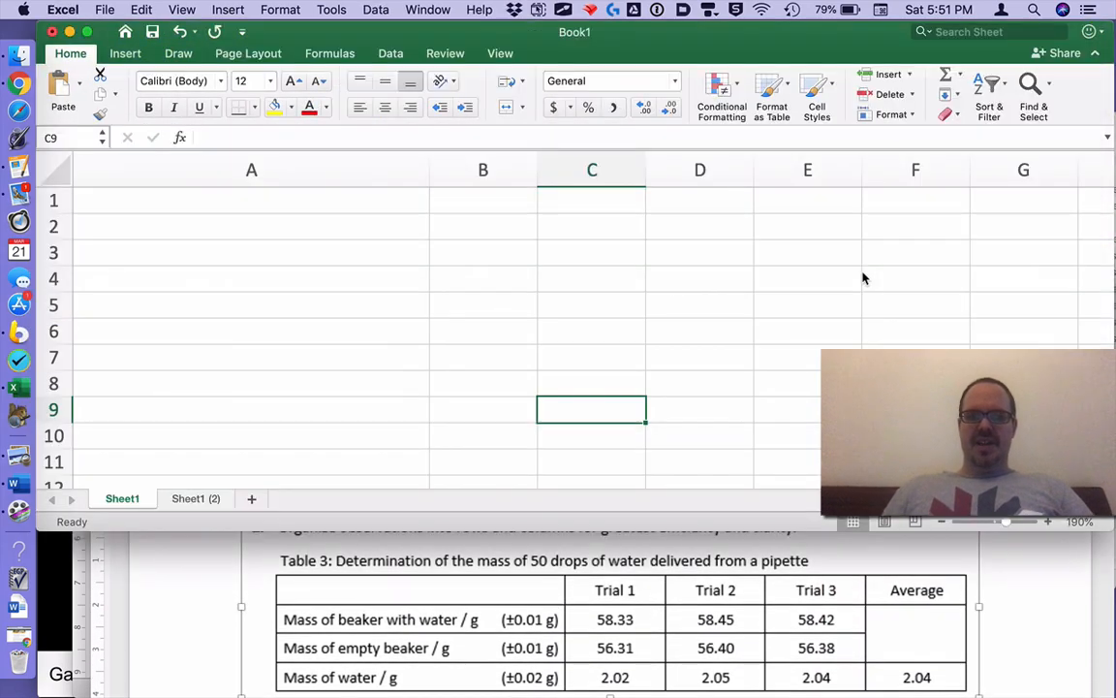
pyautogui.moveTo(423, 464)
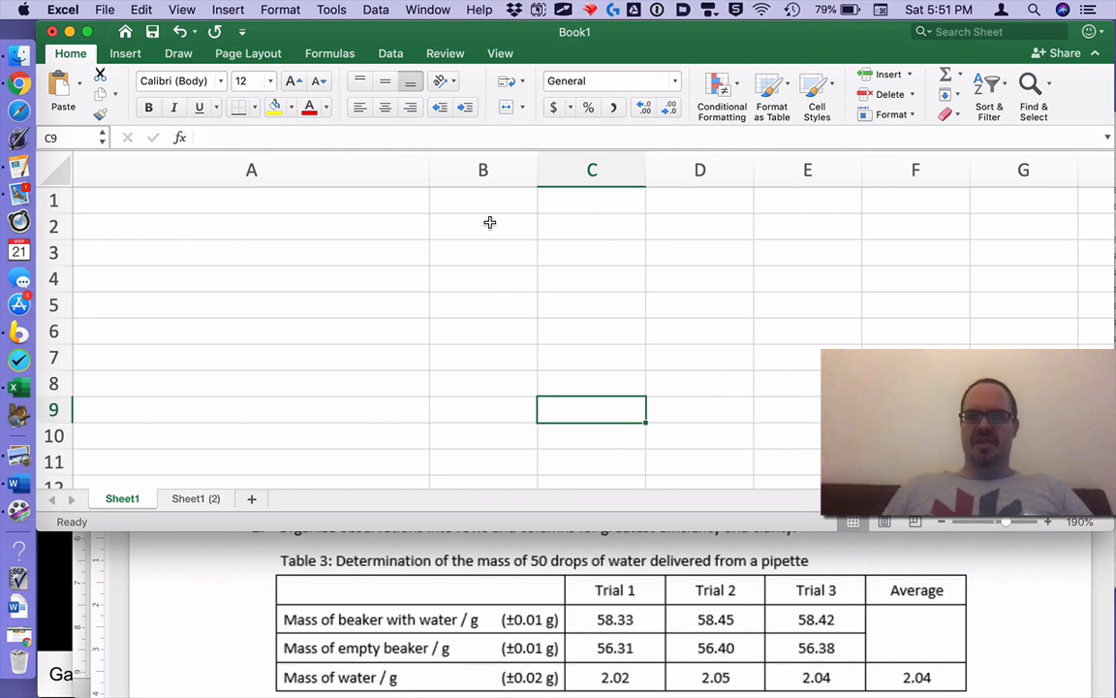
# Step: Label A2 'Pressure of neon gas after / atm'
pyautogui.click(252, 199)
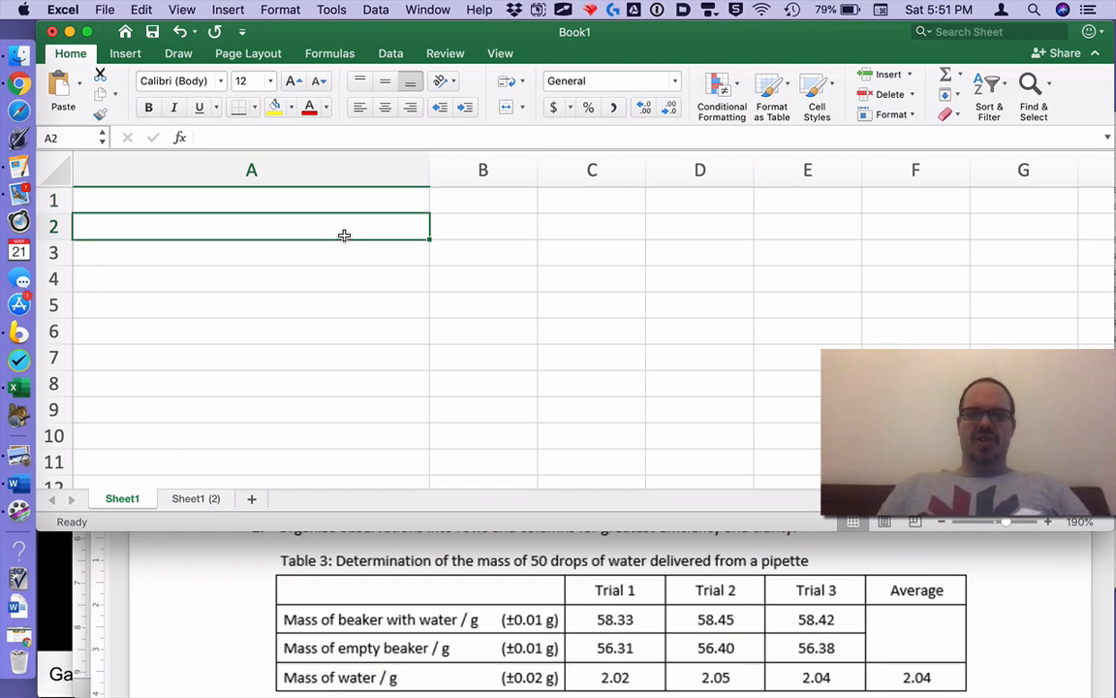
pyautogui.write('Press')
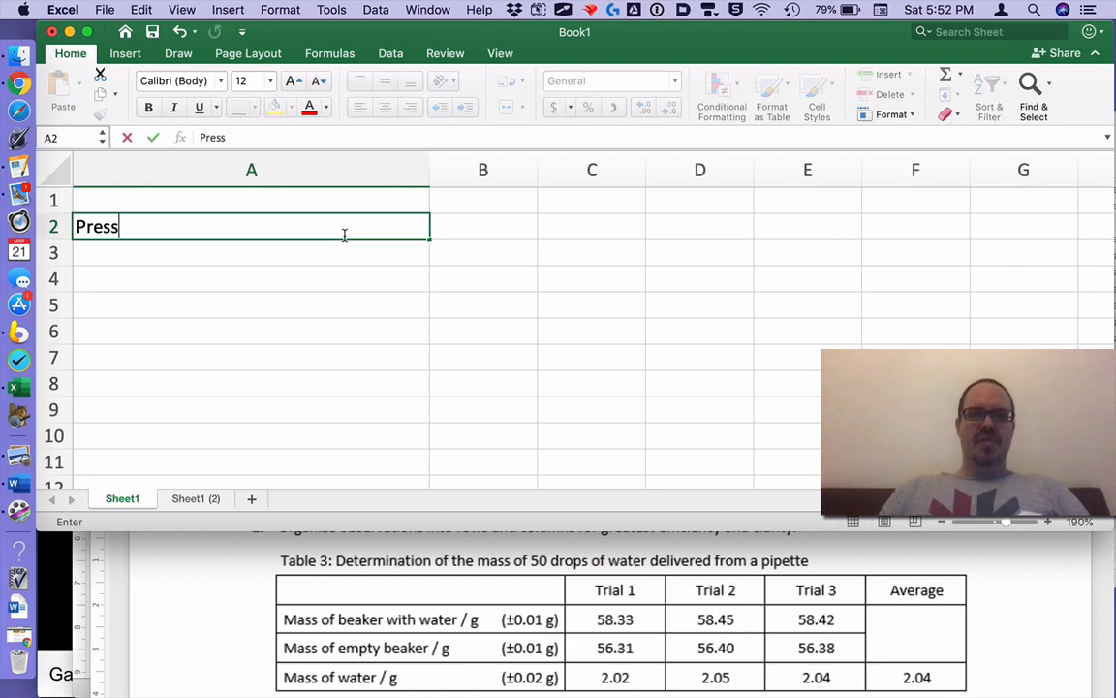
pyautogui.write('ure if')
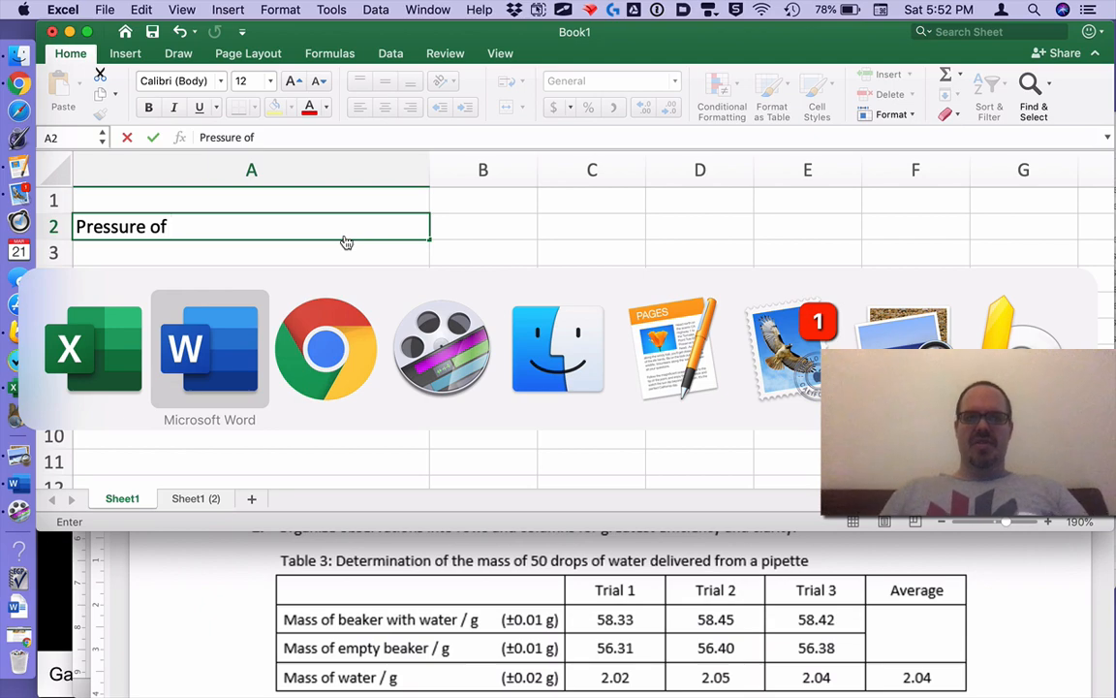
pyautogui.click(326, 349)
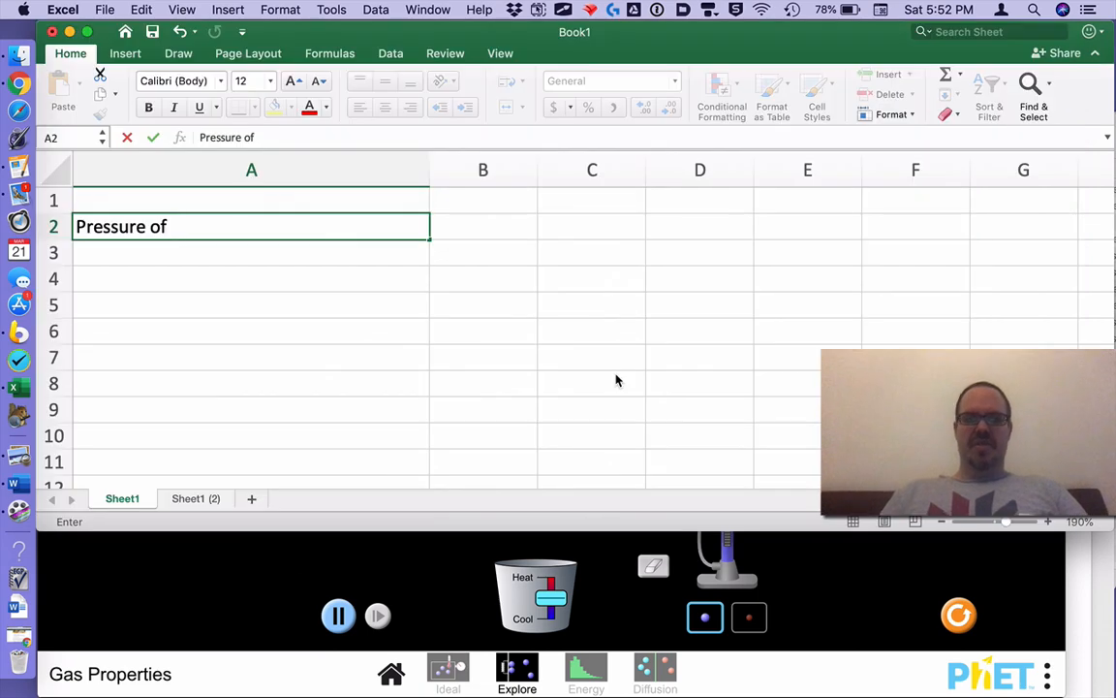
pyautogui.write('neon gas /')
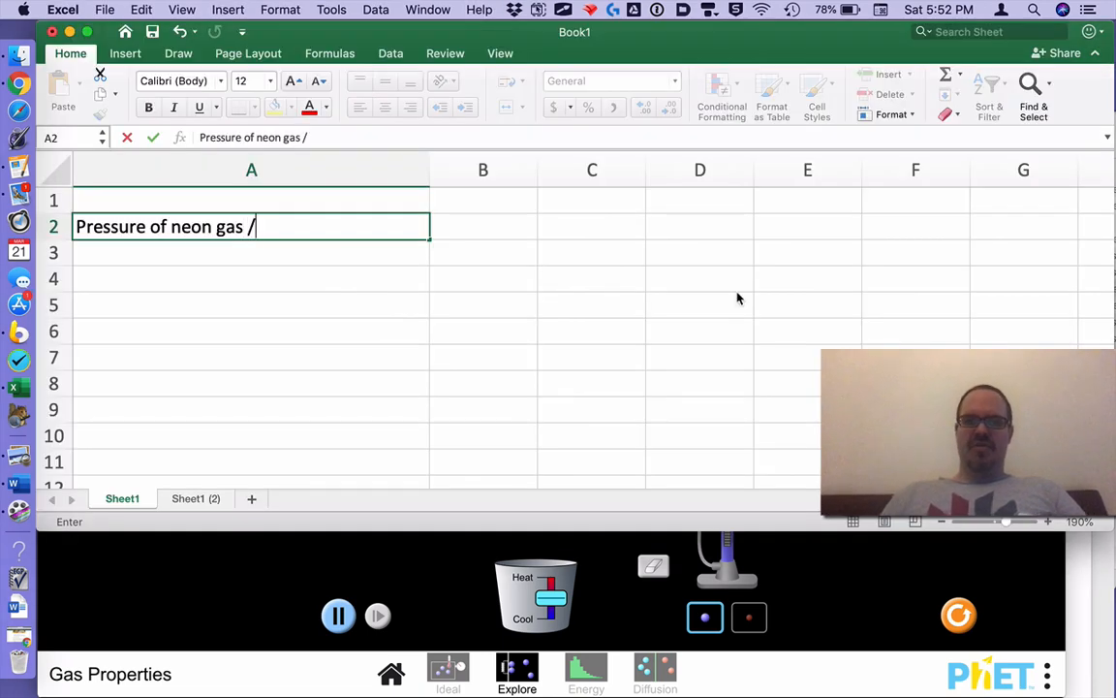
pyautogui.write('atm')
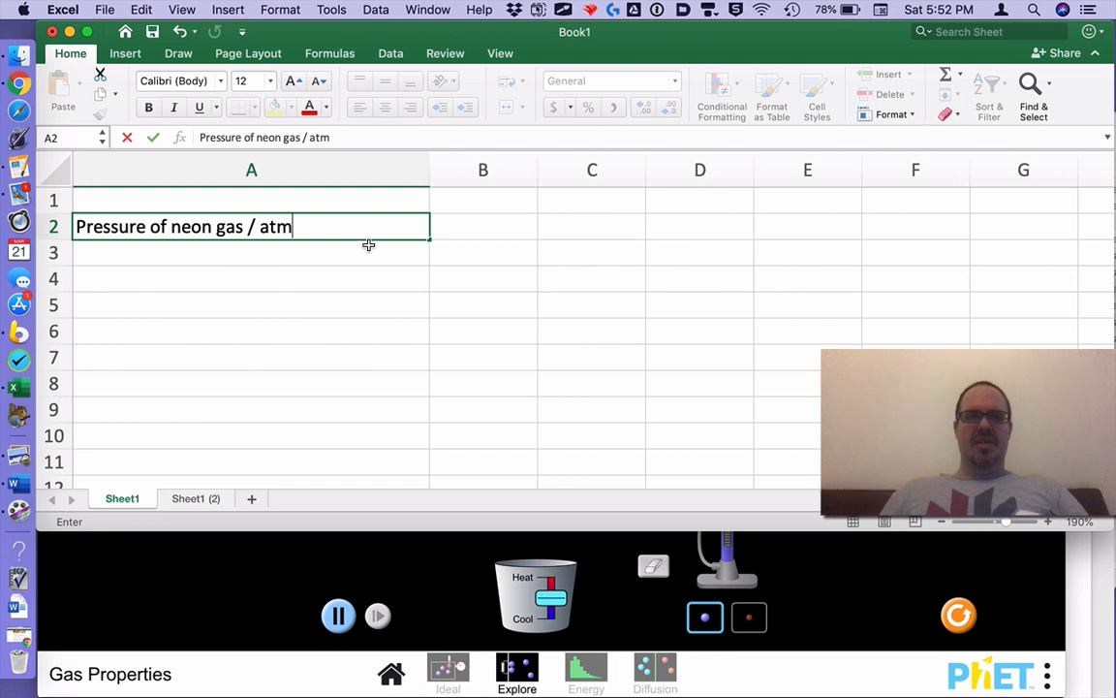
pyautogui.moveTo(337, 260)
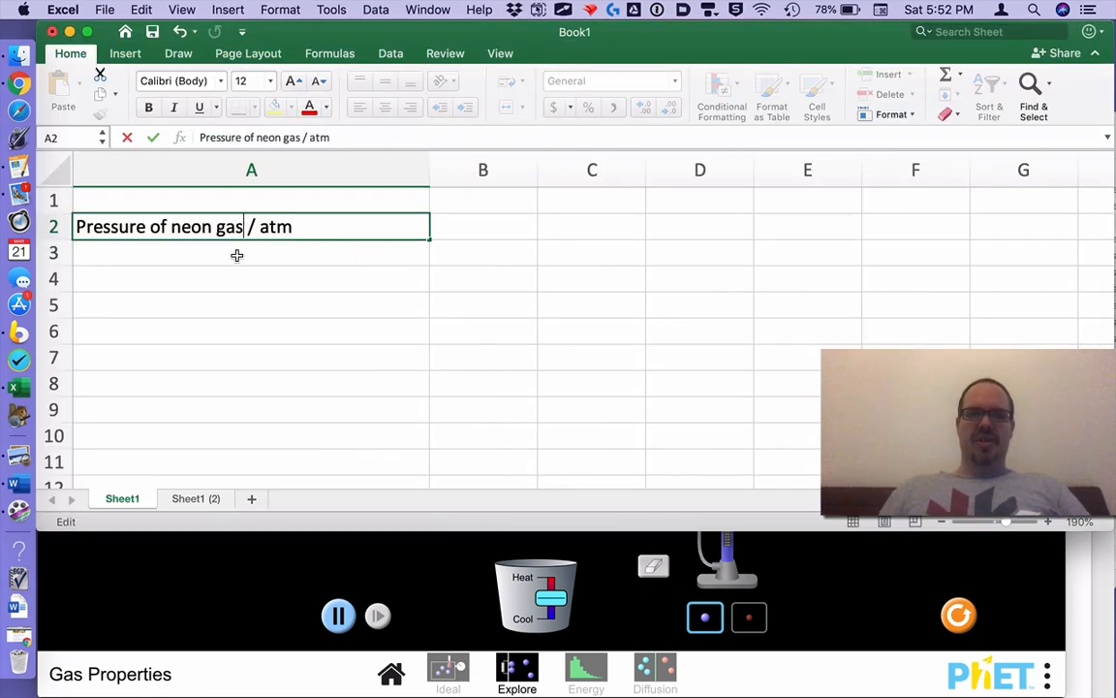
pyautogui.write('after')
pyautogui.click(252, 252)
pyautogui.write('Press')
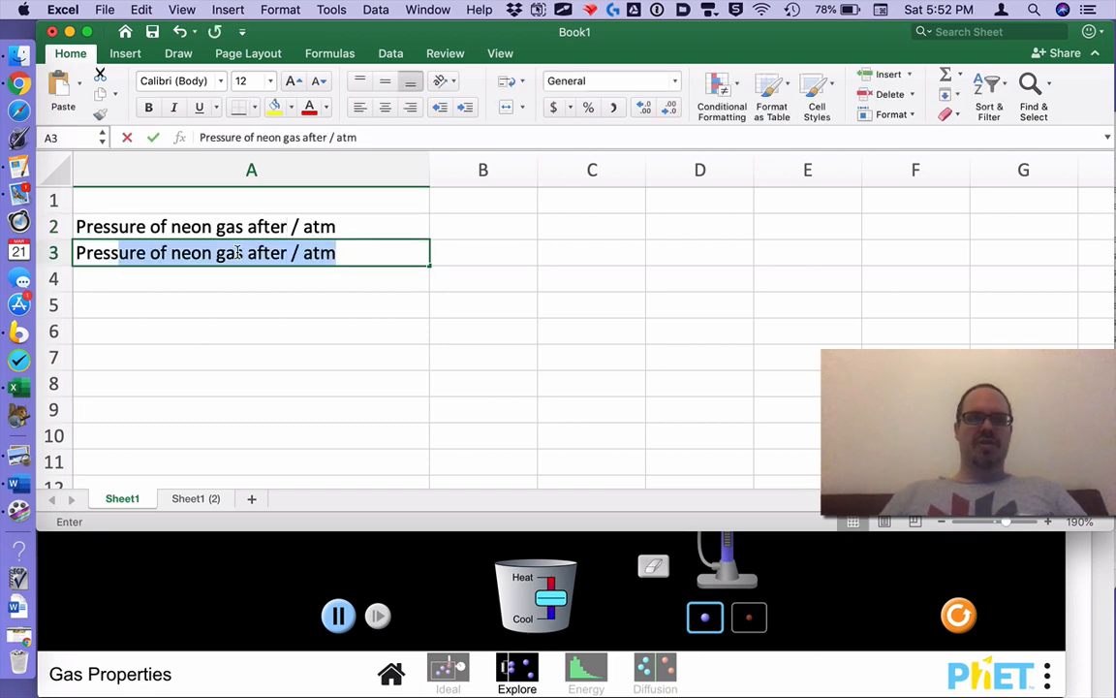
# Step: Make A3 the before-pressure label and A4 'Change of pressure / atm'
pyautogui.doubleClick(267, 252)
pyautogui.write('befor')
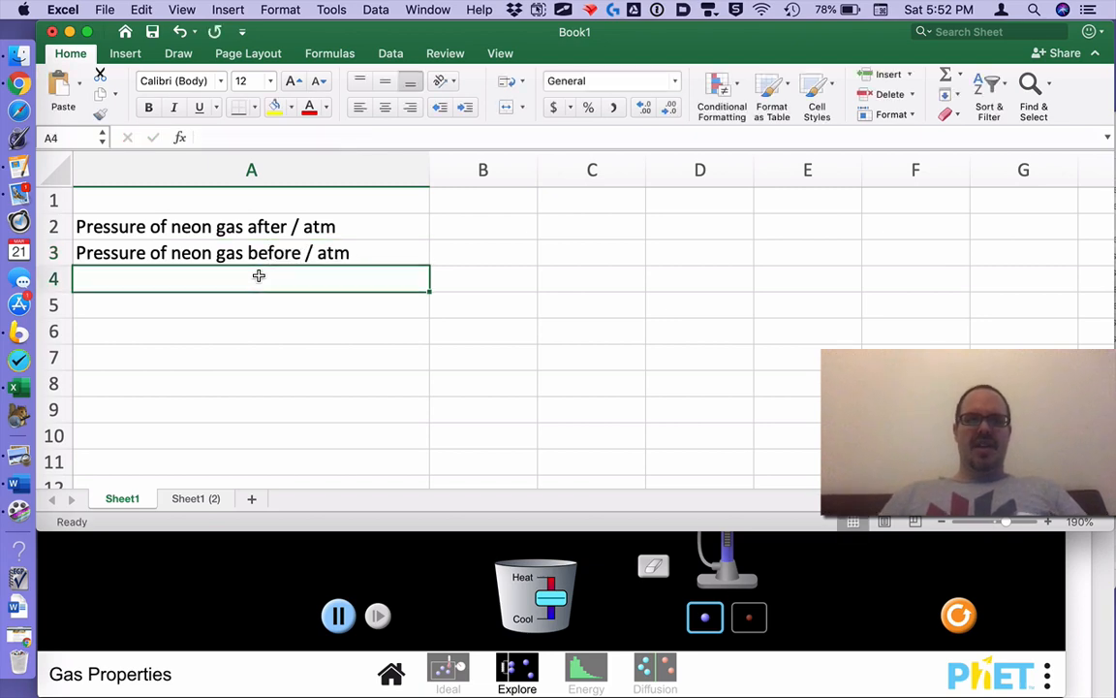
pyautogui.write('Change of')
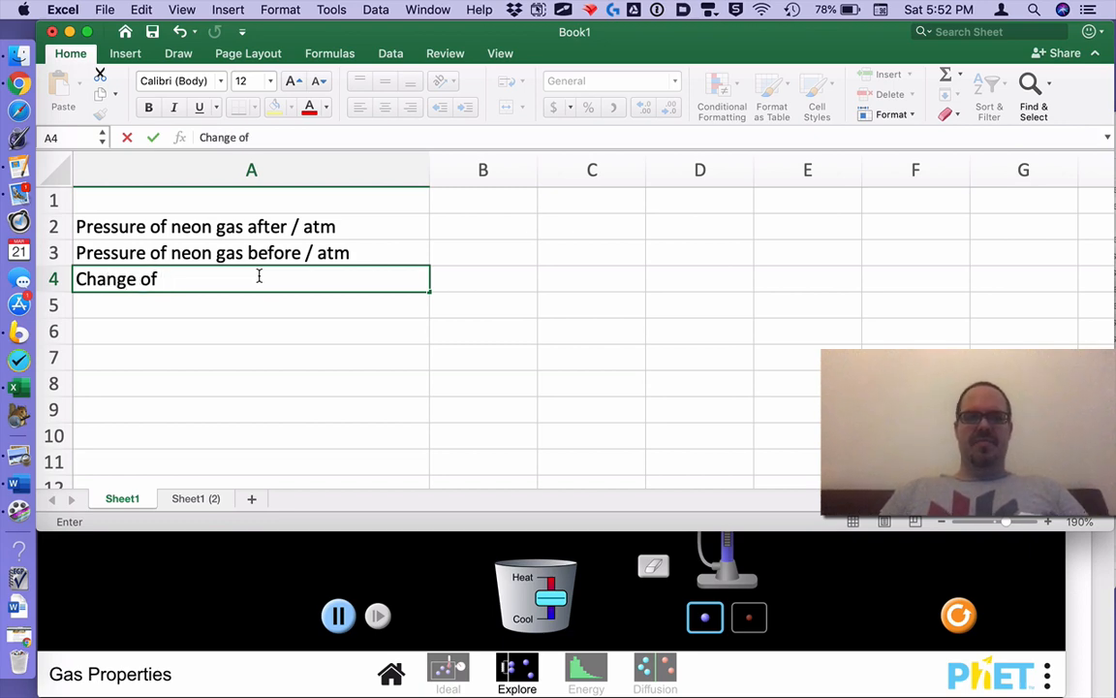
pyautogui.write('pressure /at')
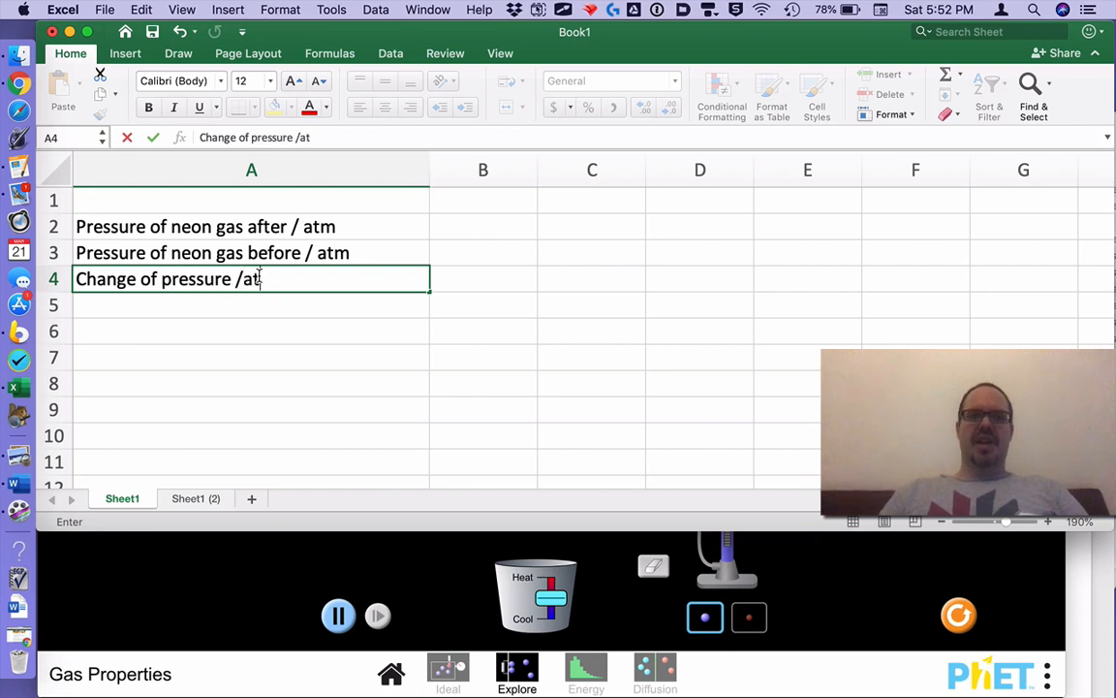
pyautogui.write('om')
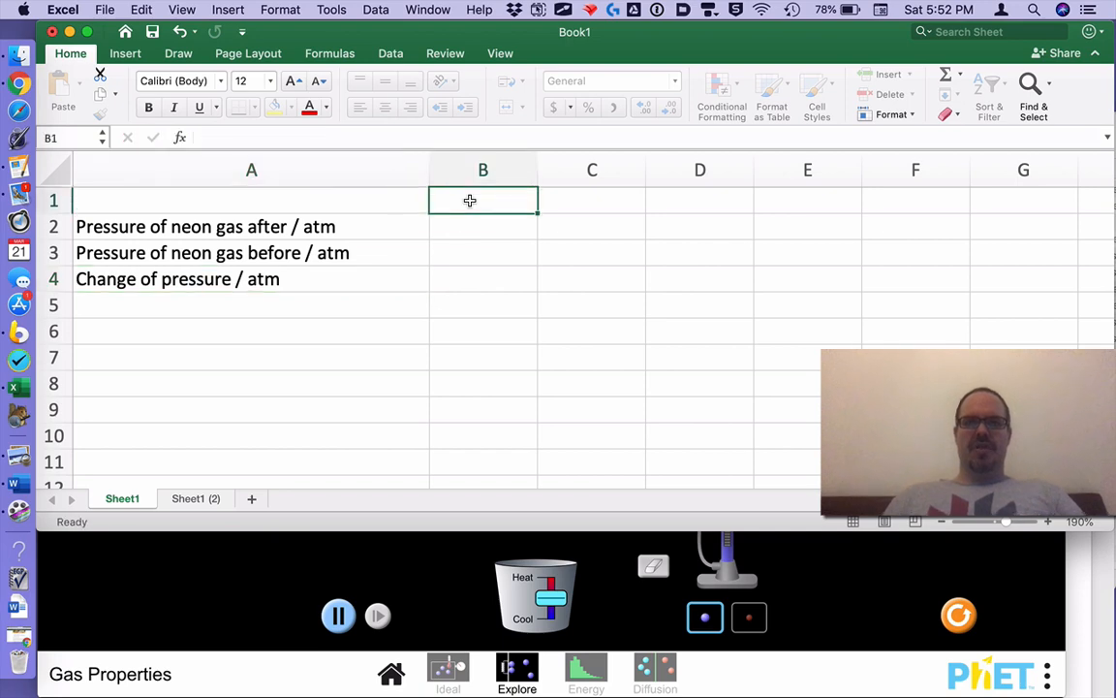
# Step: Head columns B to E with Trial 1, Trial 2, Trial and Average
pyautogui.write('Trial')
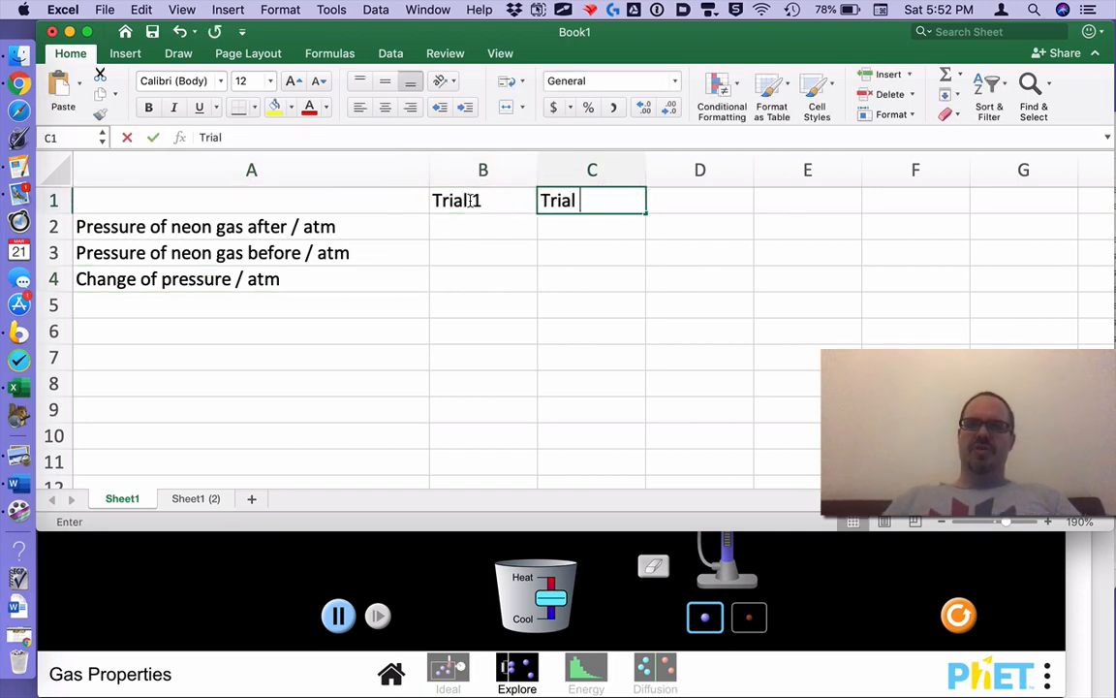
pyautogui.write('Trial')
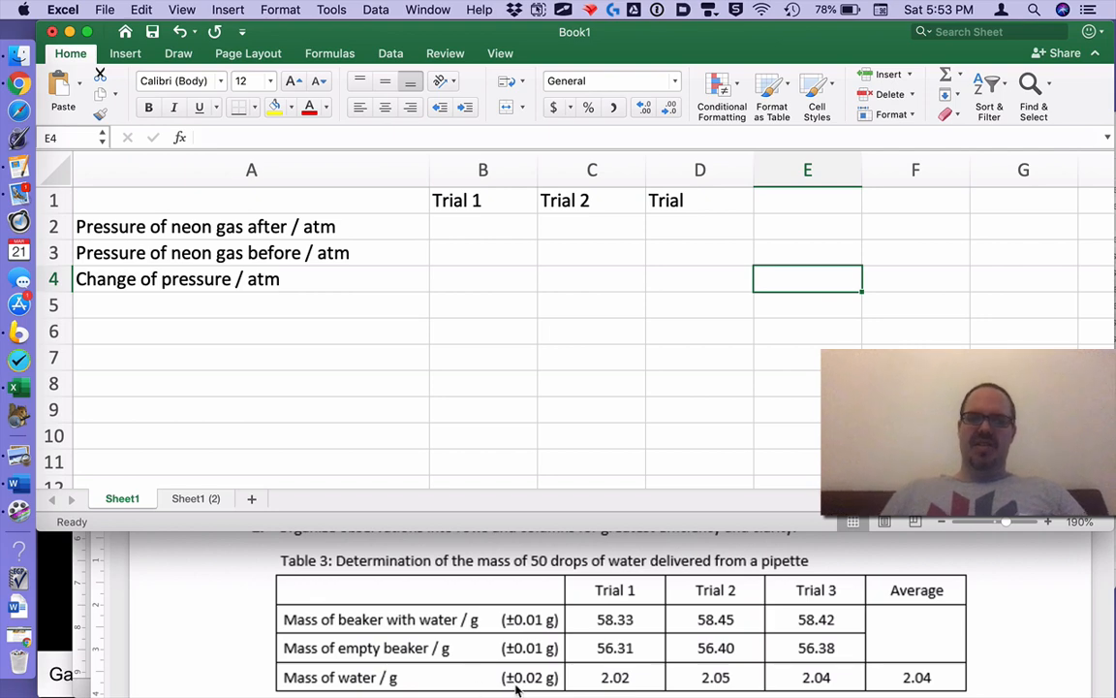
pyautogui.moveTo(450, 290)
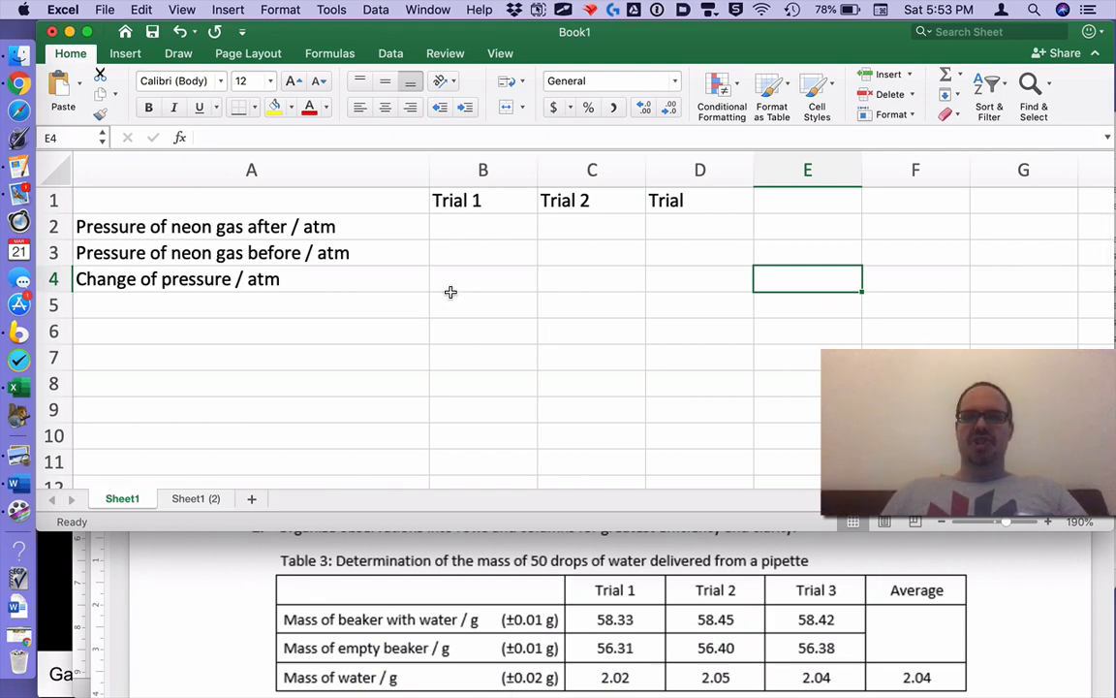
pyautogui.moveTo(812, 244)
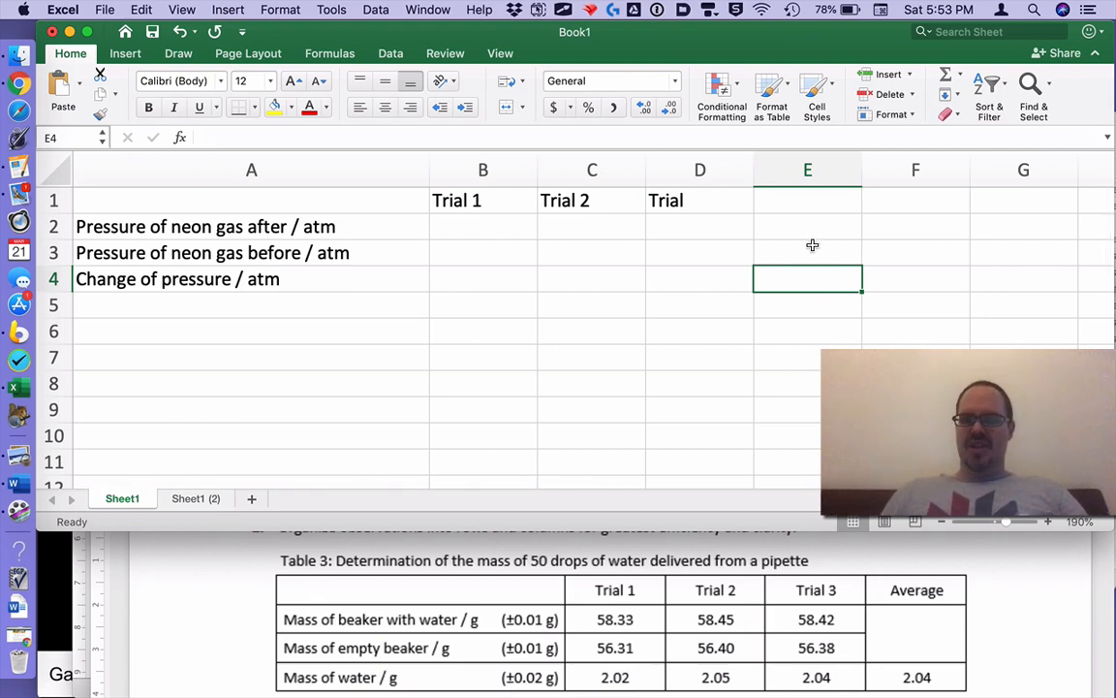
pyautogui.write('Average')
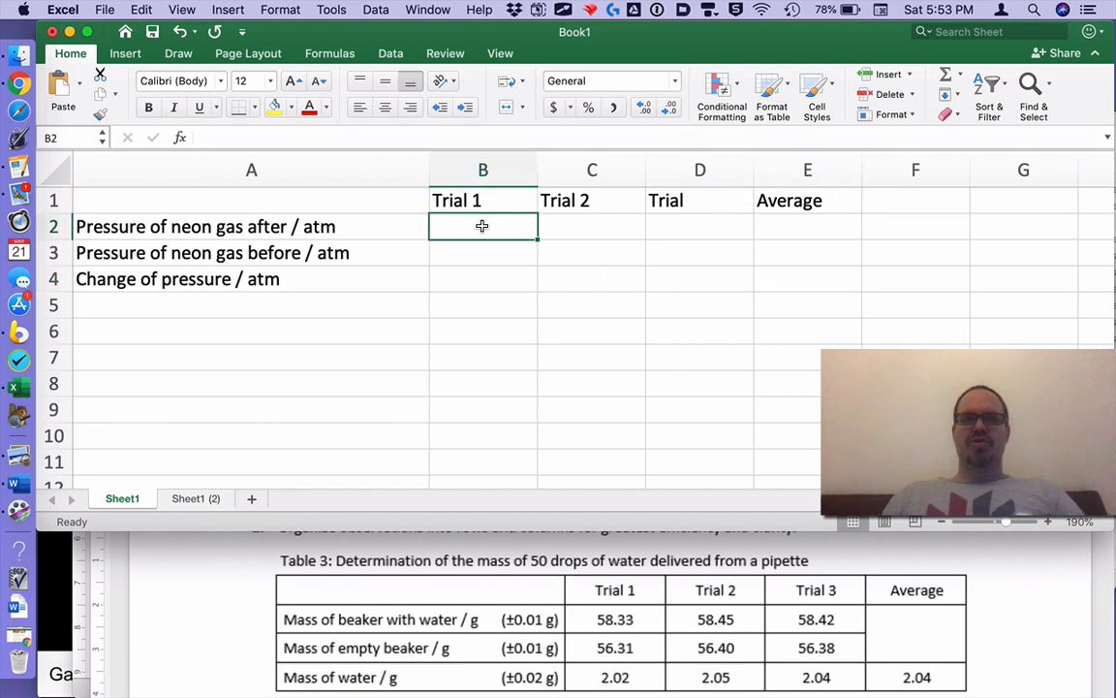
pyautogui.moveTo(473, 268)
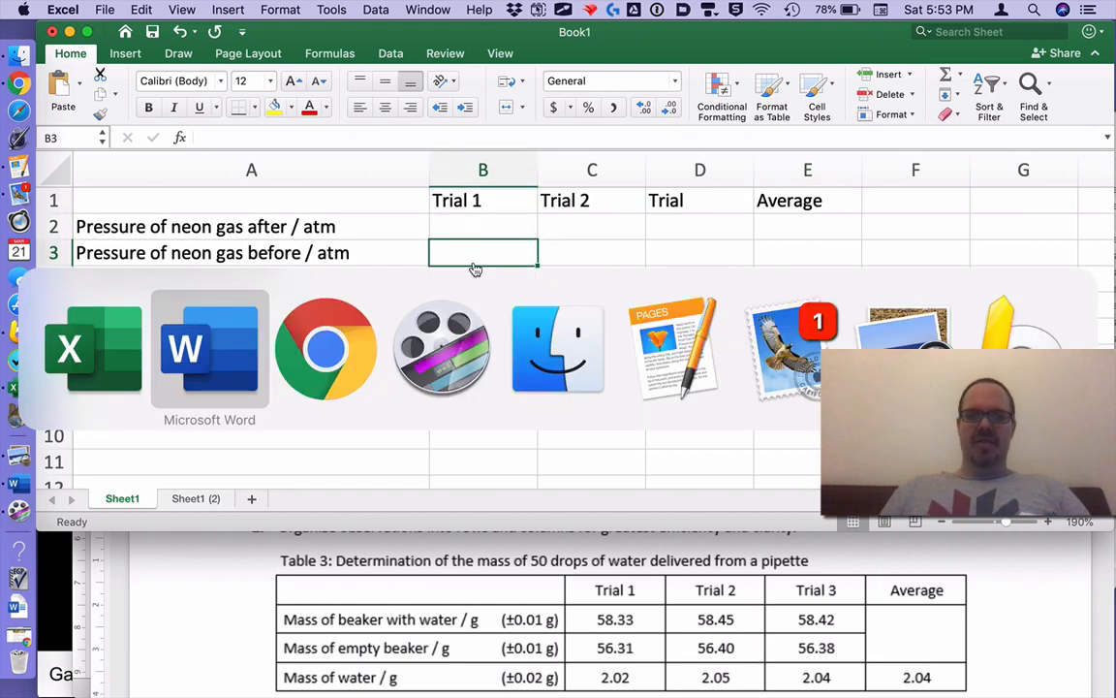
# Step: Enter 21.6 in B3 as Trial 1's before pressure read from the simulation
pyautogui.click(326, 349)
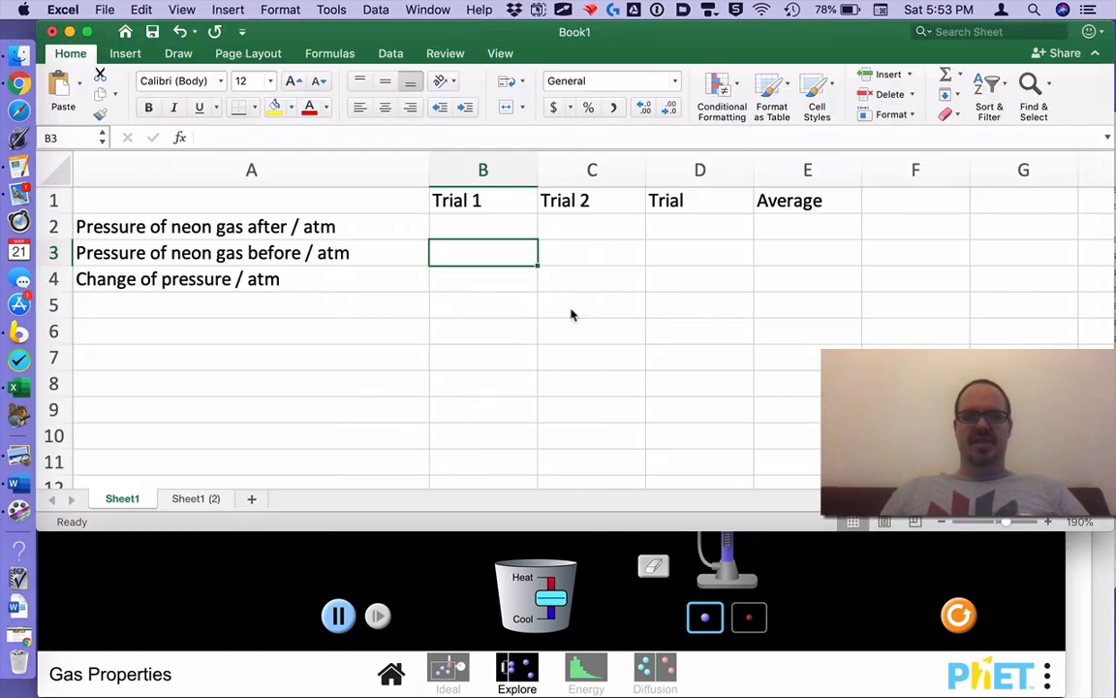
pyautogui.write('21.6')
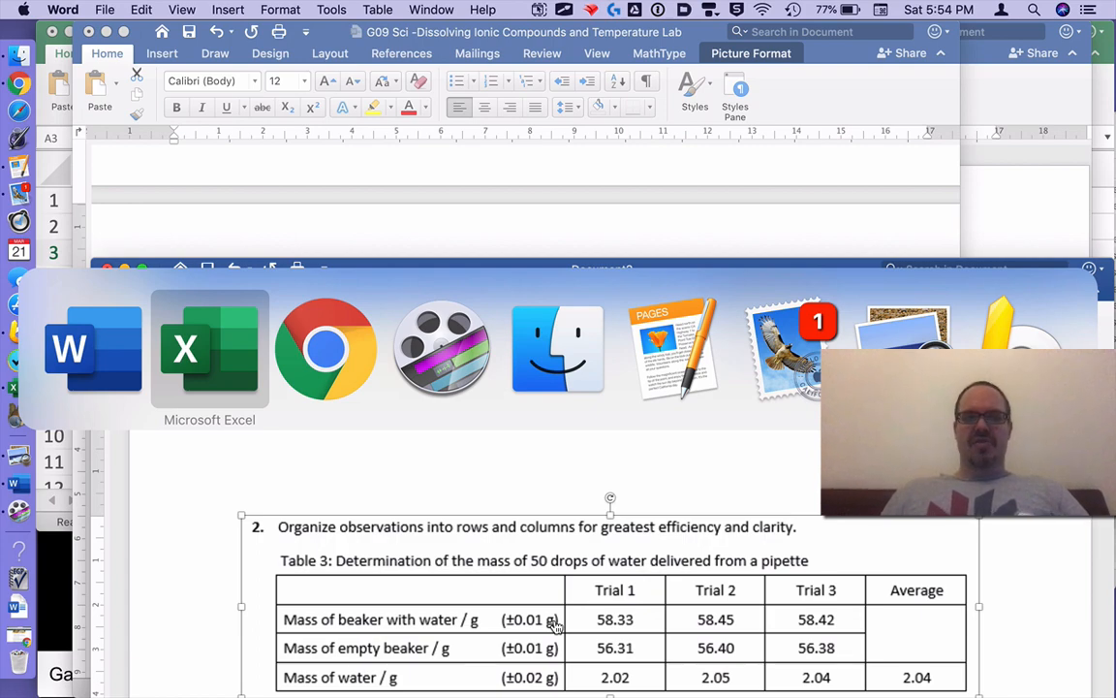
pyautogui.click(325, 349)
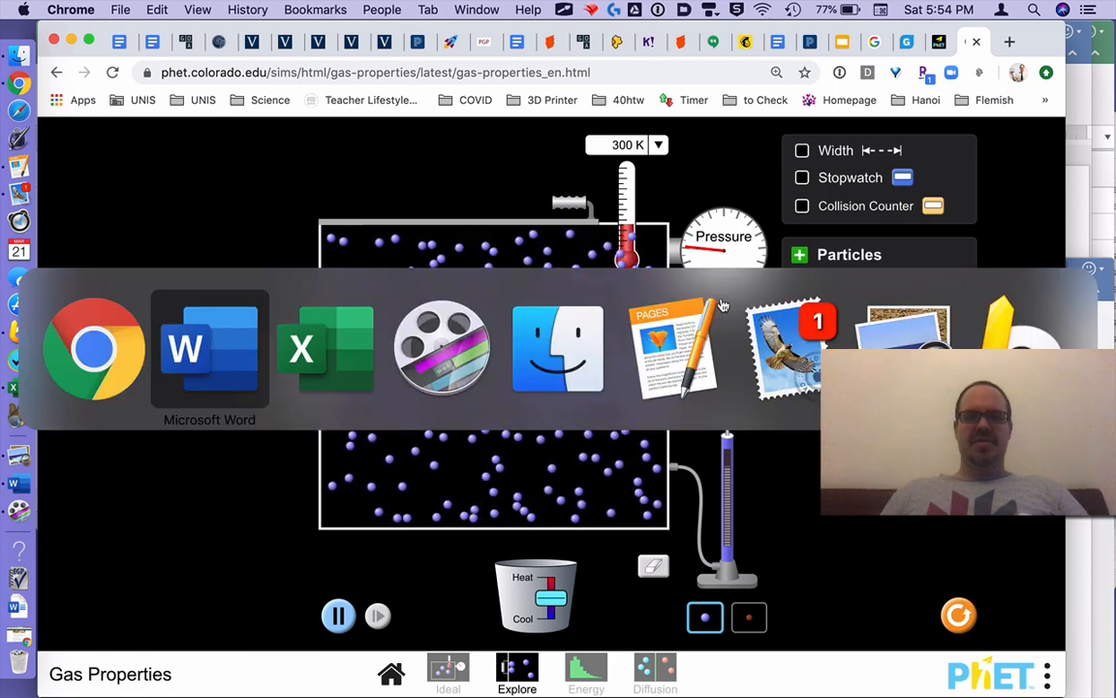
pyautogui.click(326, 349)
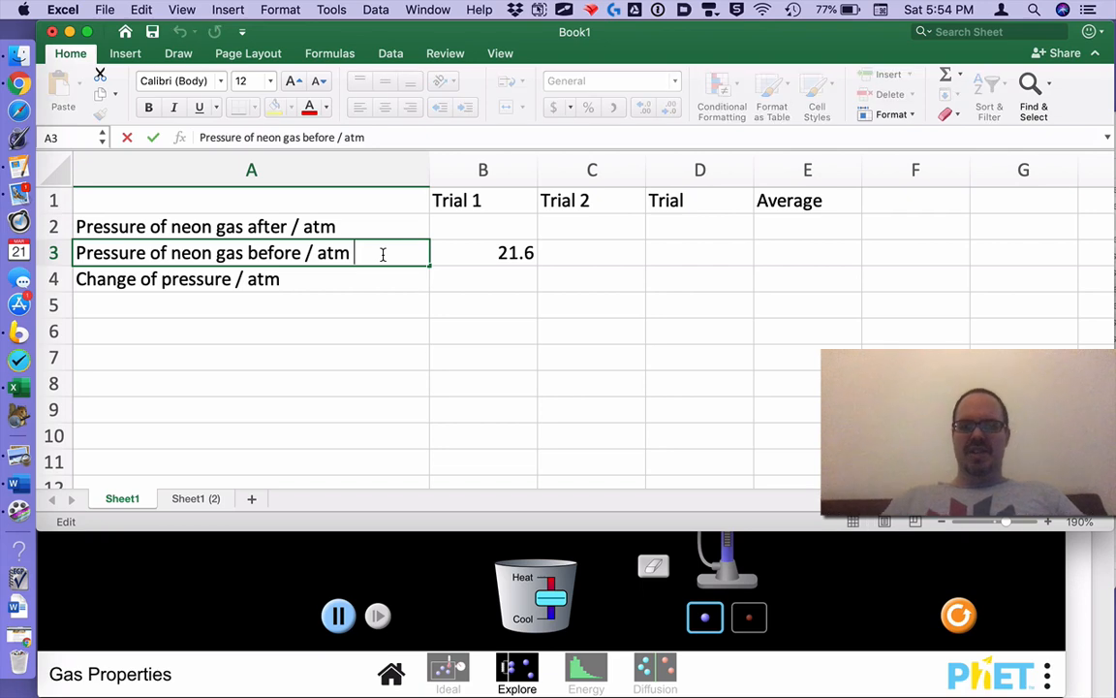
# Step: Append (±0.5 atm) to the before-pressure label and widen column A to fit
pyautogui.write('(±')
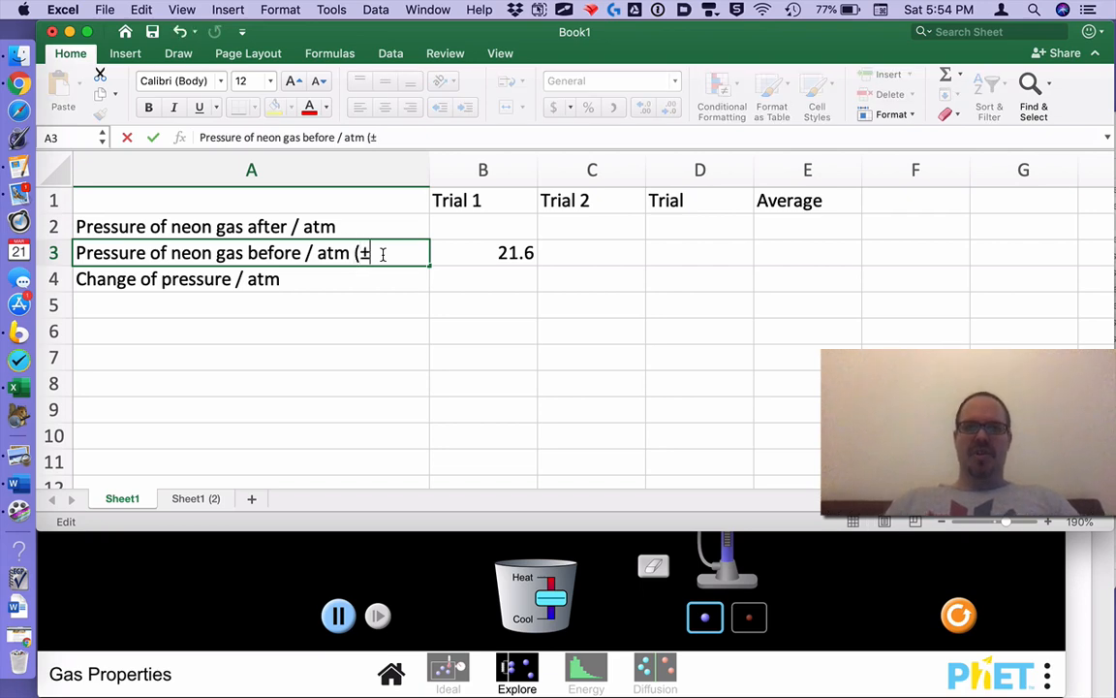
pyautogui.write('0')
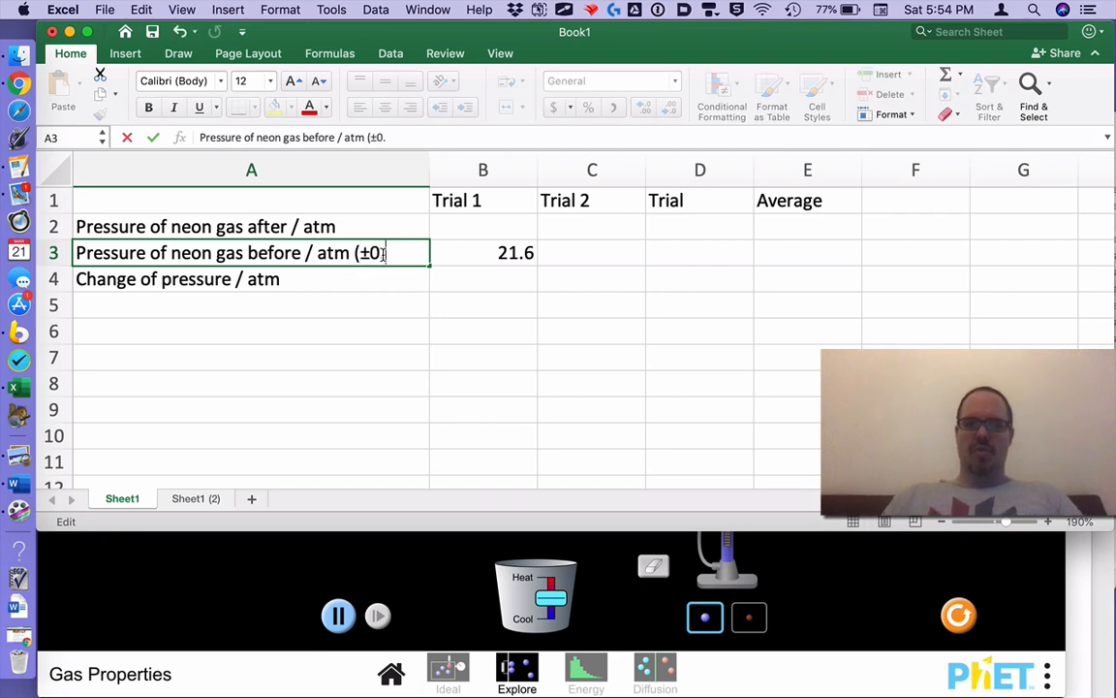
pyautogui.write('.5 atm)')
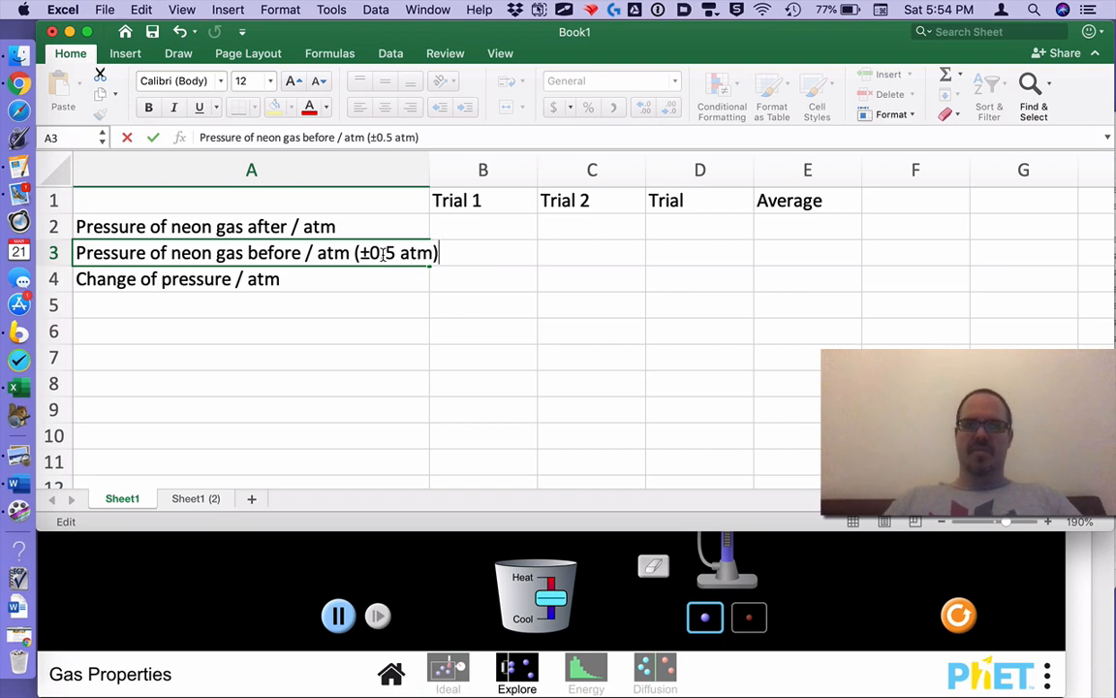
pyautogui.moveTo(252, 170); pyautogui.dragTo(483, 170)
pyautogui.write('21.6')
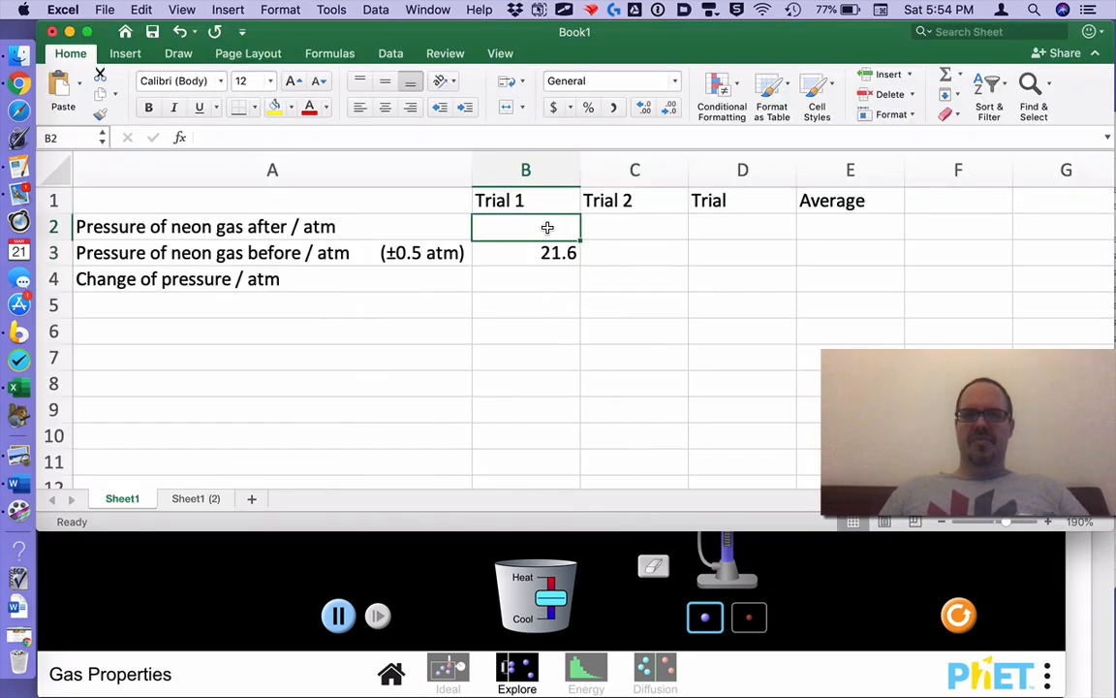
# Step: Enter 26.3 as Trial 1's after pressure and append (±0.5 atm) to the A2 label
pyautogui.write('26.3')
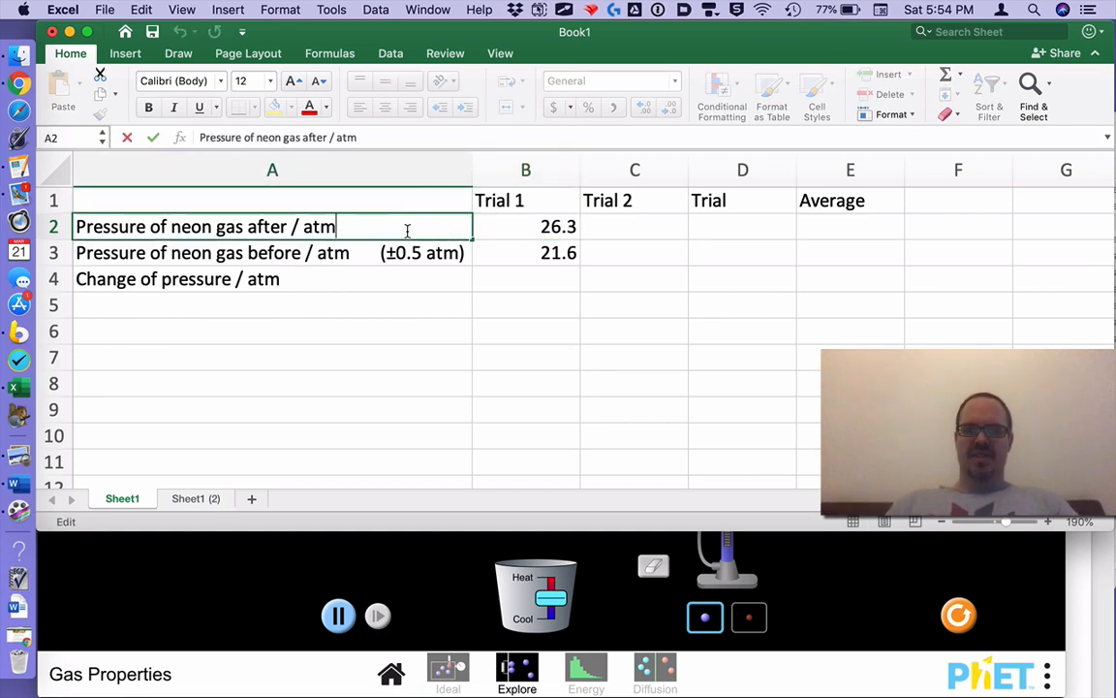
pyautogui.write('(')
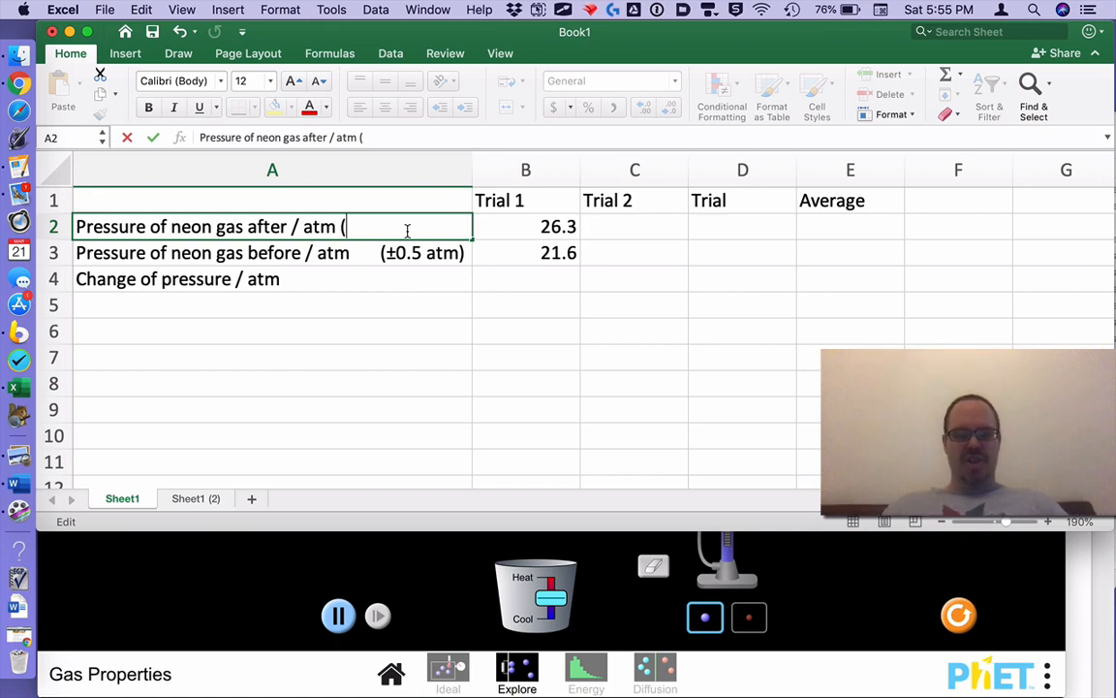
pyautogui.write('±')
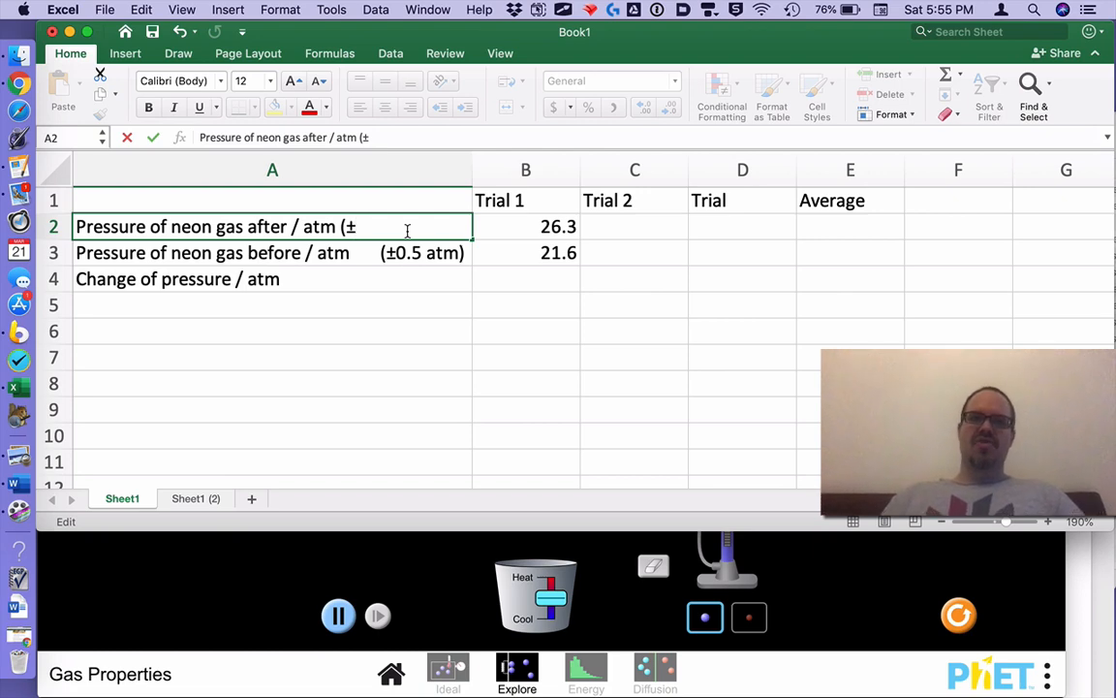
pyautogui.write('+')
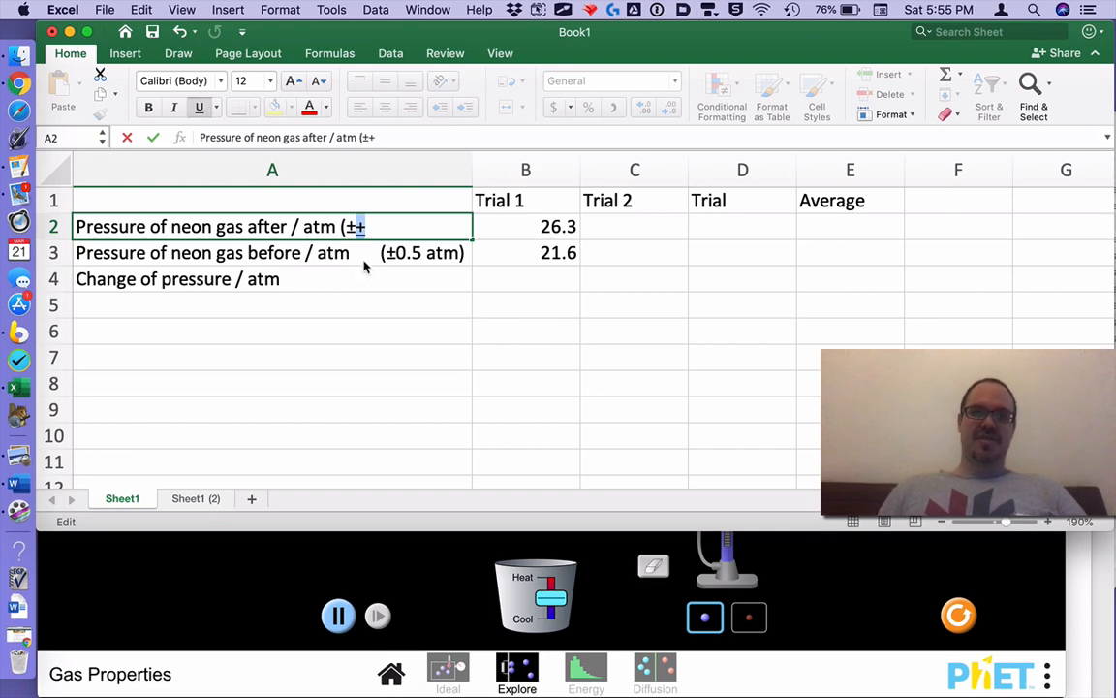
pyautogui.press('backspace')
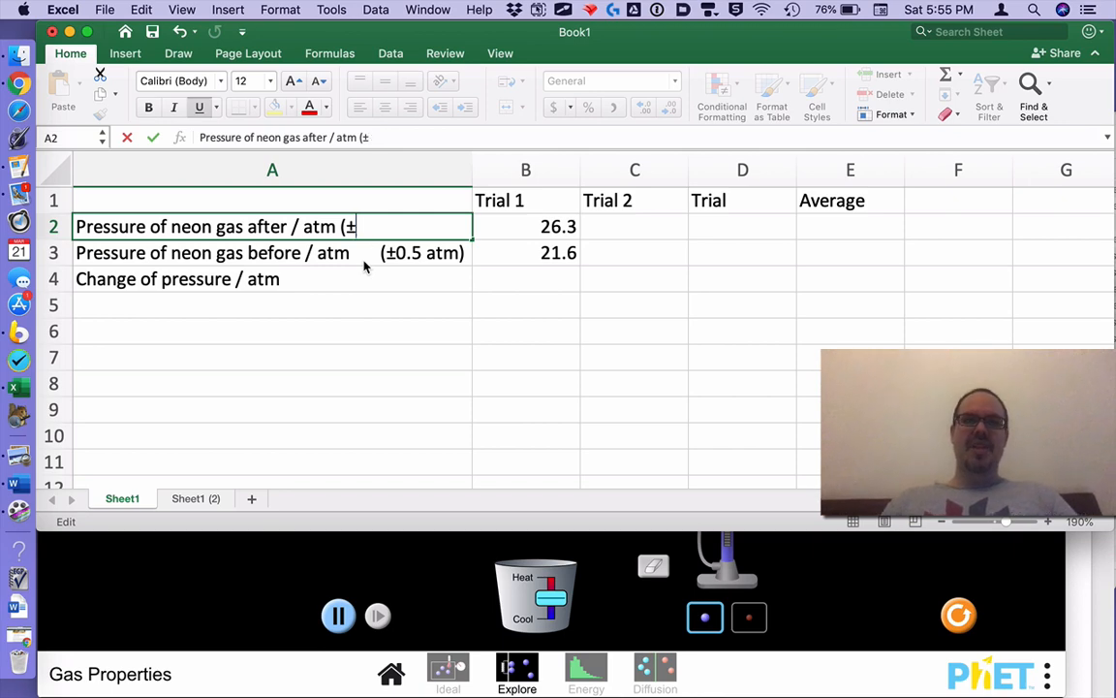
pyautogui.write('0.5')
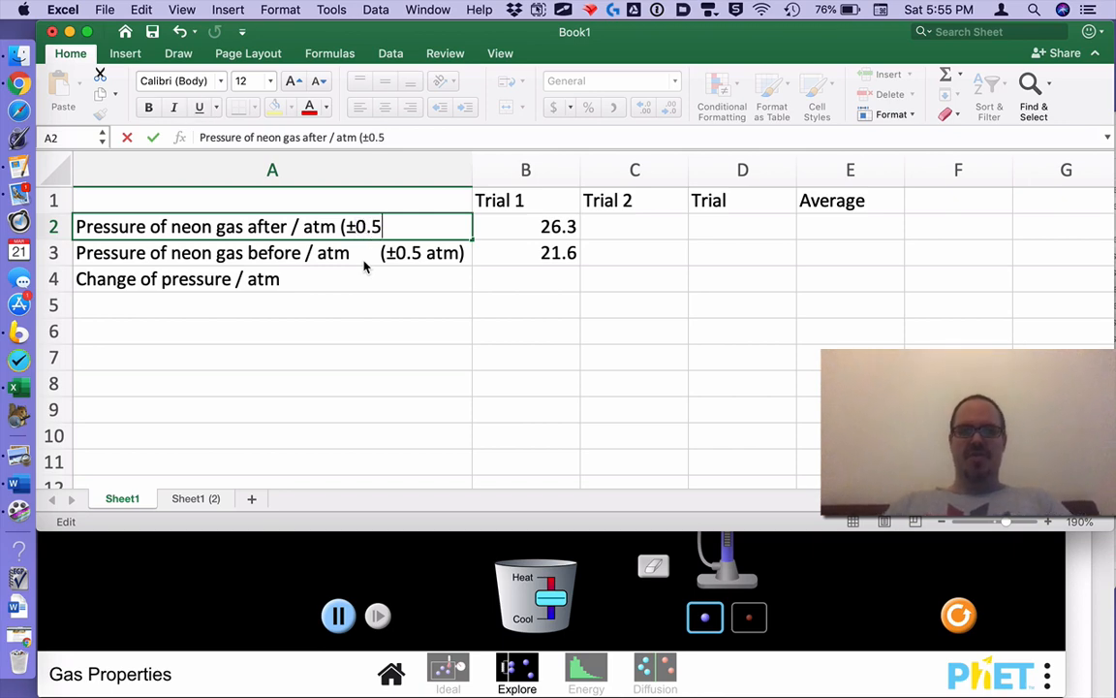
pyautogui.write('atm)')
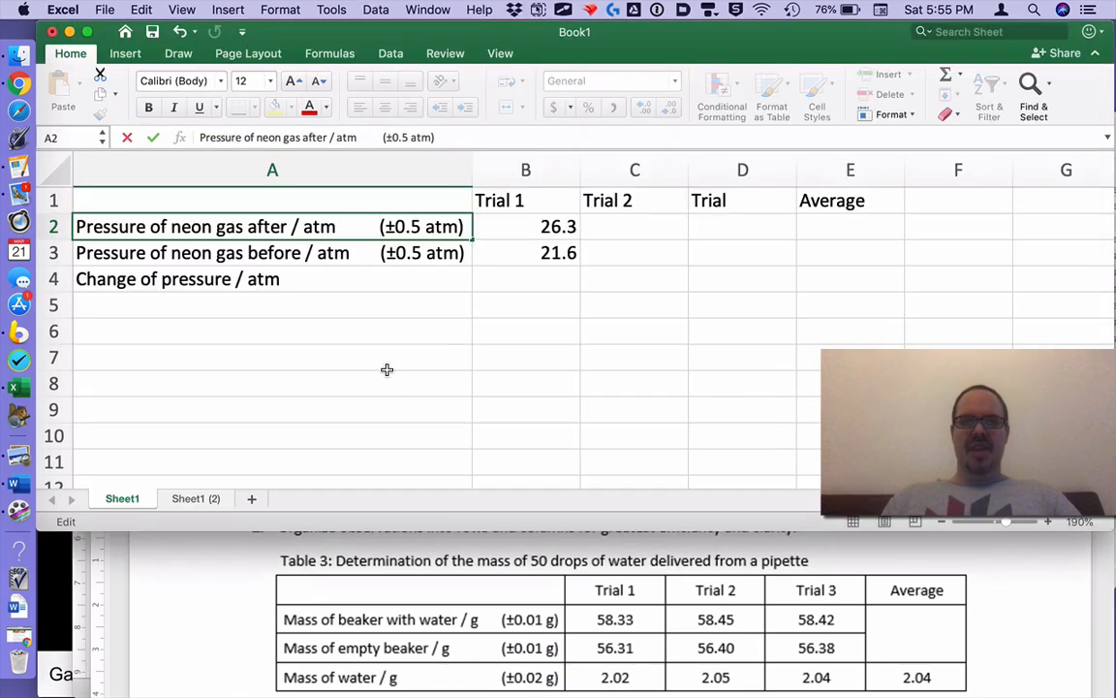
# Step: Compute Trial 1's change of pressure in B4 as =B2-B3, giving 4.7
pyautogui.click(271, 279)
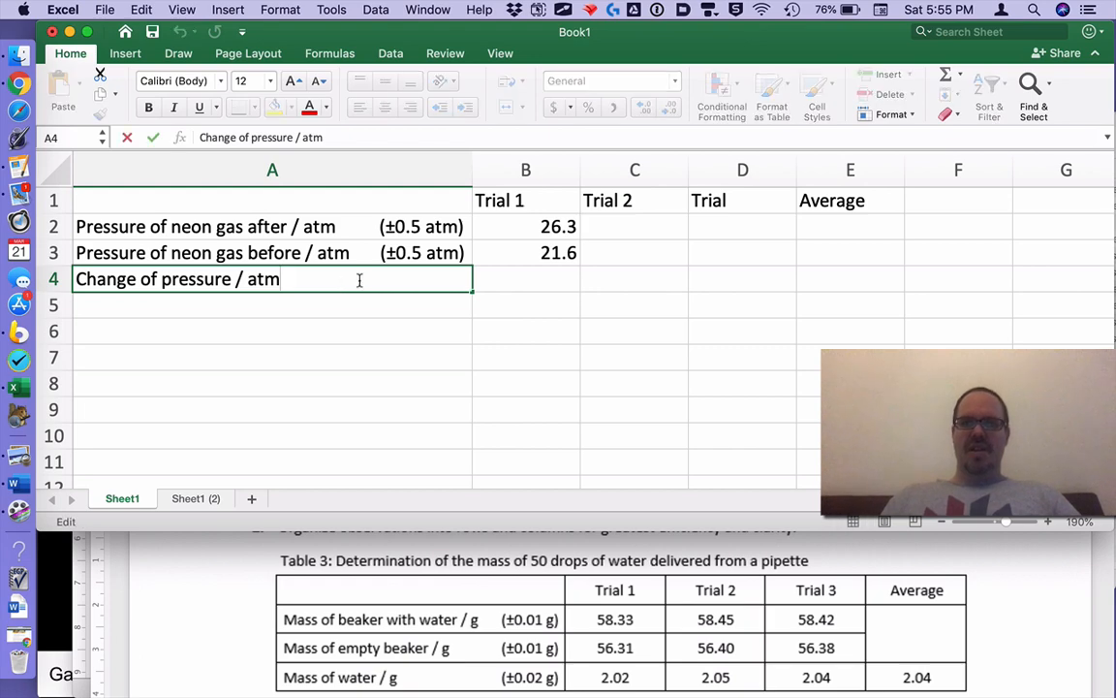
pyautogui.click(528, 279)
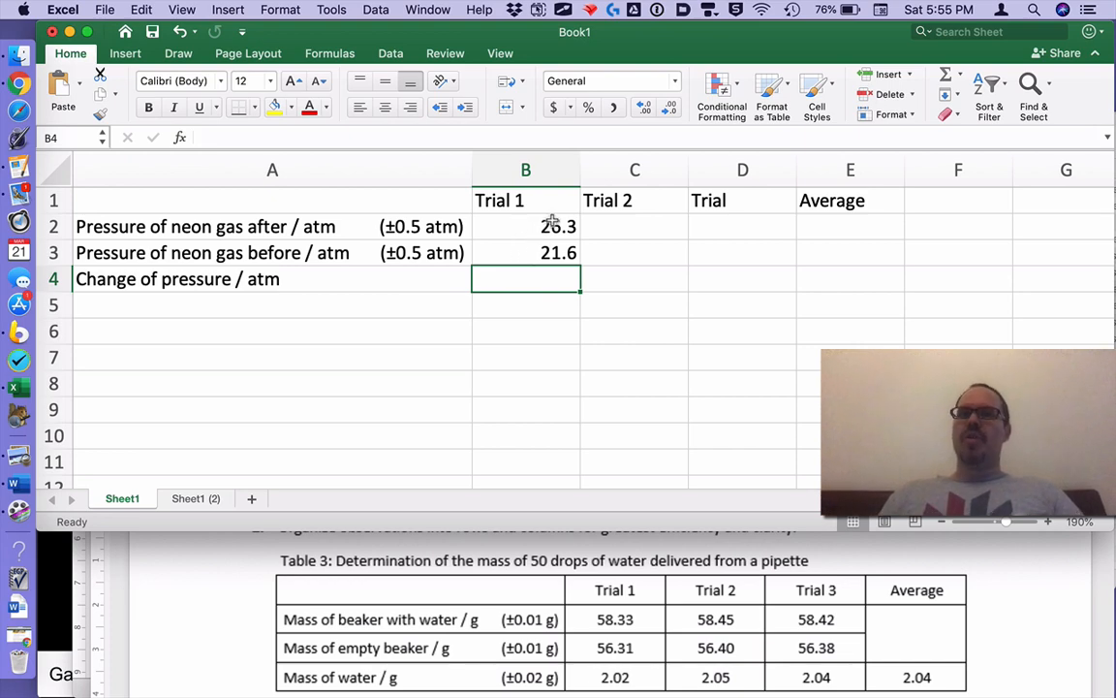
pyautogui.moveTo(538, 283)
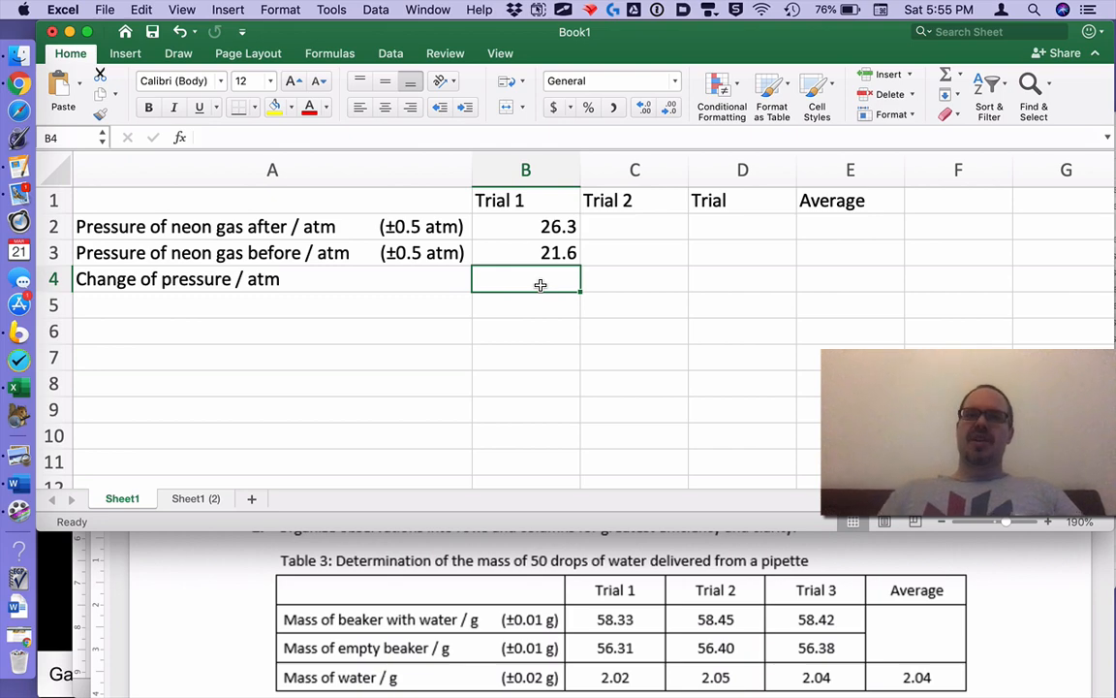
pyautogui.write('=B2')
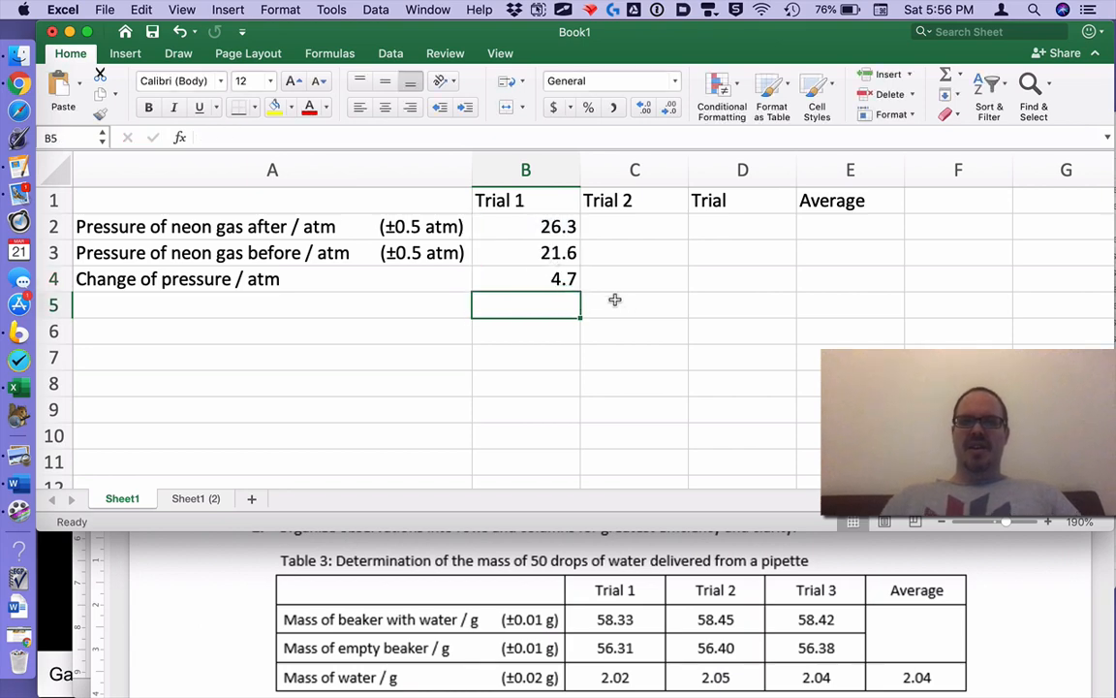
pyautogui.moveTo(398, 279)
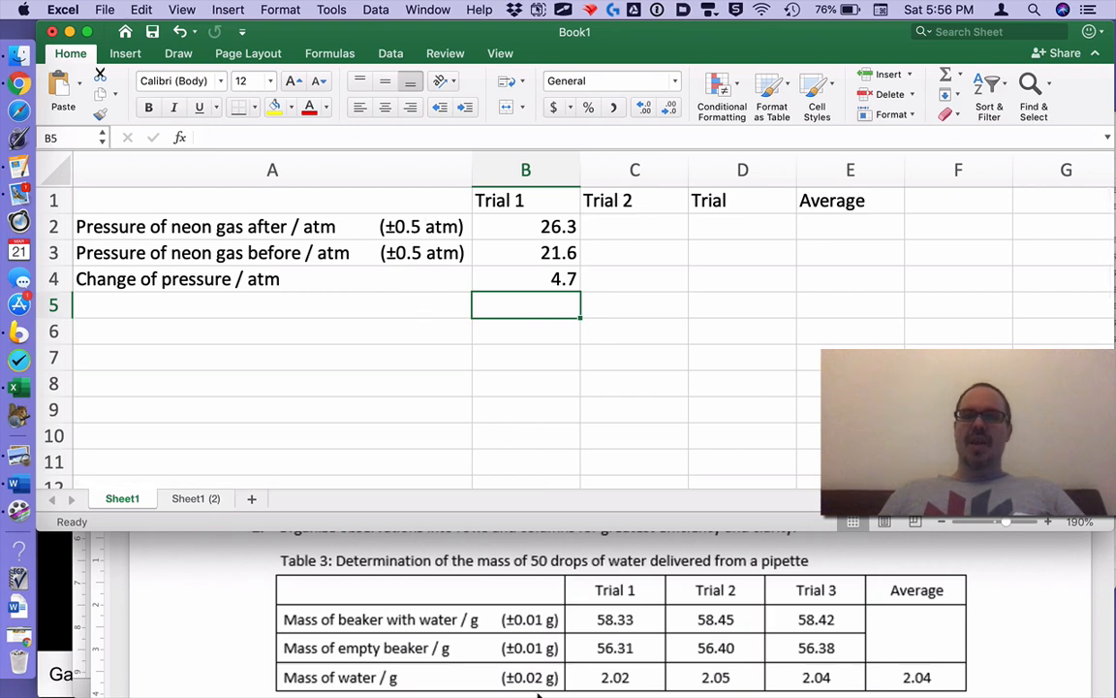
# Step: Append (±1.0 atm) to the change-of-pressure label in A4
pyautogui.doubleClick(178, 280)
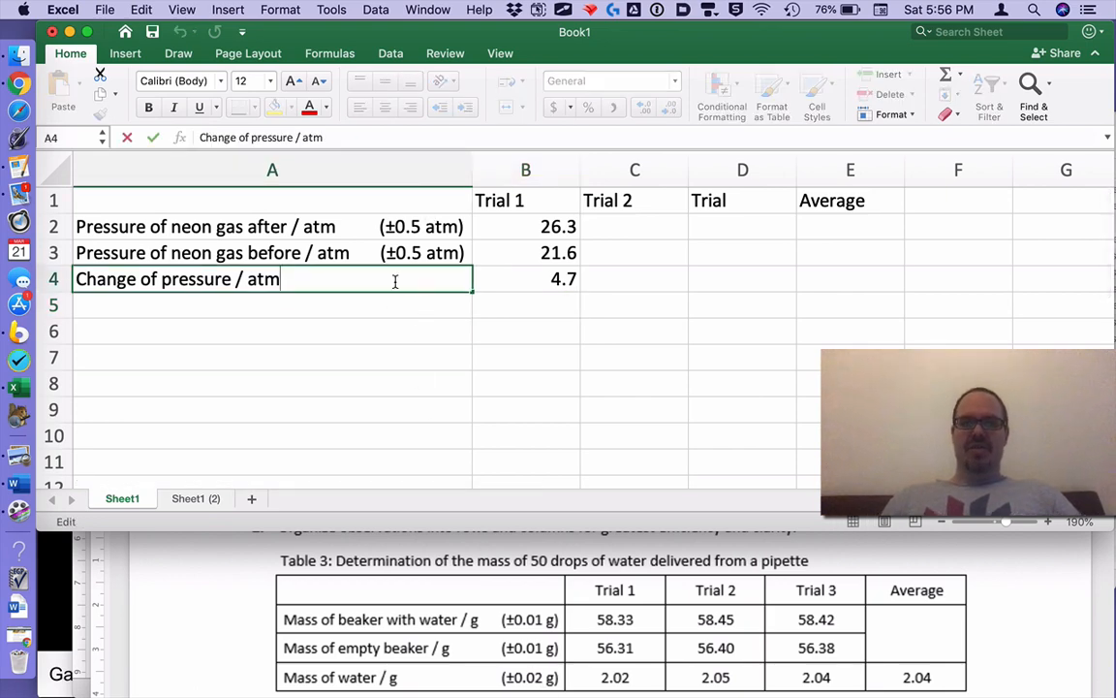
pyautogui.write('(±')
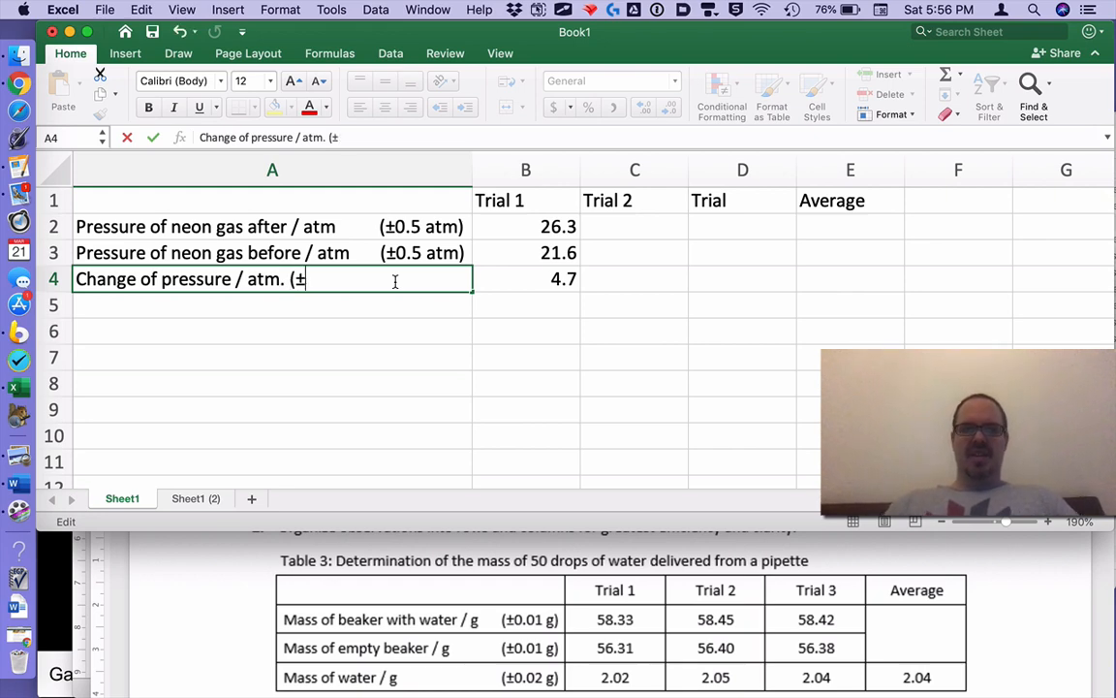
pyautogui.write('1.0 at')
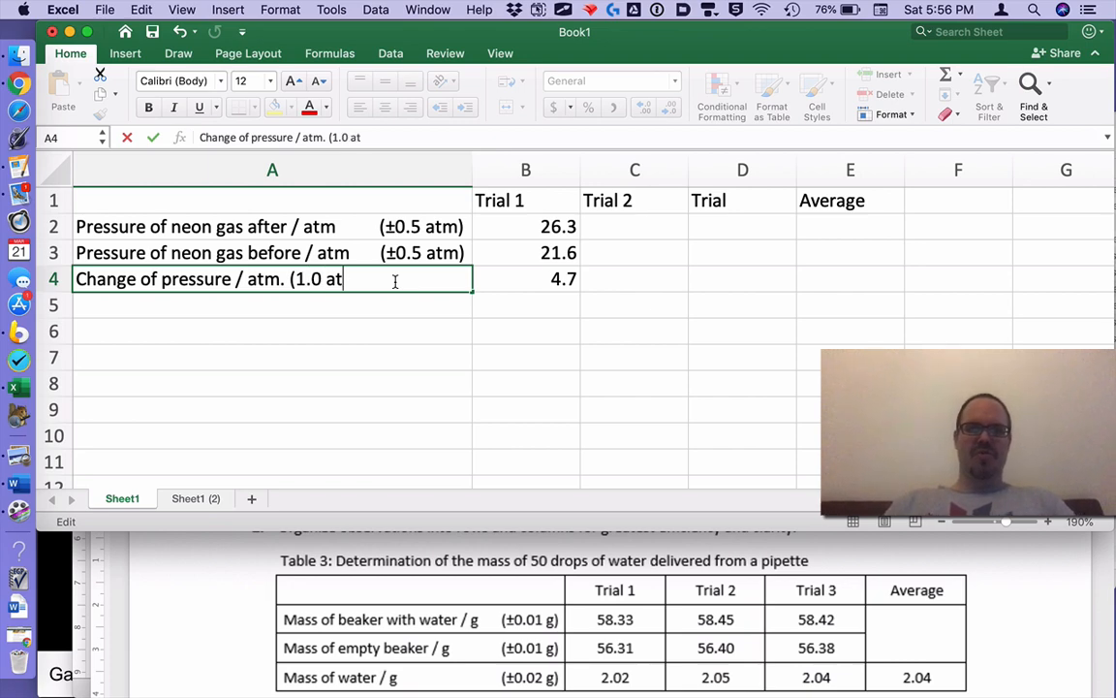
pyautogui.write('m)')
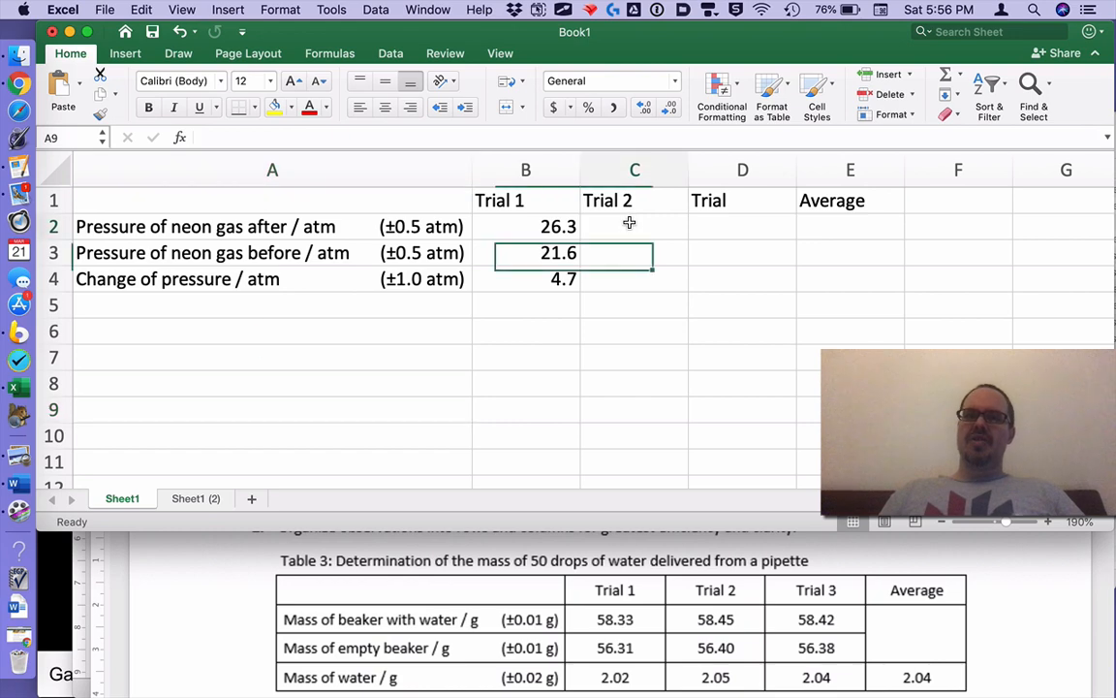
# Step: Select the A1:E4 table and copy it for pasting into the Word report
pyautogui.click(742, 252)
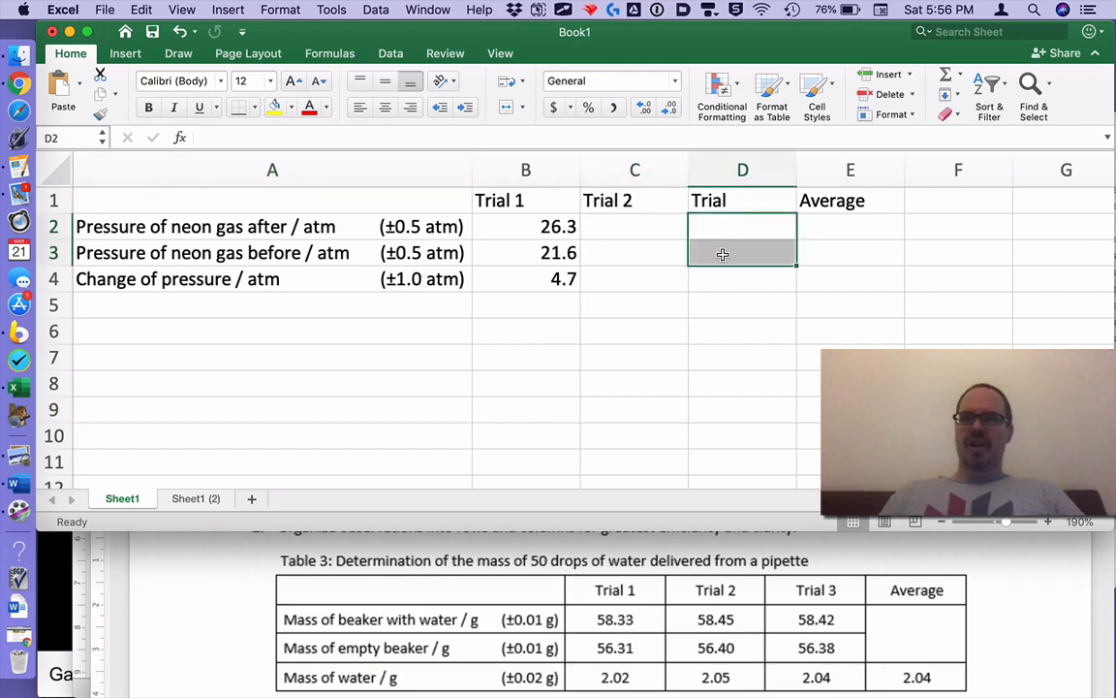
pyautogui.click(849, 279)
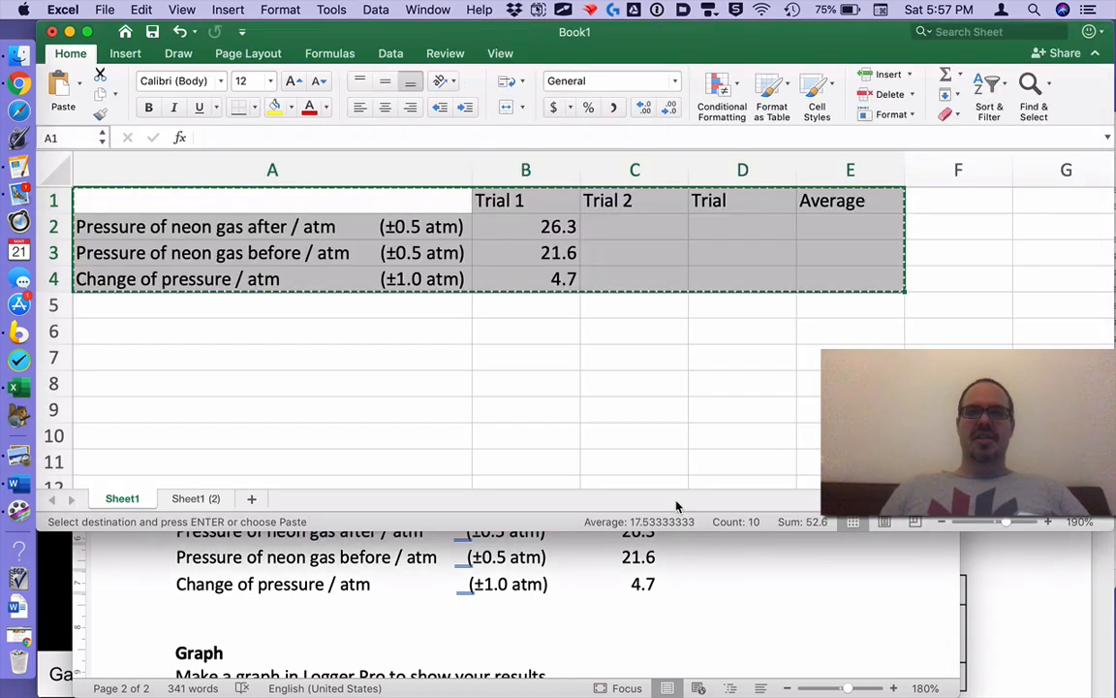
# Step: Centre the trial columns and bold the row 1 headings
pyautogui.click(526, 171)
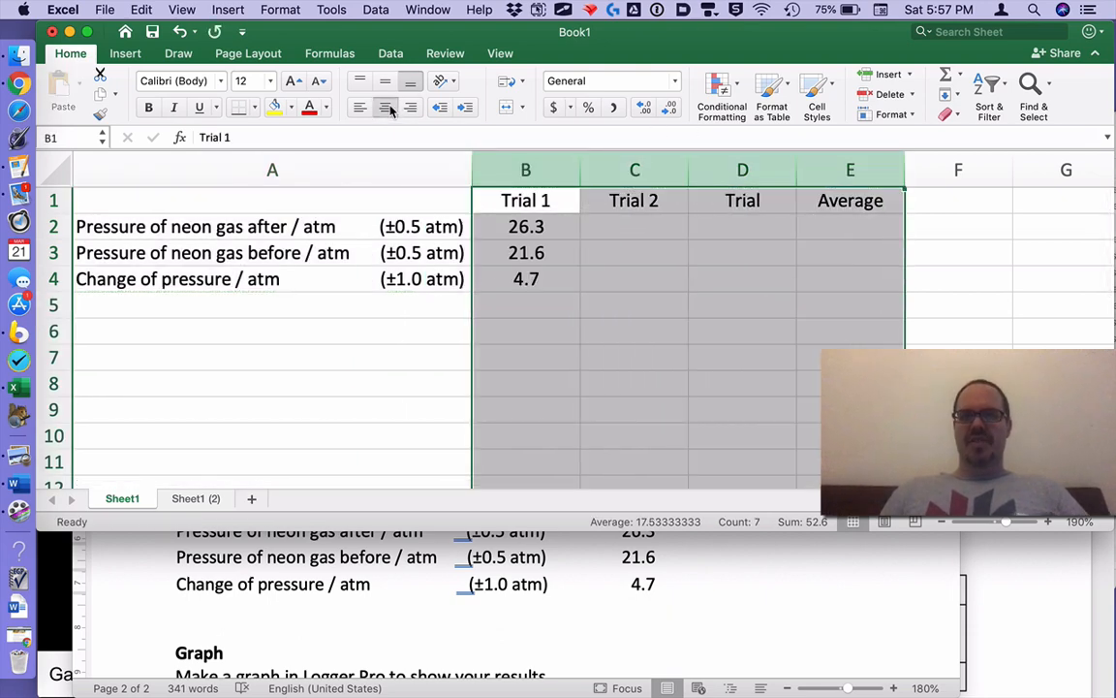
pyautogui.click(527, 225)
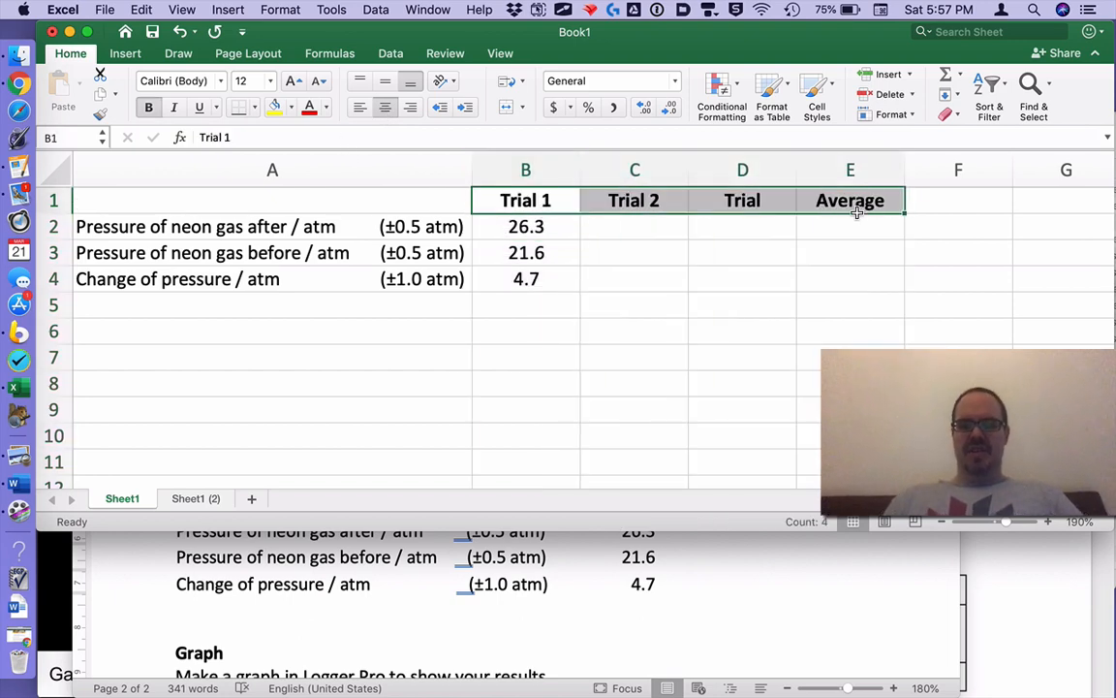
pyautogui.moveTo(674, 219)
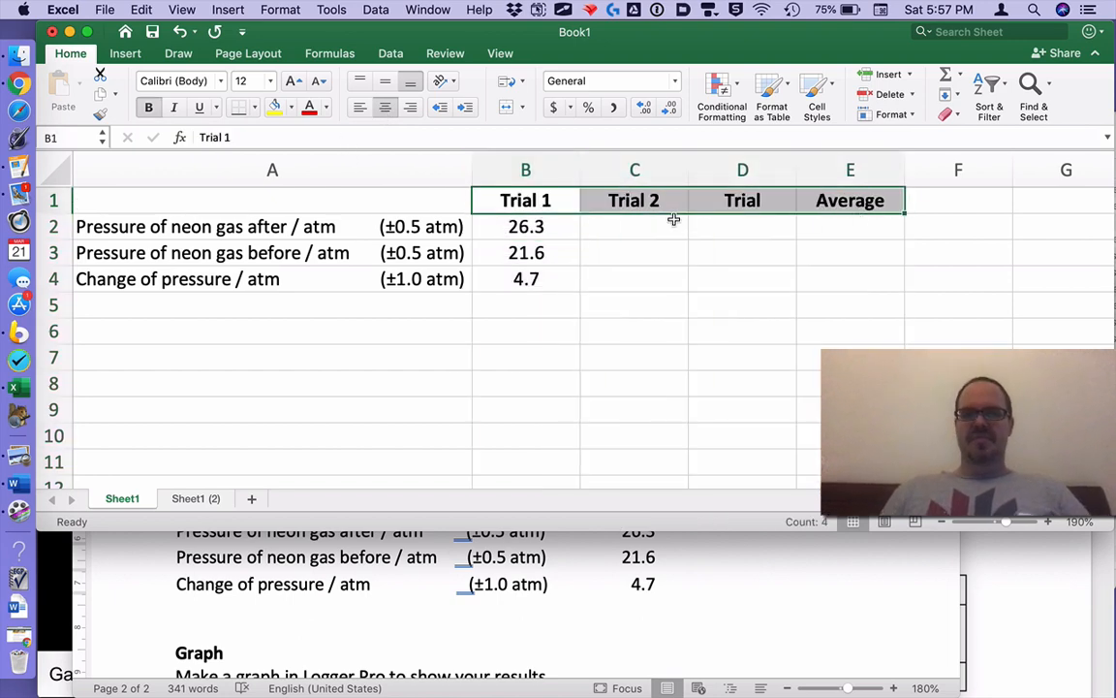
pyautogui.moveTo(644, 225)
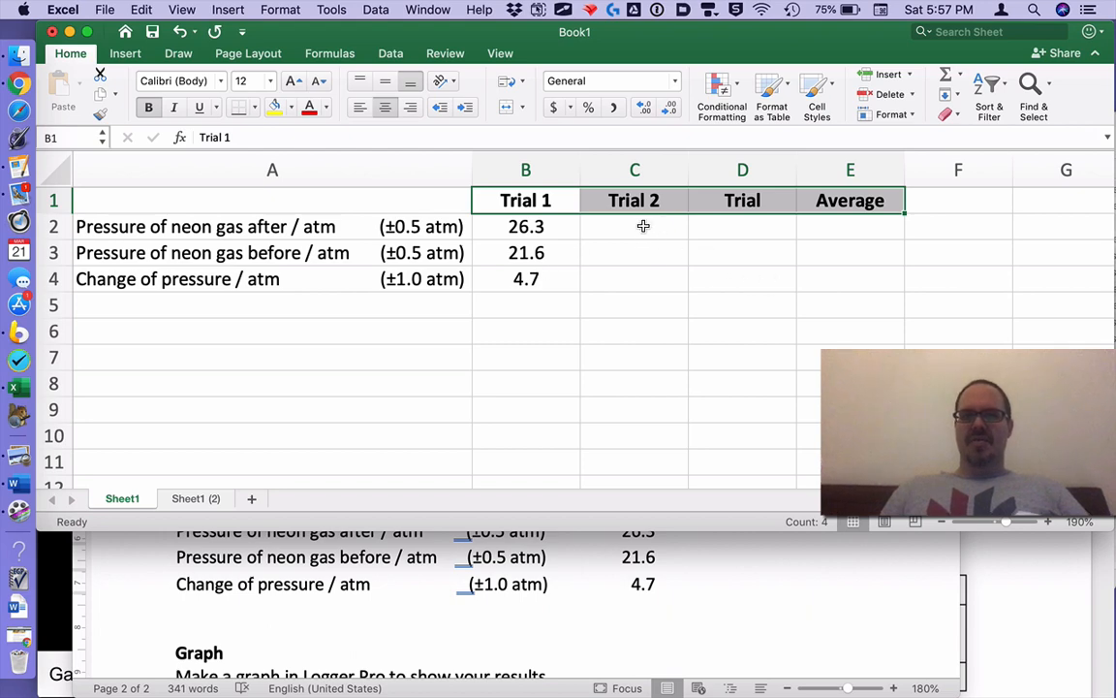
# Step: Enter Trials 2 and 3 as 25.1/21.8 and 27.9/22, with changes 3.3 and 5.9 filled from B4
pyautogui.click(634, 225)
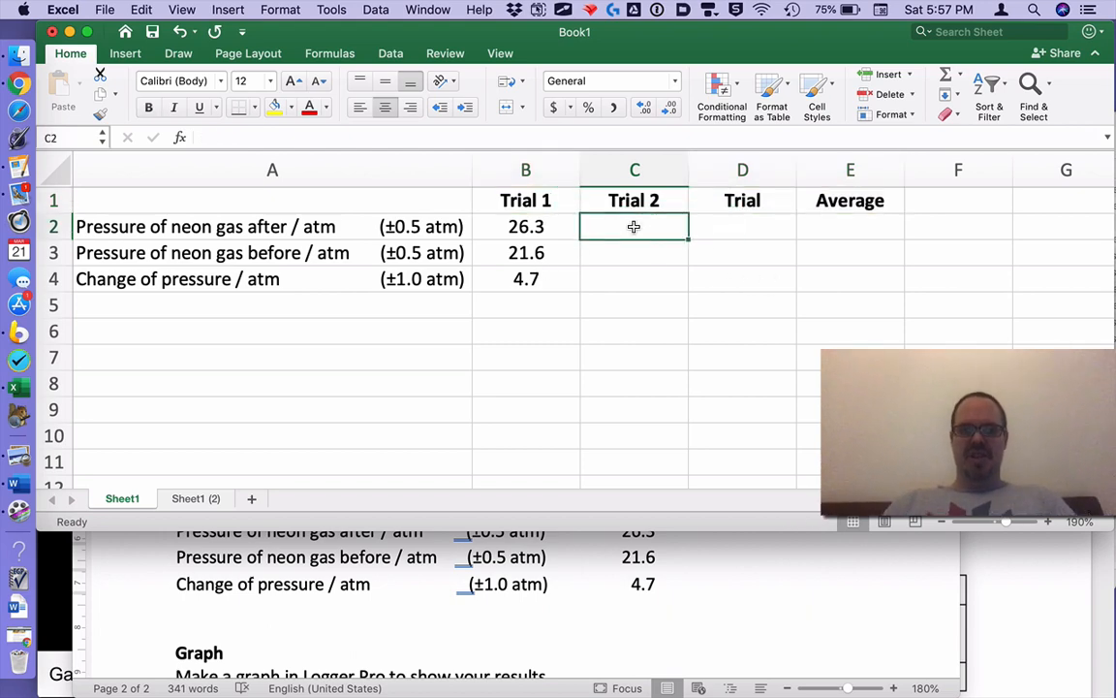
pyautogui.write('25.1')
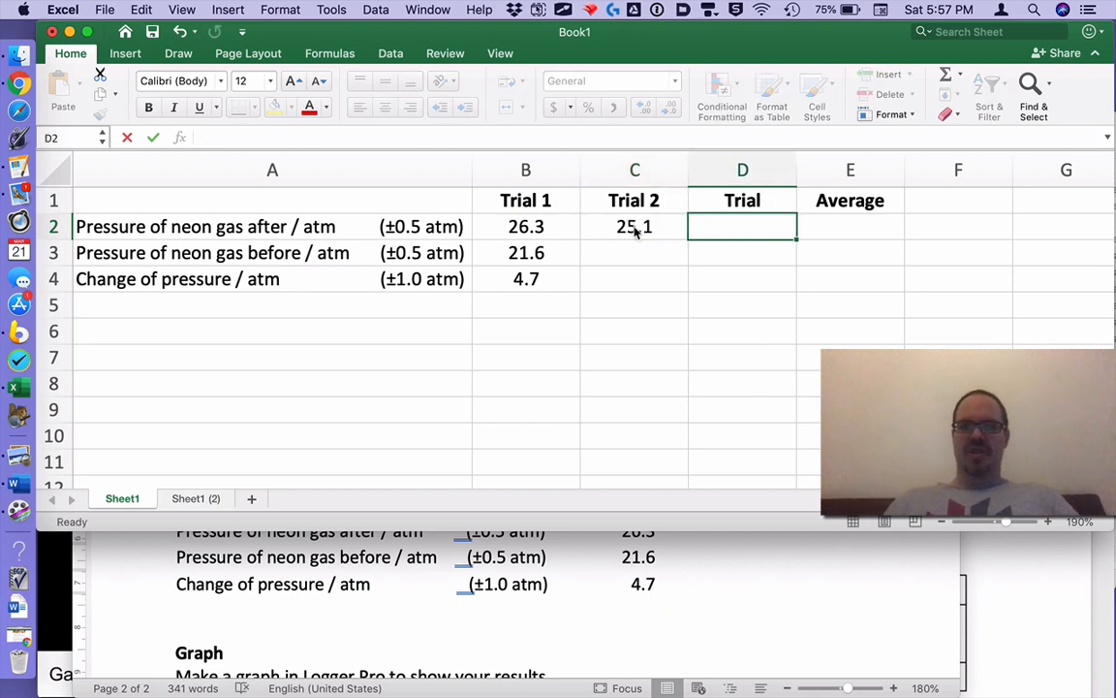
pyautogui.write('27.9')
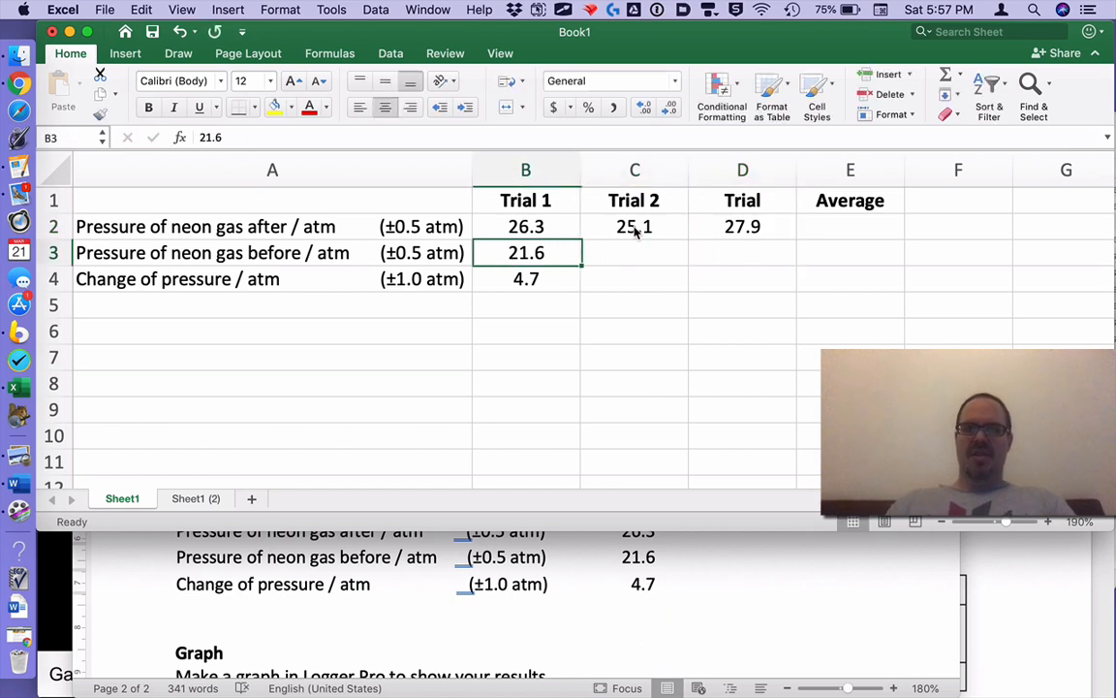
pyautogui.click(635, 251)
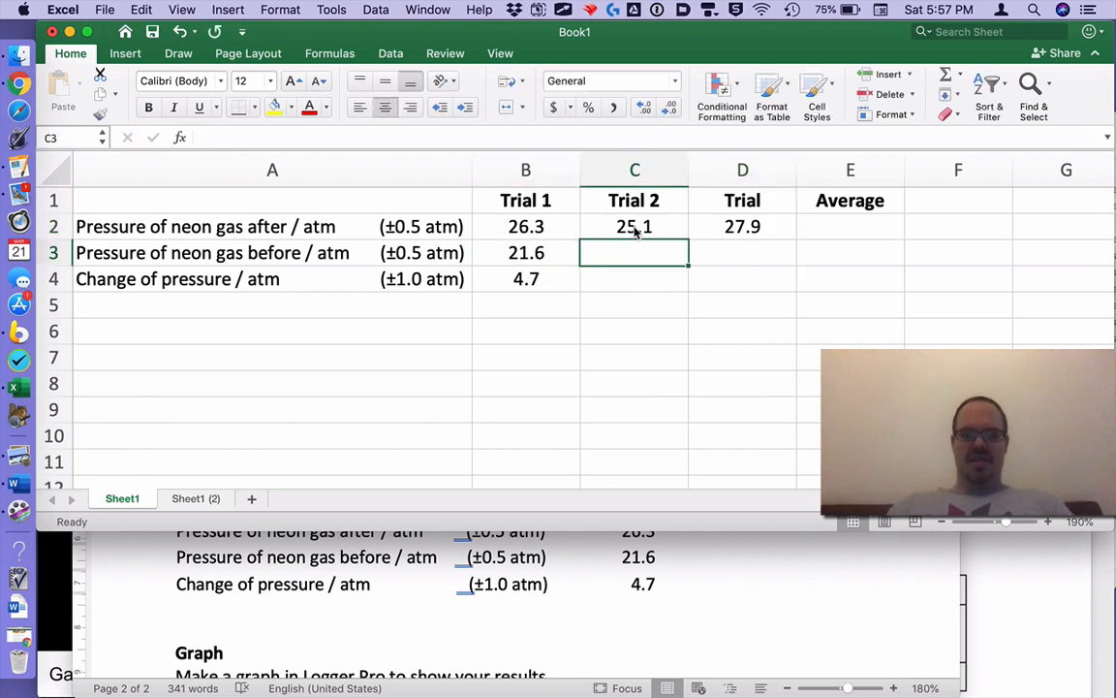
pyautogui.write('21.8')
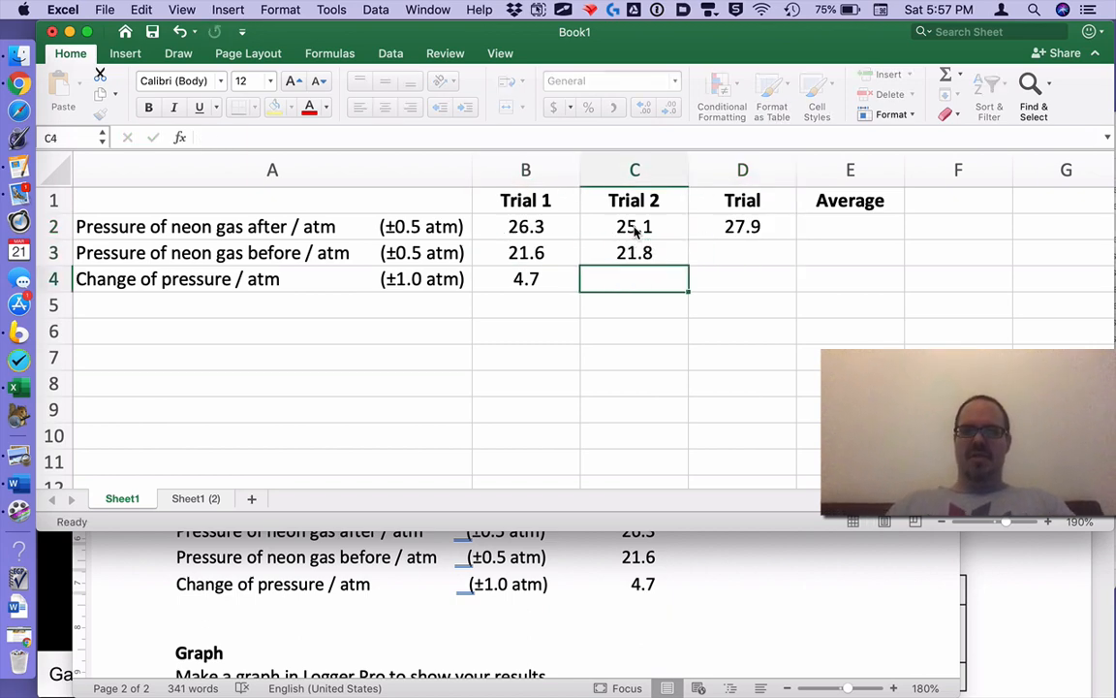
pyautogui.click(742, 252)
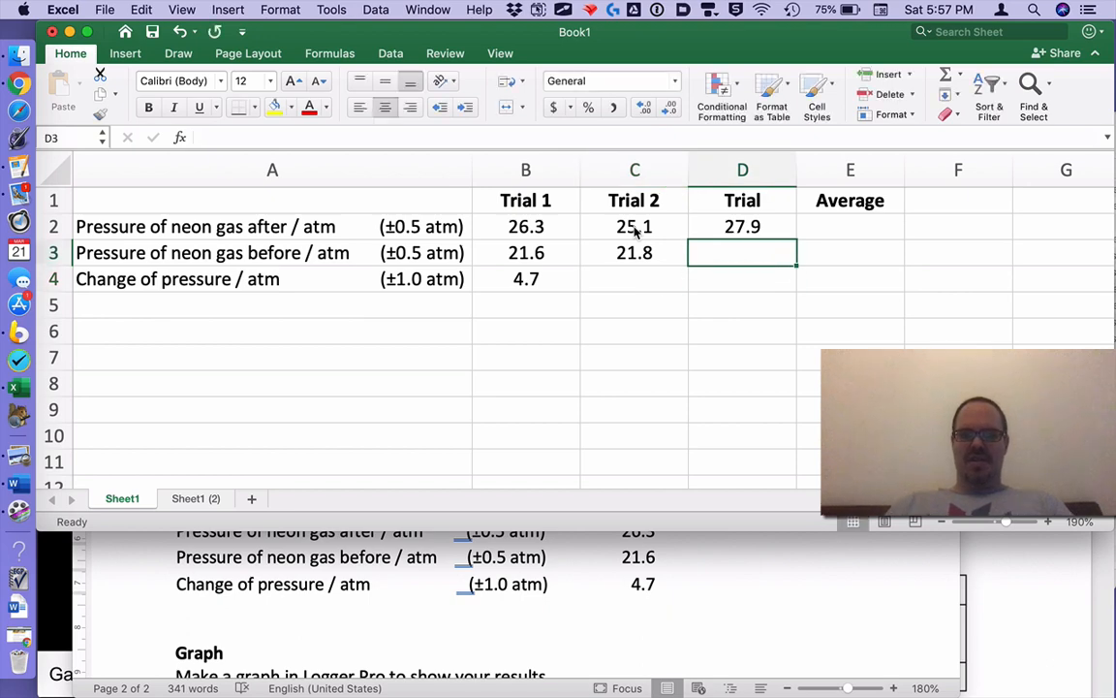
pyautogui.write('22.0')
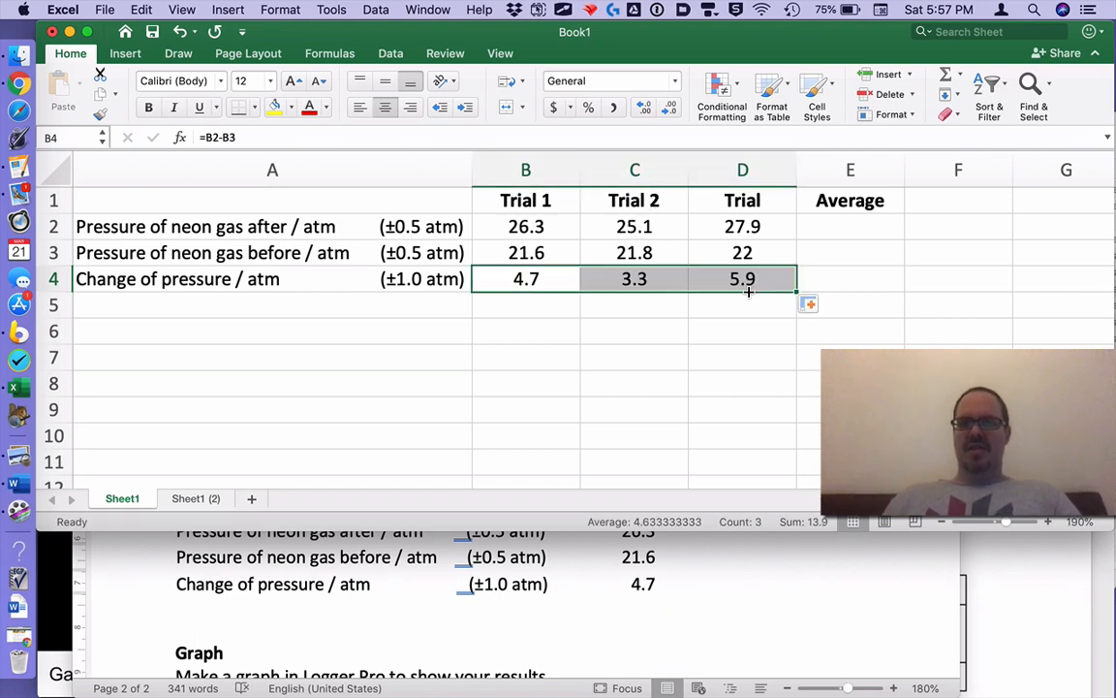
pyautogui.click(634, 279)
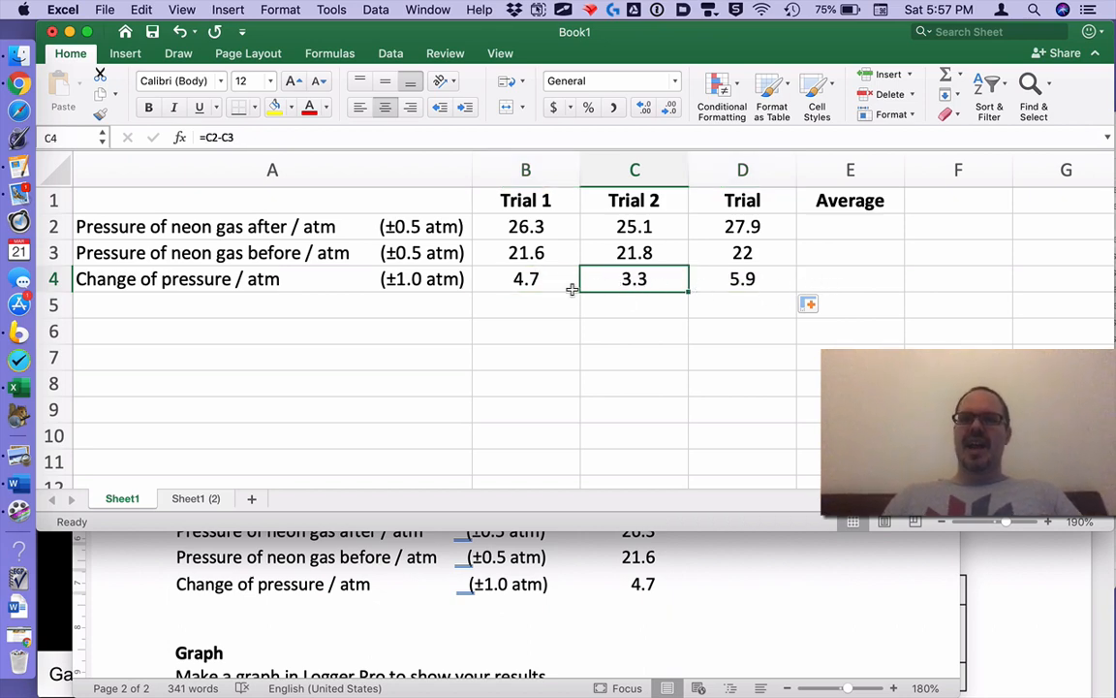
# Step: Enter an AVERAGE formula in E4 over the three trial pressure changes B4:D4
pyautogui.click(849, 279)
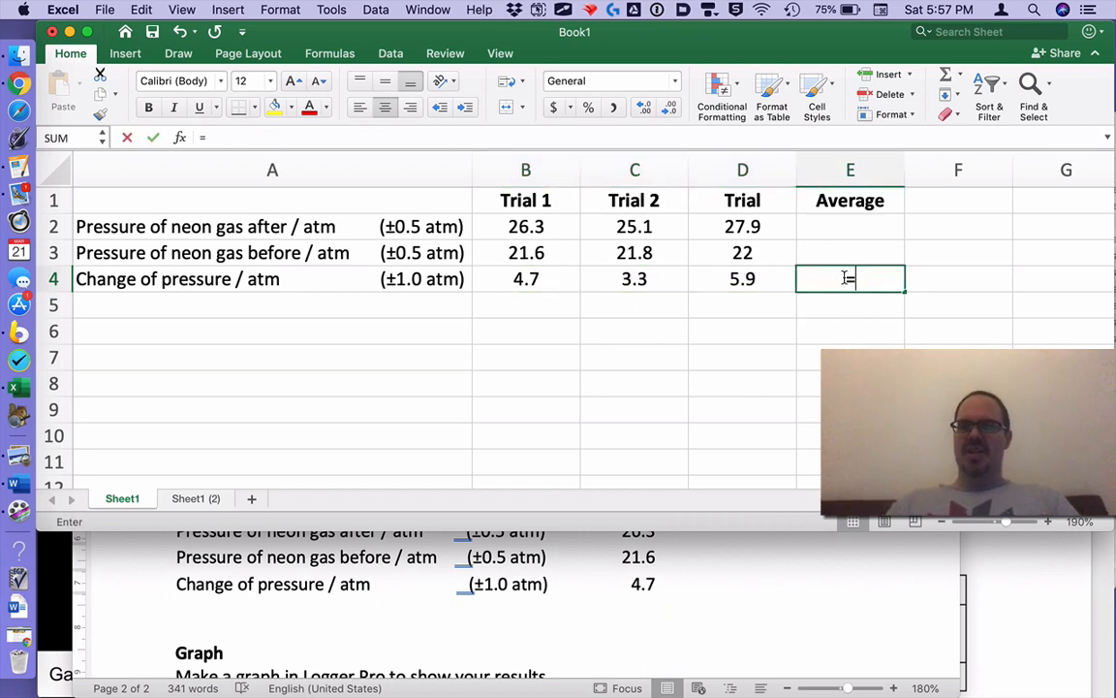
pyautogui.write('=averag')
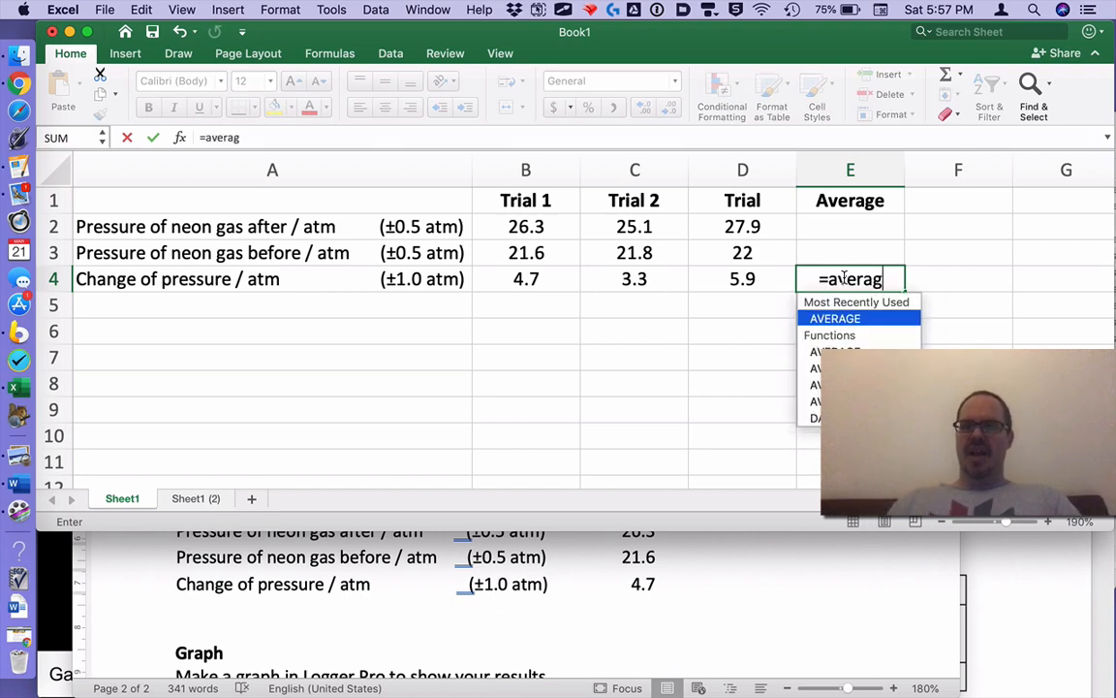
pyautogui.click(636, 279)
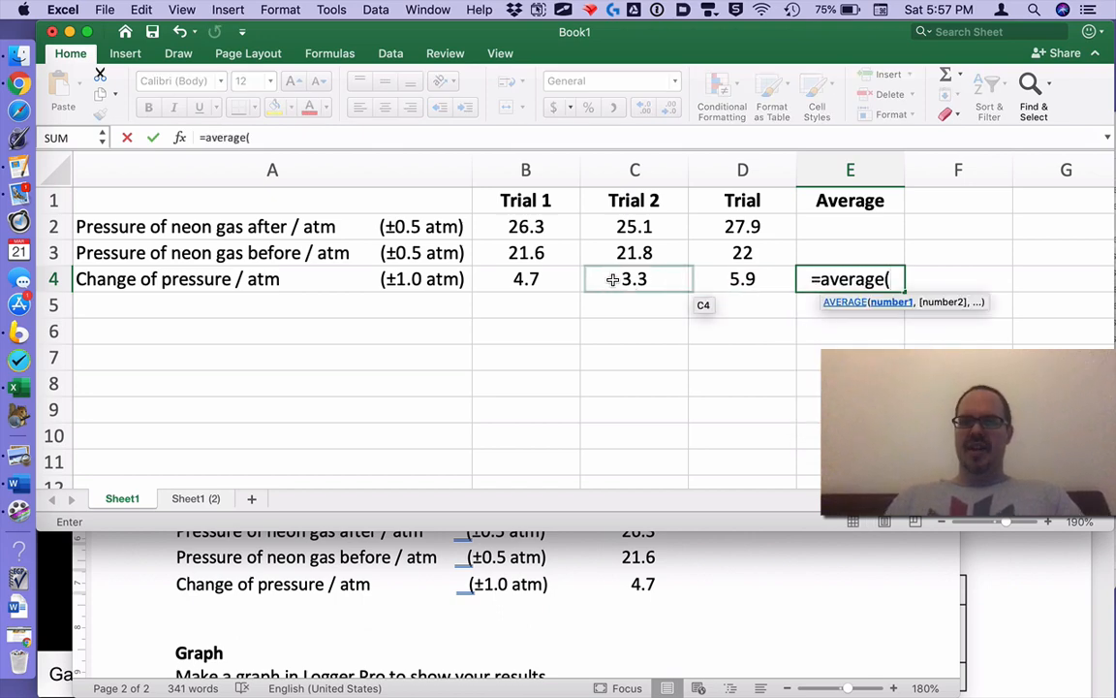
pyautogui.moveTo(525, 280); pyautogui.dragTo(742, 279)
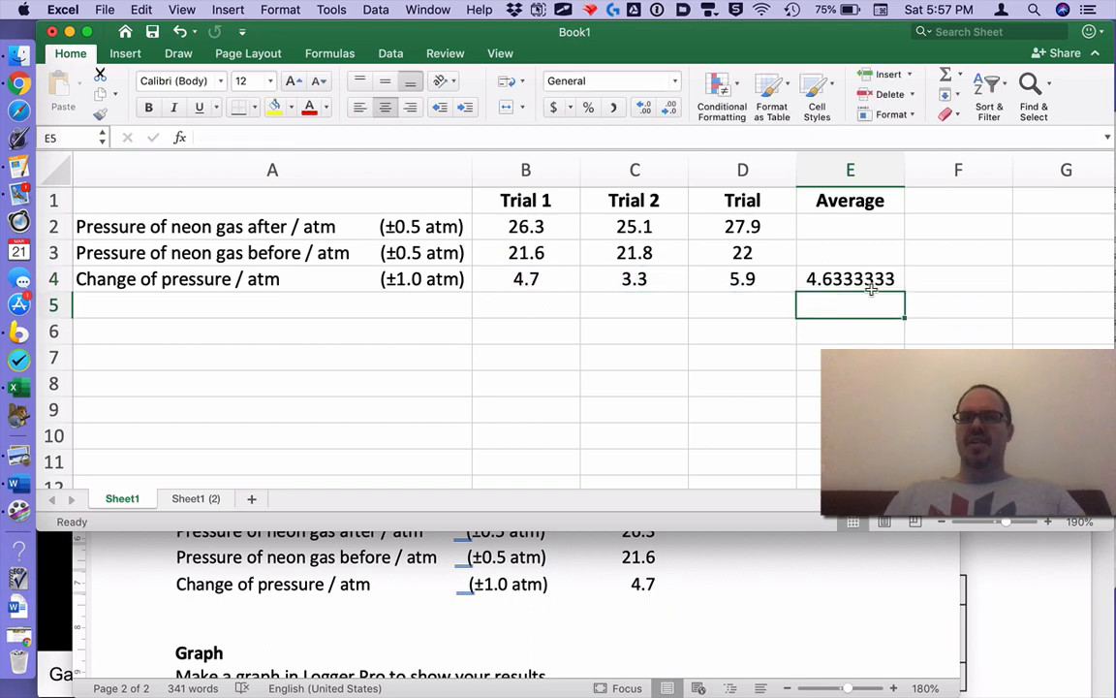
pyautogui.moveTo(845, 283)
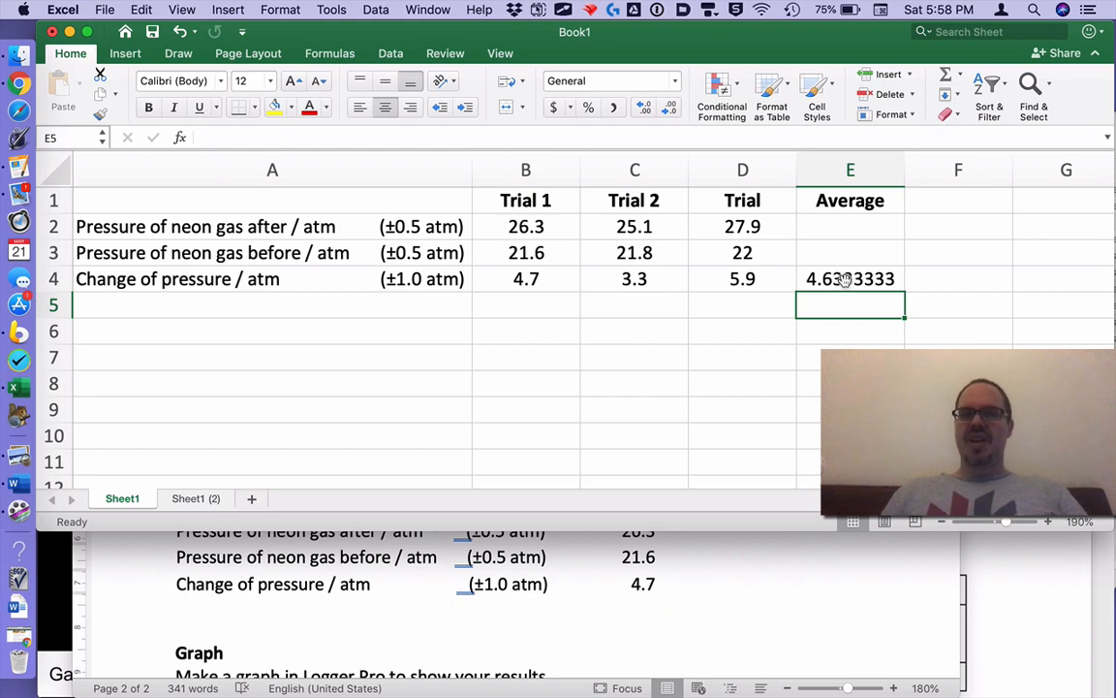
# Step: Reduce the decimals on E4 so the 4.6333 average displays as 4.6
pyautogui.click(849, 279)
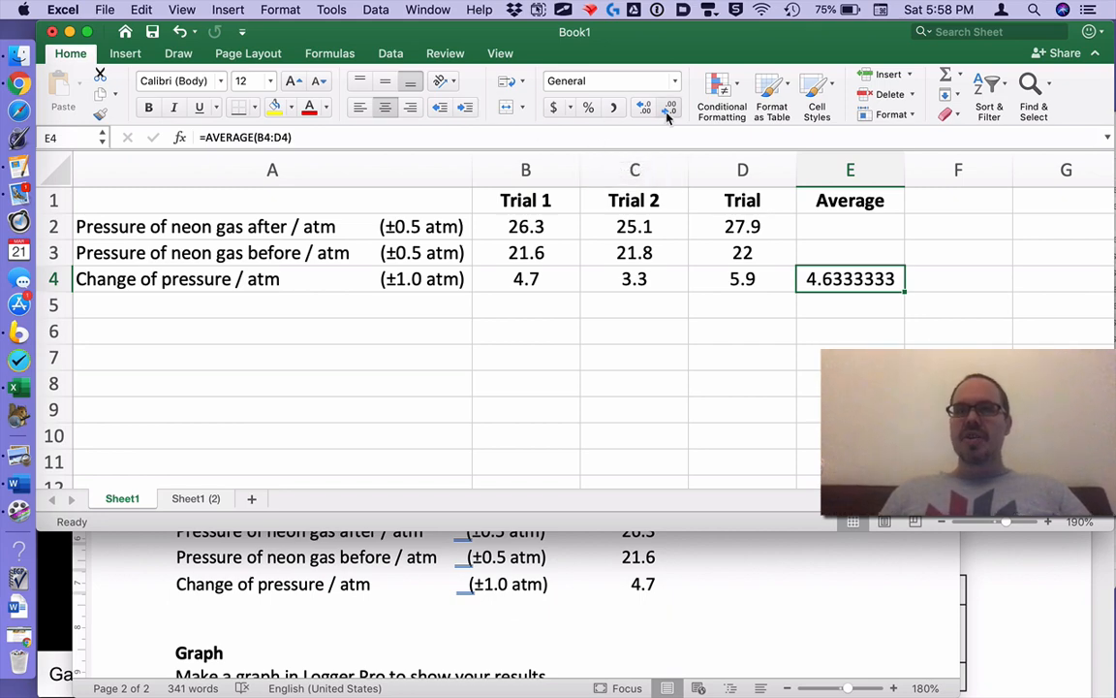
pyautogui.click(668, 106)
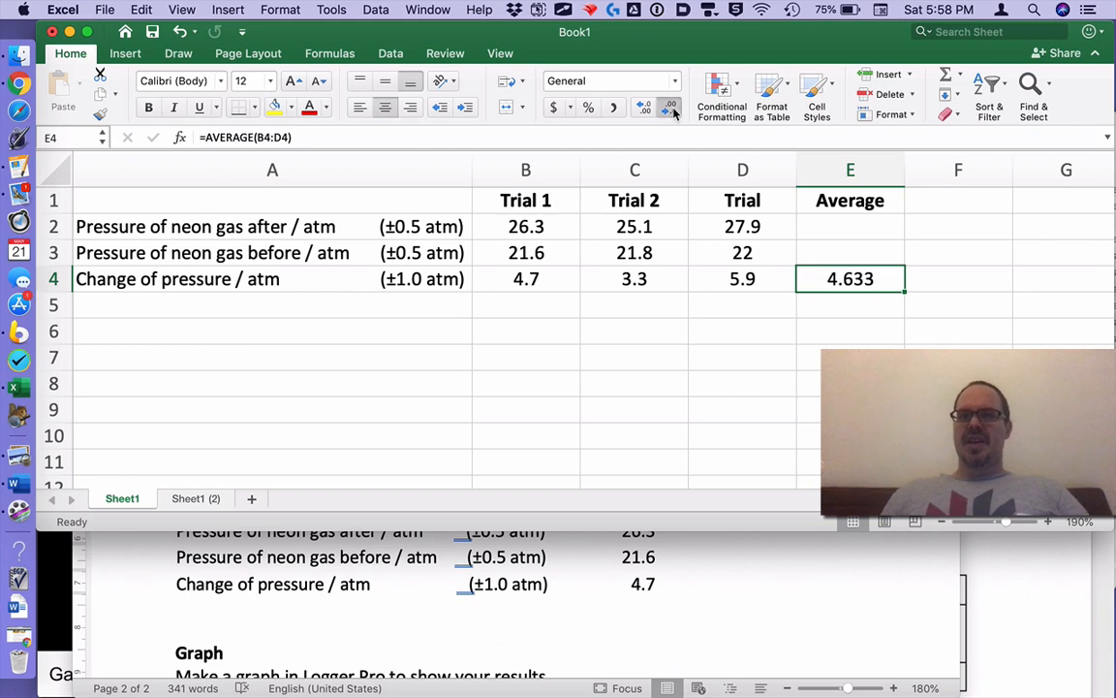
pyautogui.click(669, 107)
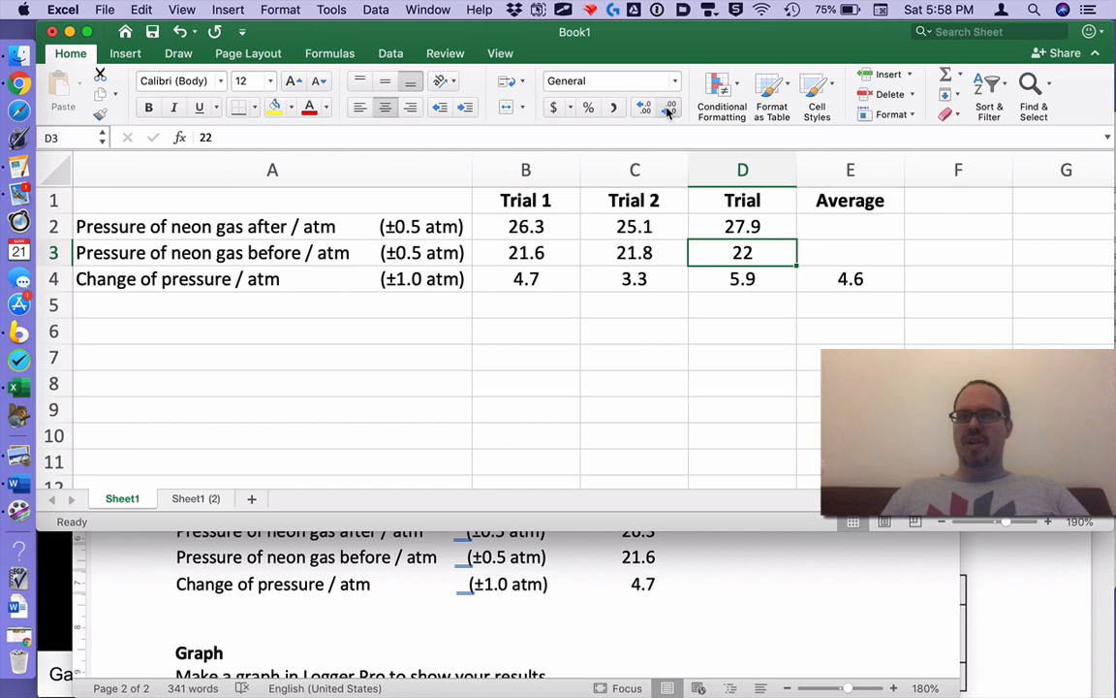
# Step: Show the reading 22 as 22.0 and apply All Borders to the table A1:E4
pyautogui.click(668, 106)
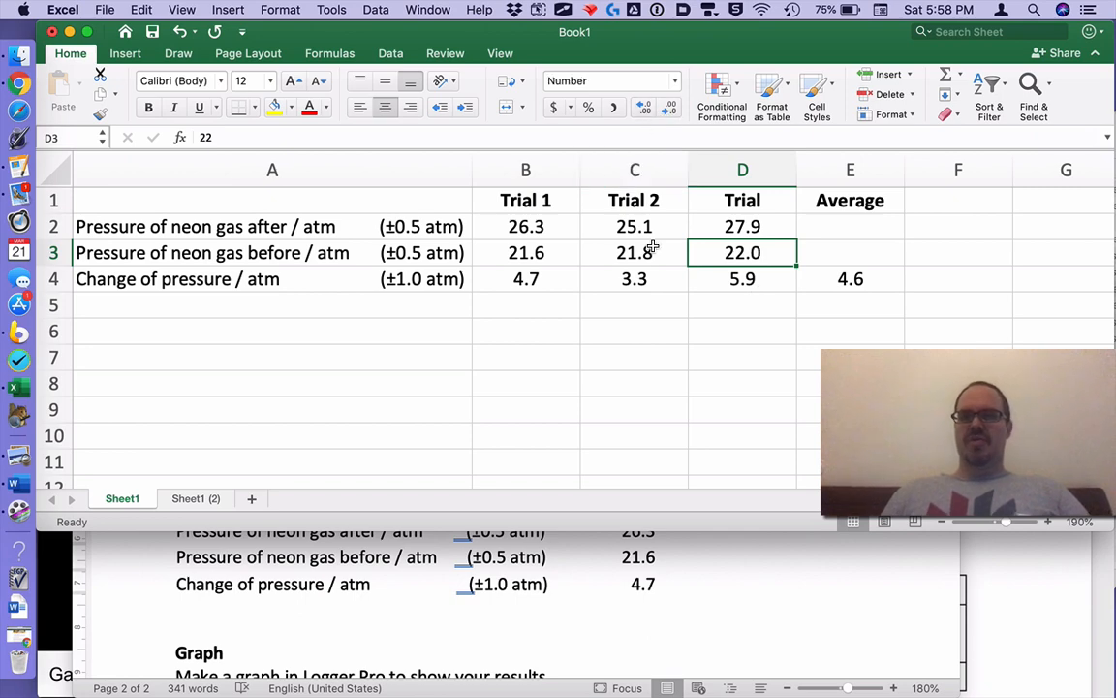
pyautogui.moveTo(349, 199)
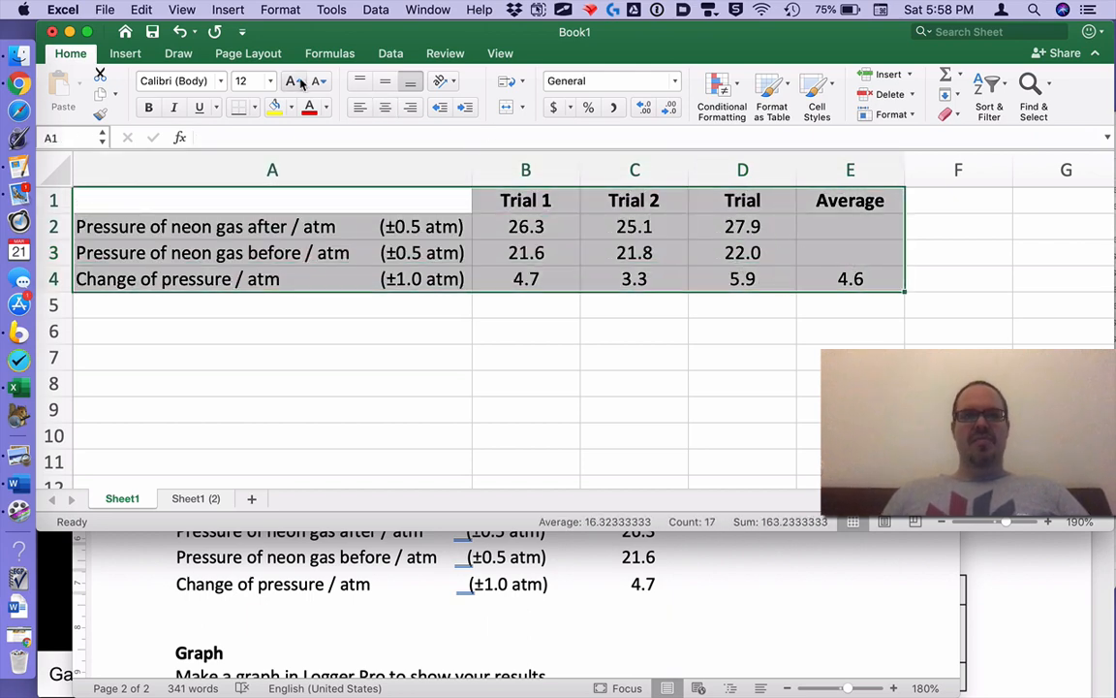
pyautogui.click(241, 107)
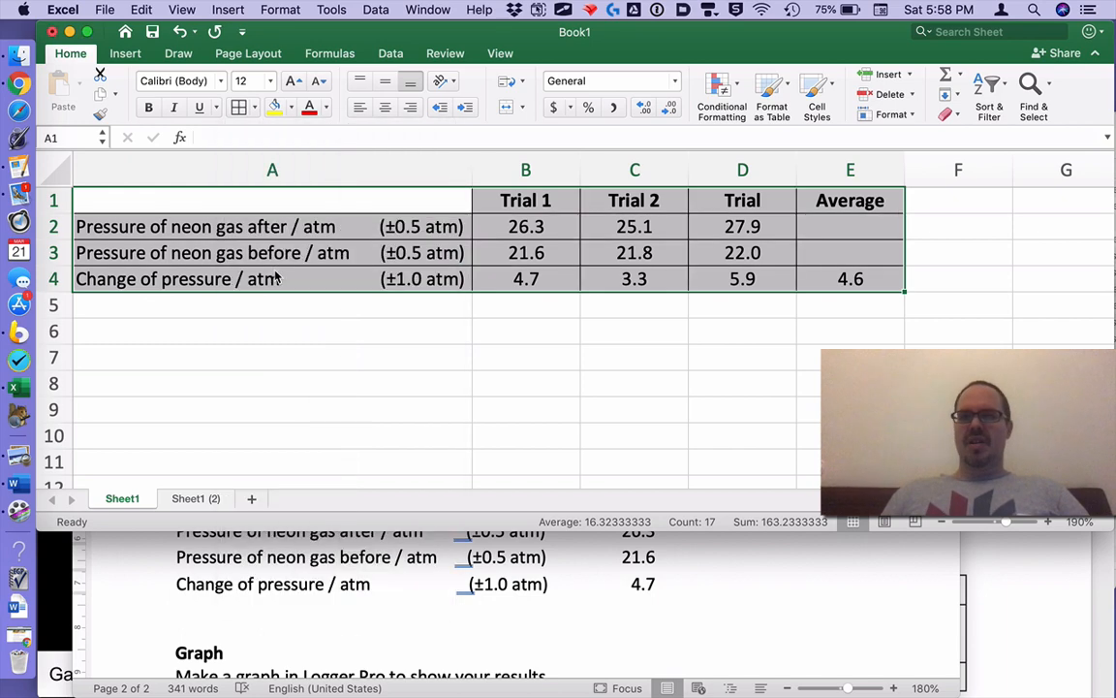
pyautogui.click(272, 330)
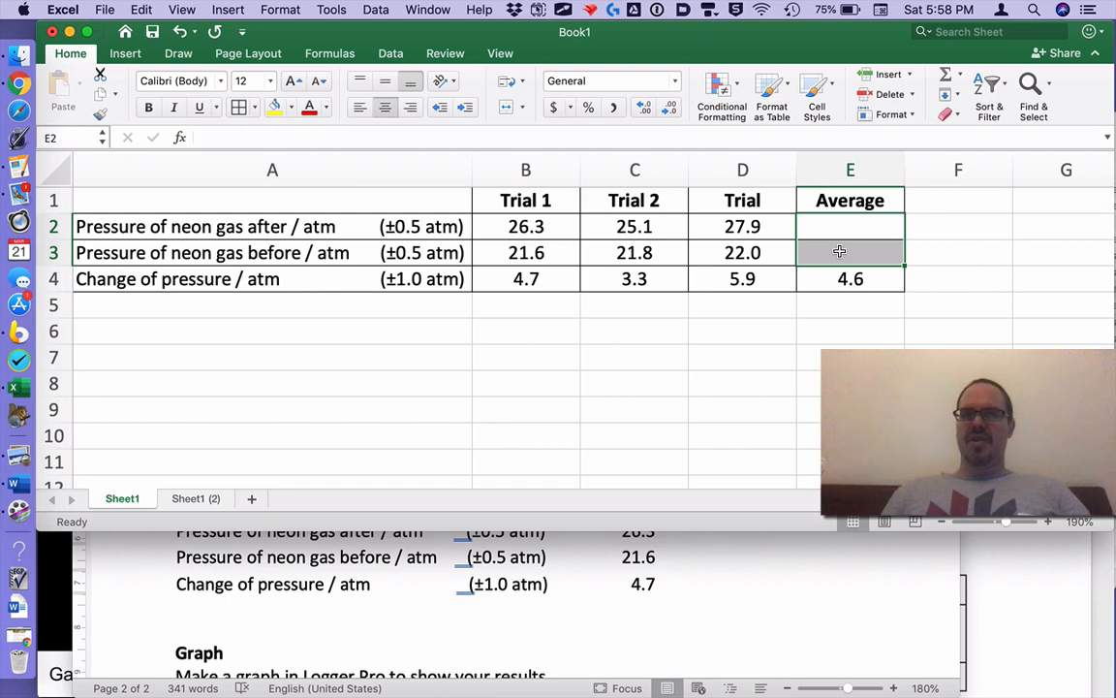
# Step: Merge the two empty Average cells E2:E3 and select the whole pressure table for copying
pyautogui.rightClick(849, 252)
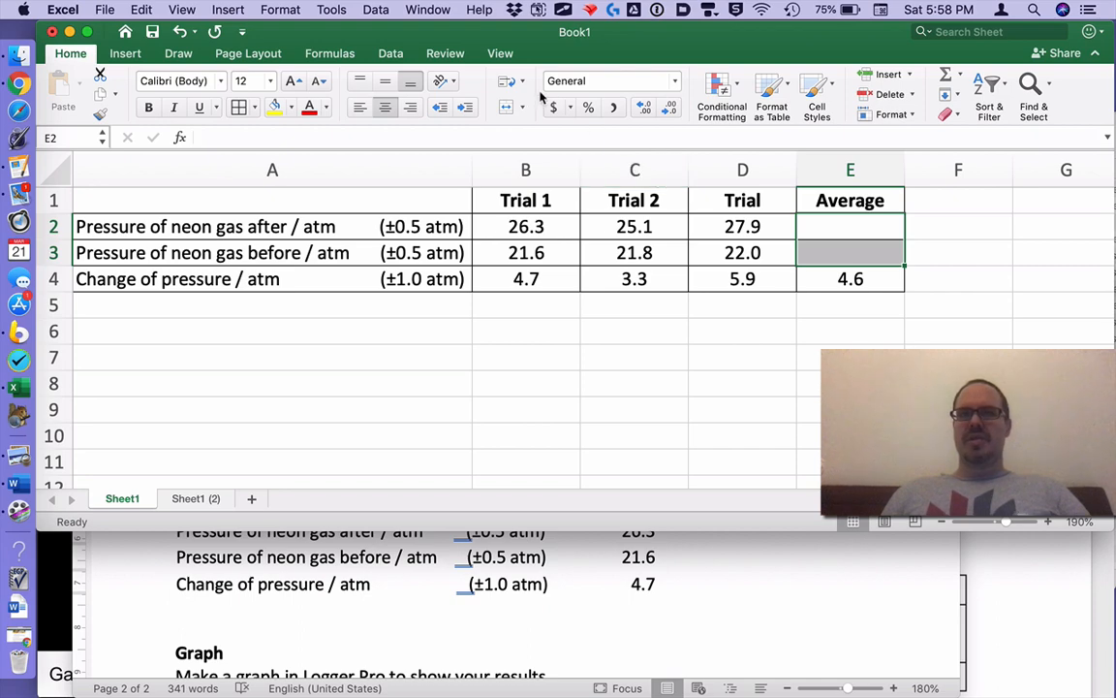
pyautogui.moveTo(505, 107)
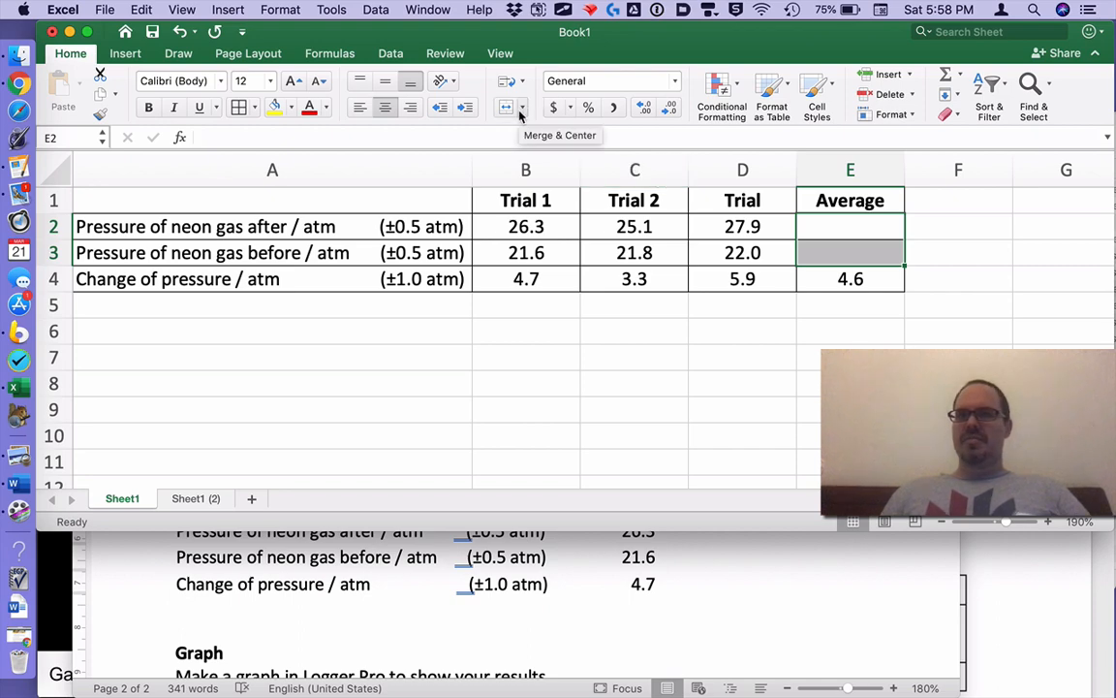
pyautogui.click(524, 109)
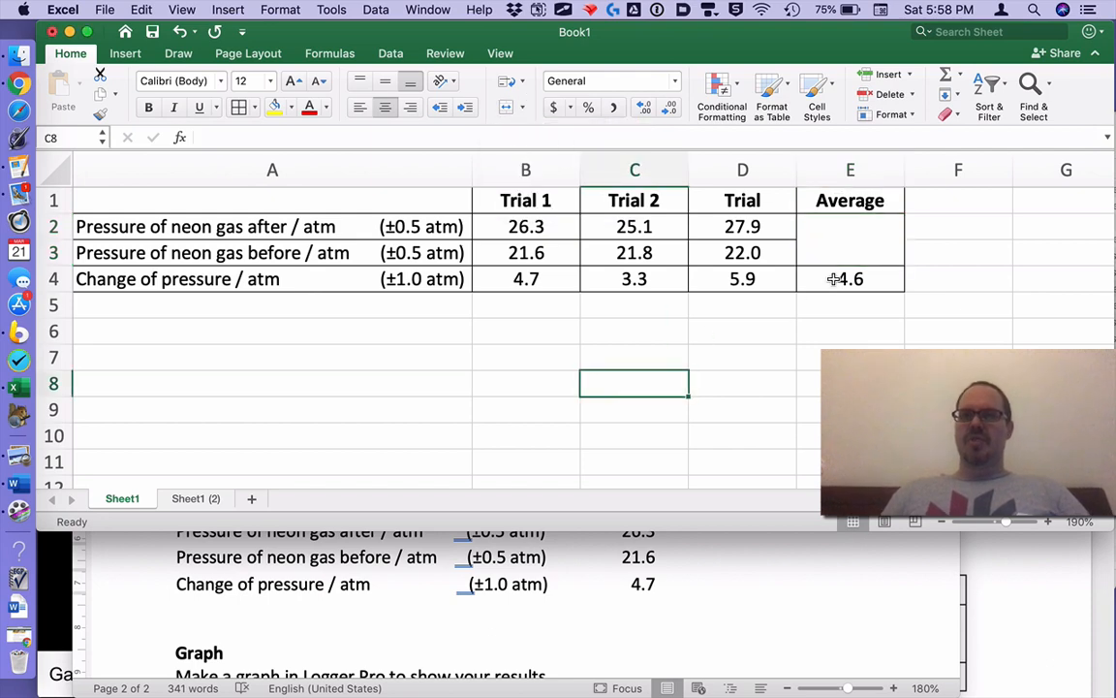
pyautogui.moveTo(271, 200); pyautogui.dragTo(849, 279)
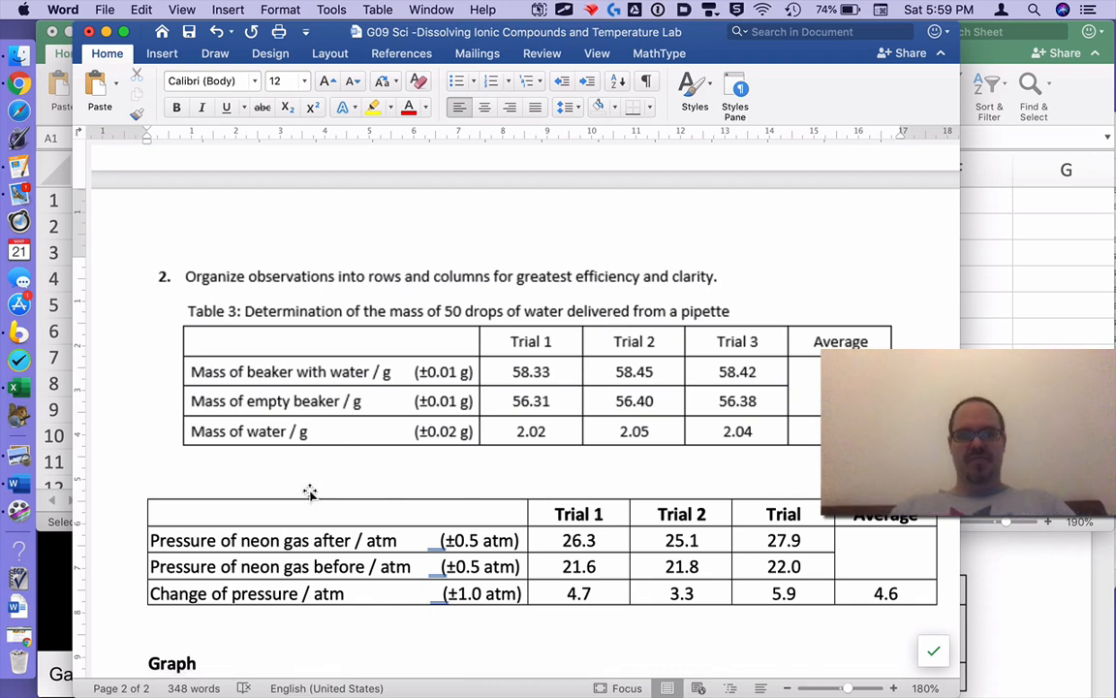
# Step: Write the caption "Table 1: Change in pressure of Neon at 27ºC" above the pasted table
pyautogui.write('Table 1')
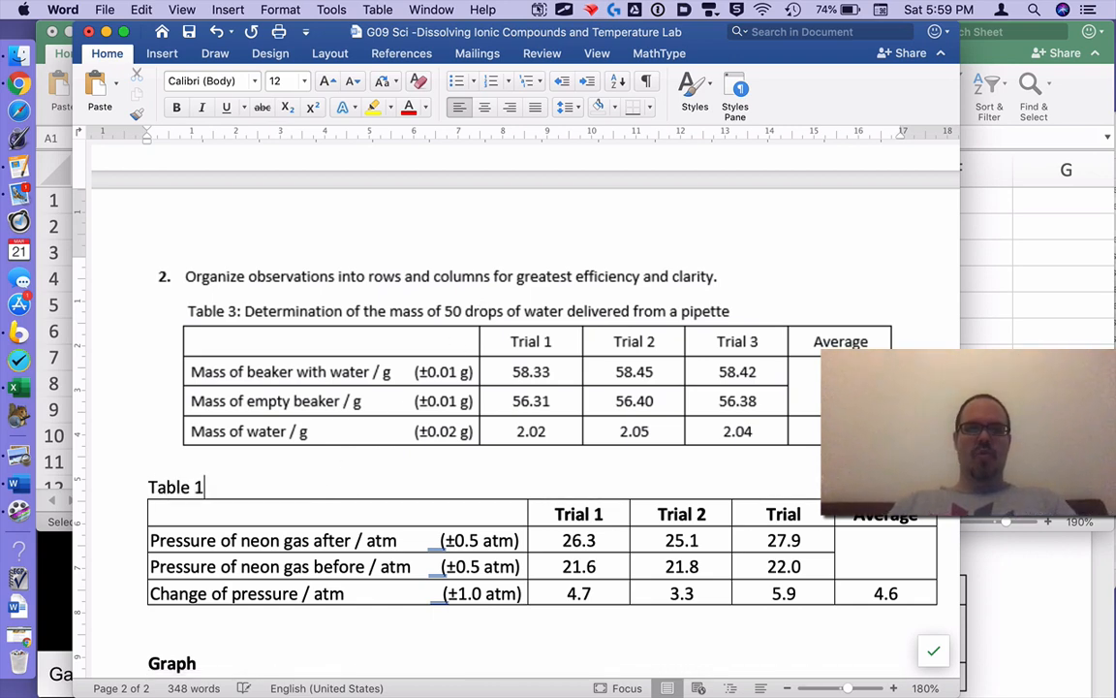
pyautogui.write(': Ch')
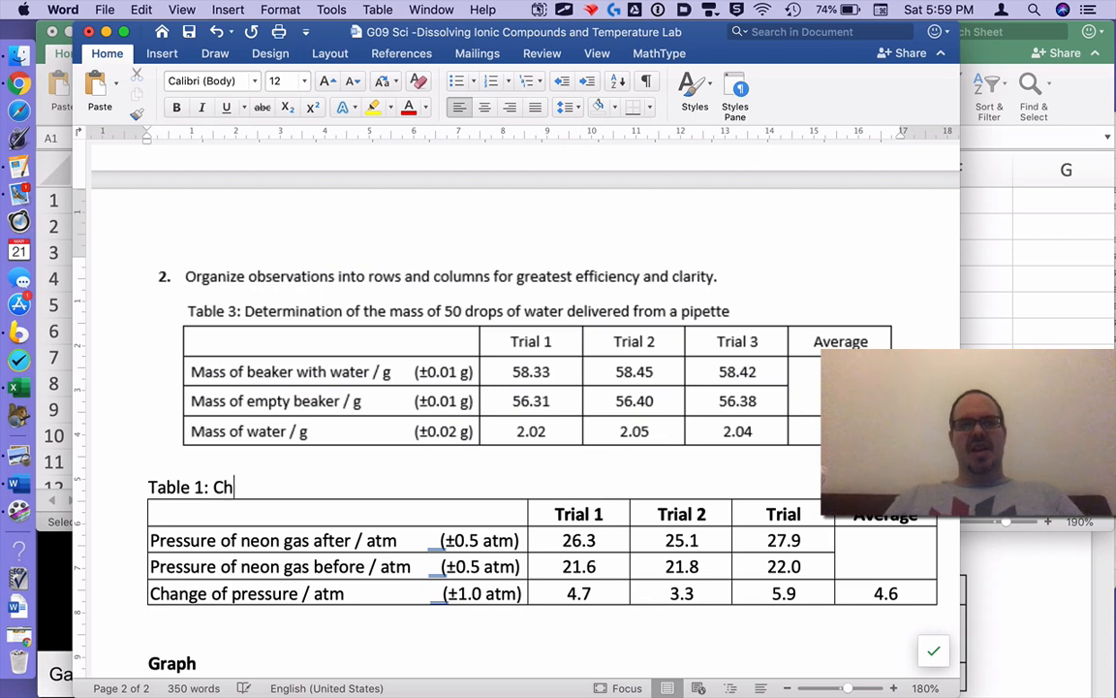
pyautogui.write('ange in')
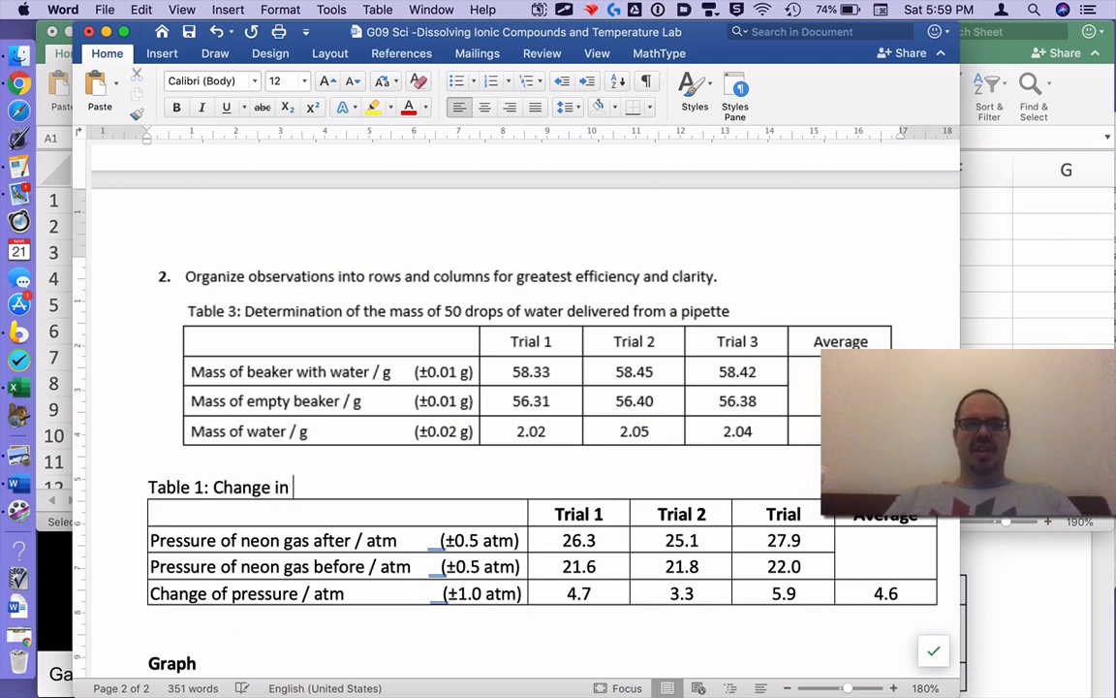
pyautogui.write('pressure of Ne')
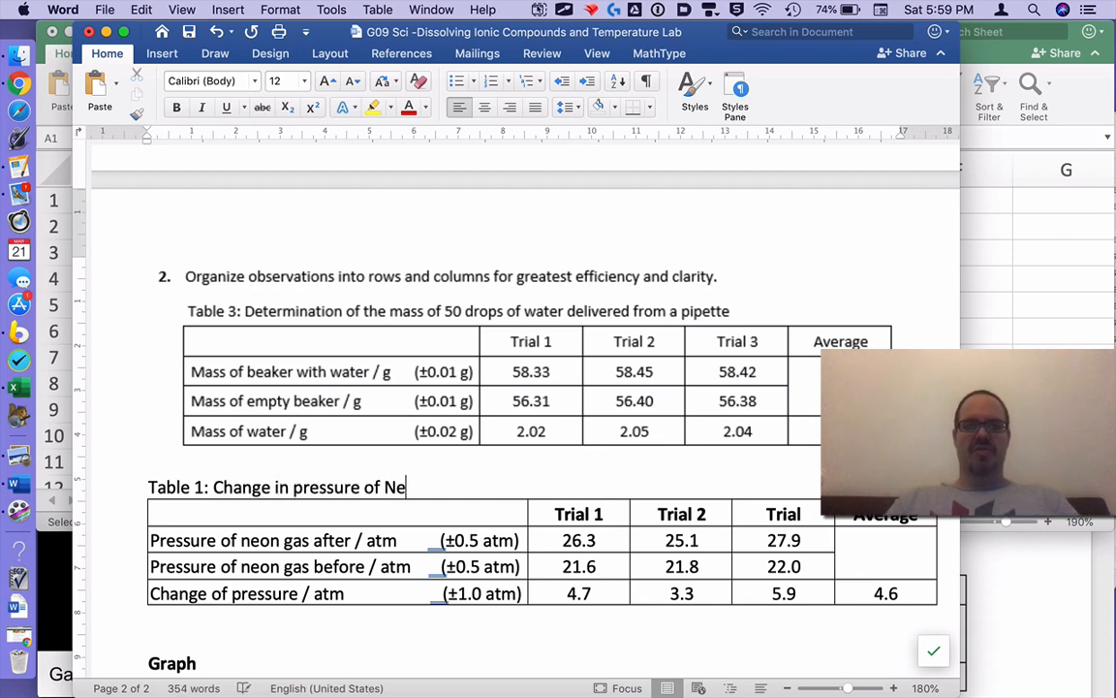
pyautogui.write('on when')
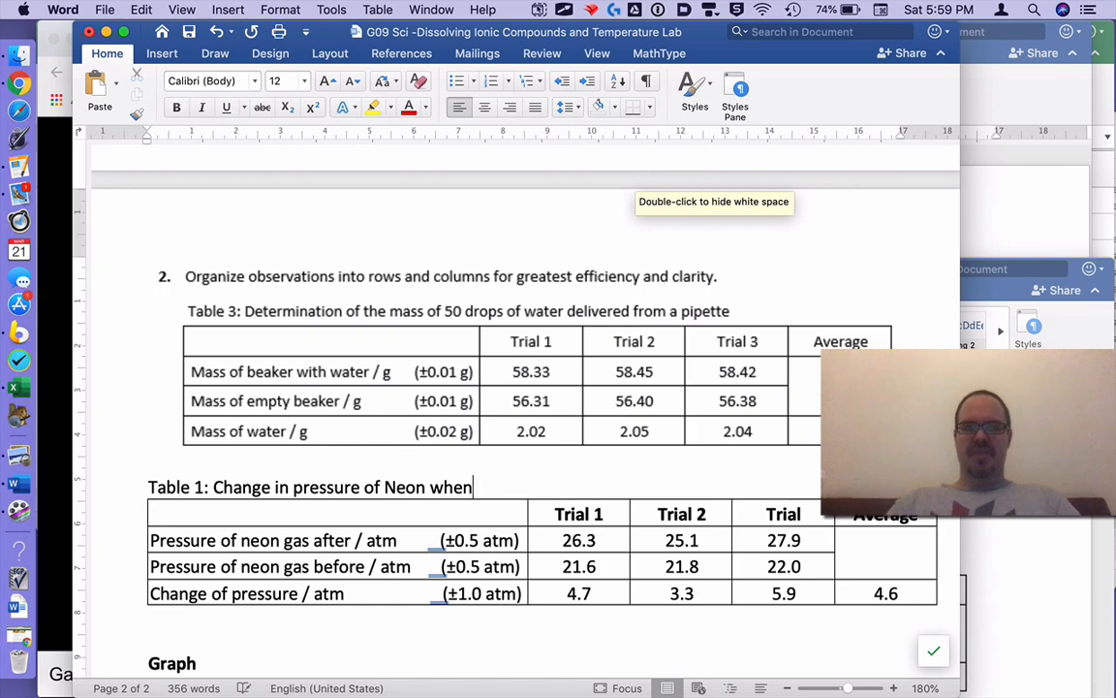
pyautogui.write('at')
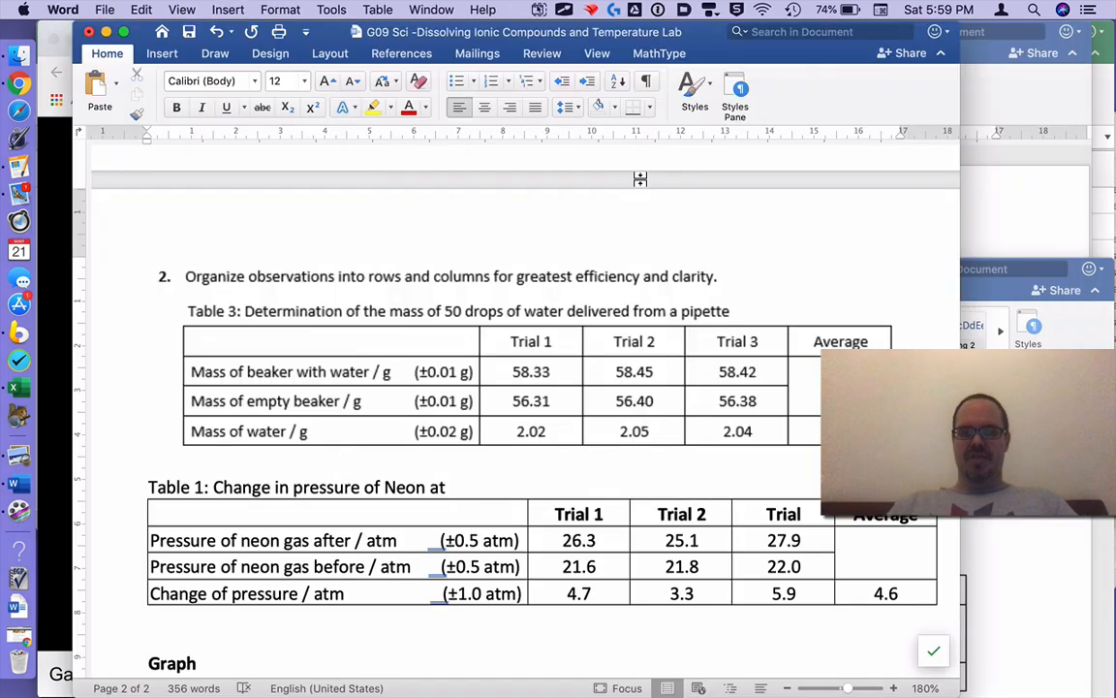
pyautogui.write('27ºC')
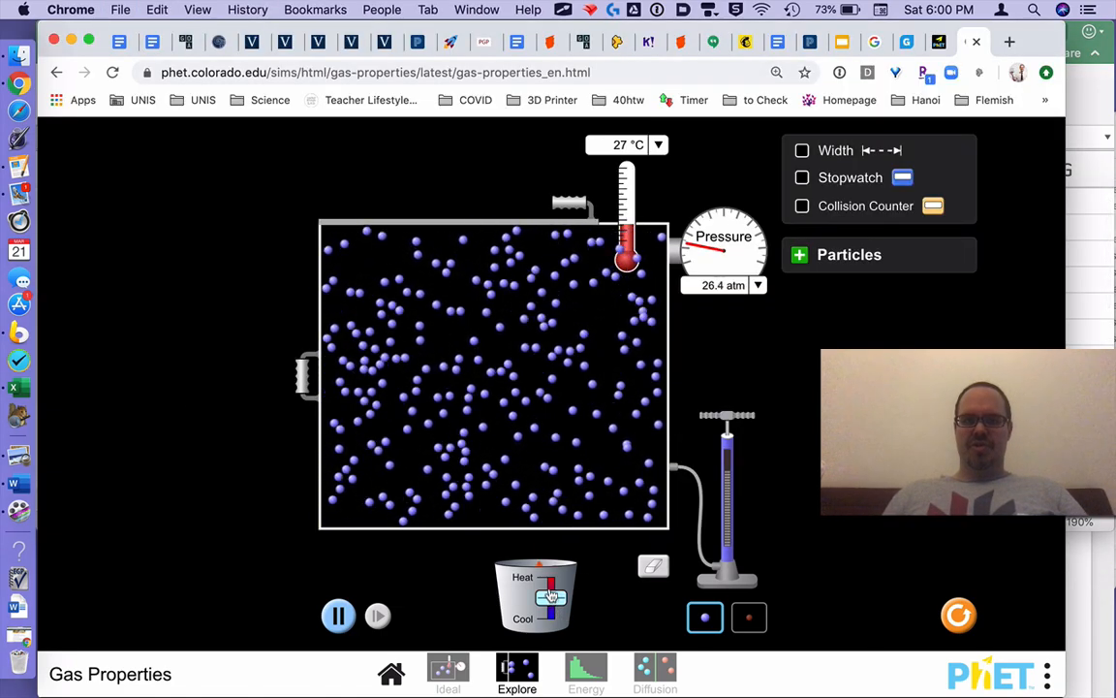
# Step: Heat the gas to 50 °C, reset to 27 °C, then warm it again to about 52 °C at 20.6 atm
pyautogui.click(550, 597)
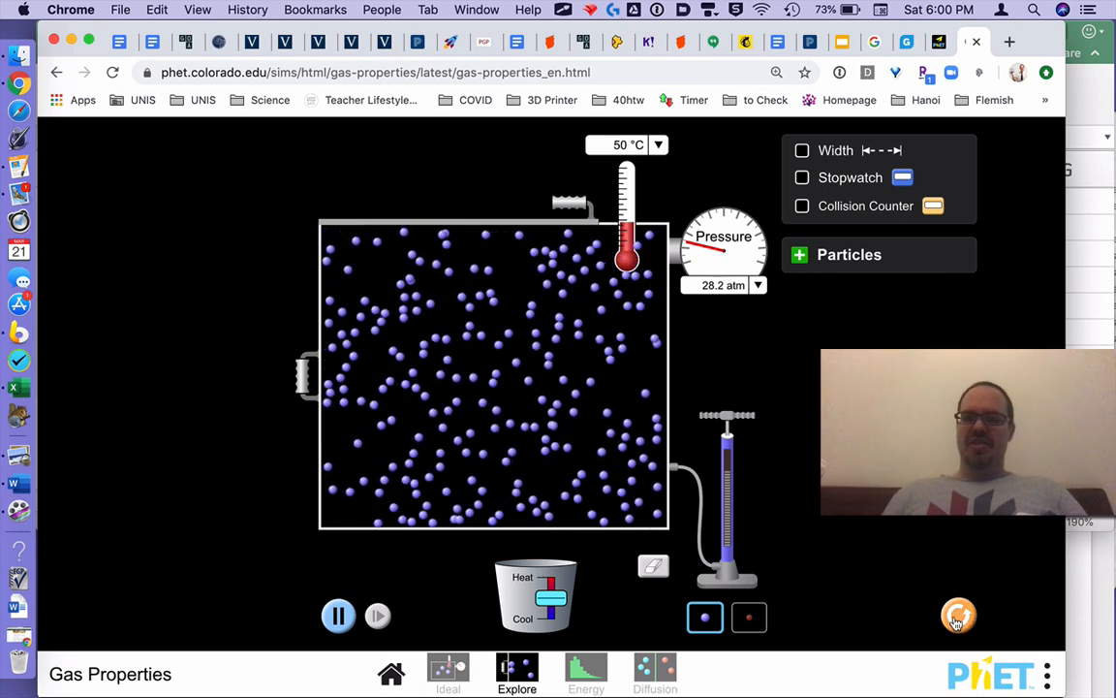
pyautogui.click(958, 616)
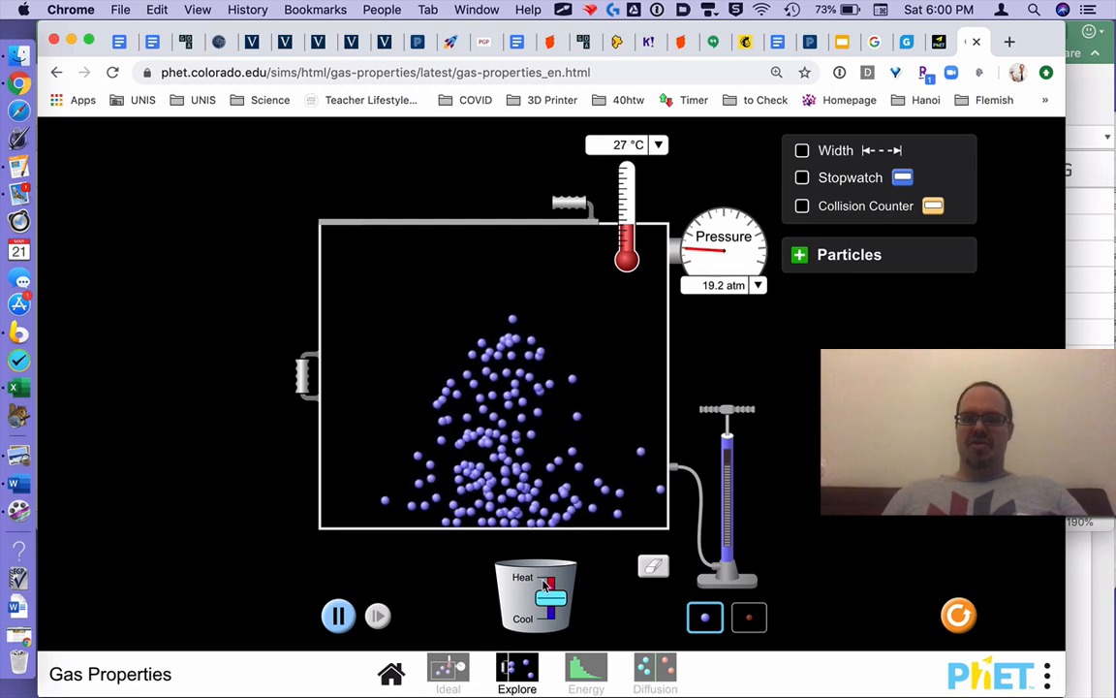
pyautogui.moveTo(551, 597); pyautogui.dragTo(560, 593)
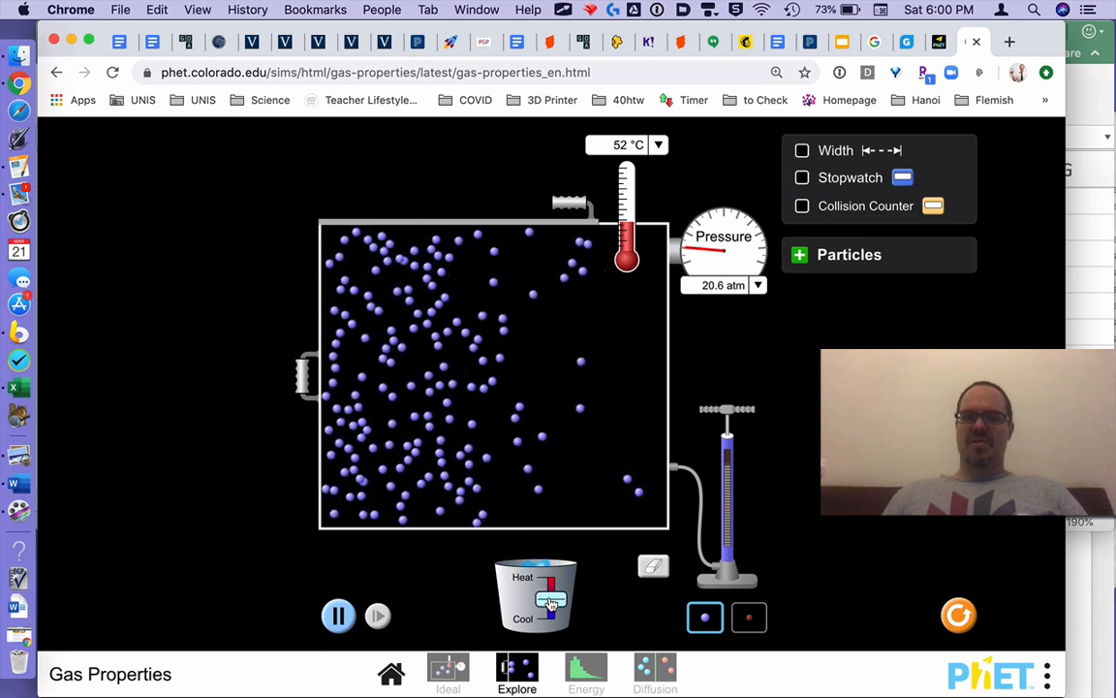
pyautogui.click(553, 597)
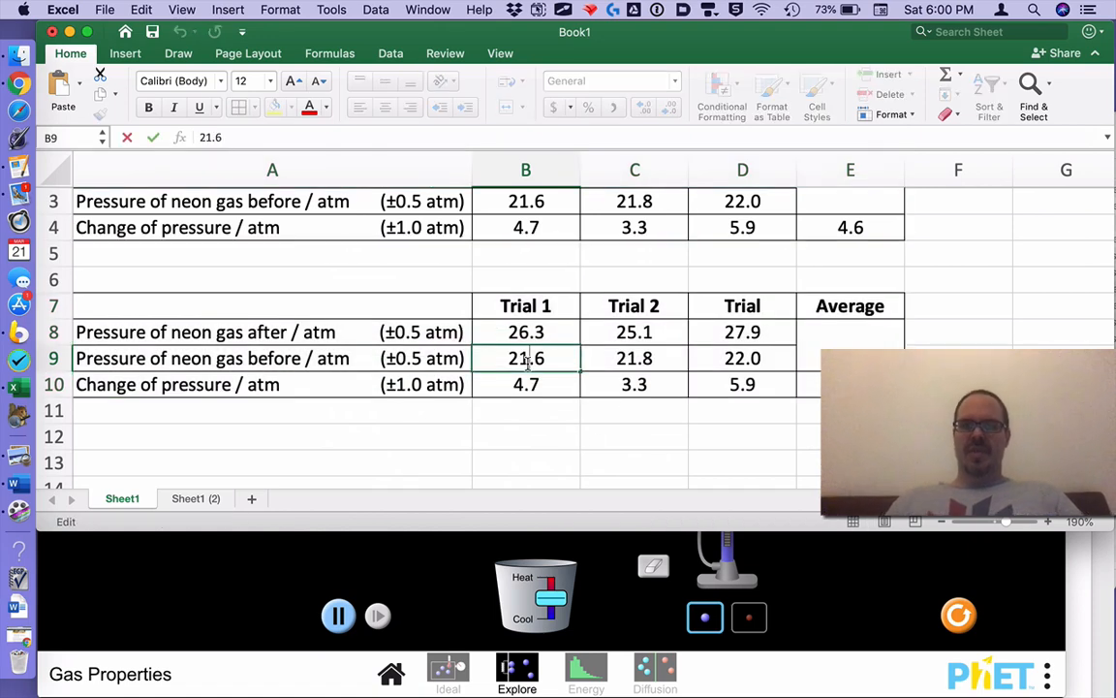
# Step: Enter 20.1 as the first trial's before-pressure in B9 of the duplicated table
pyautogui.write('20.1')
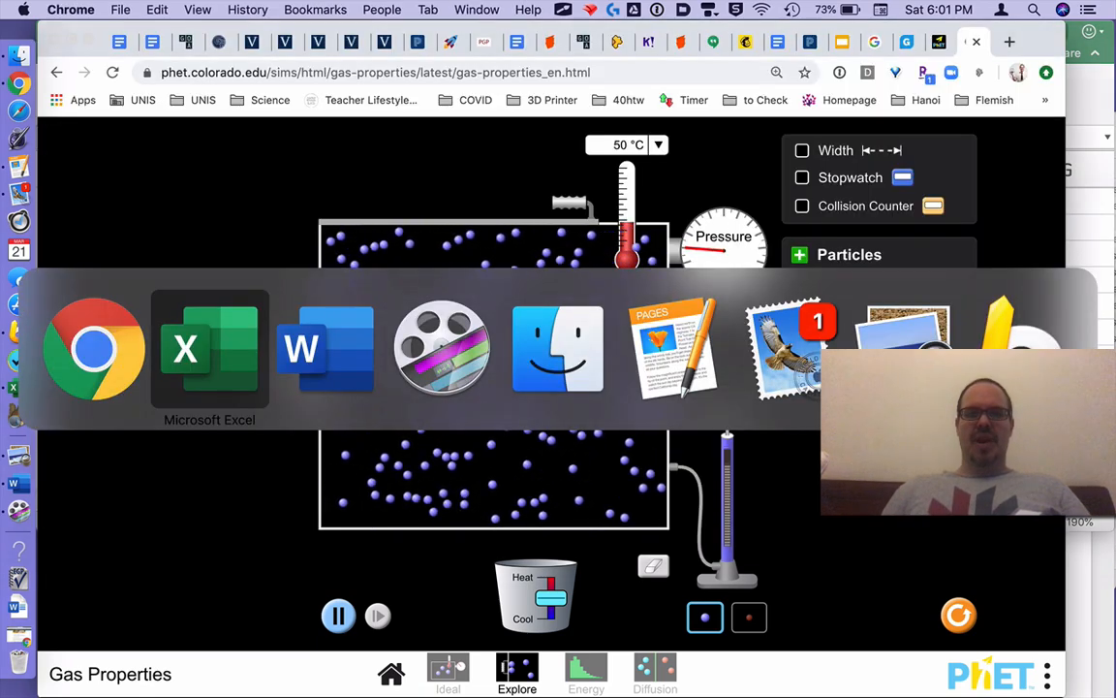
# Step: In Word, caption the pasted table "Table 2: Change in pressure of Neon at 50ºC" and select it
pyautogui.click(209, 349)
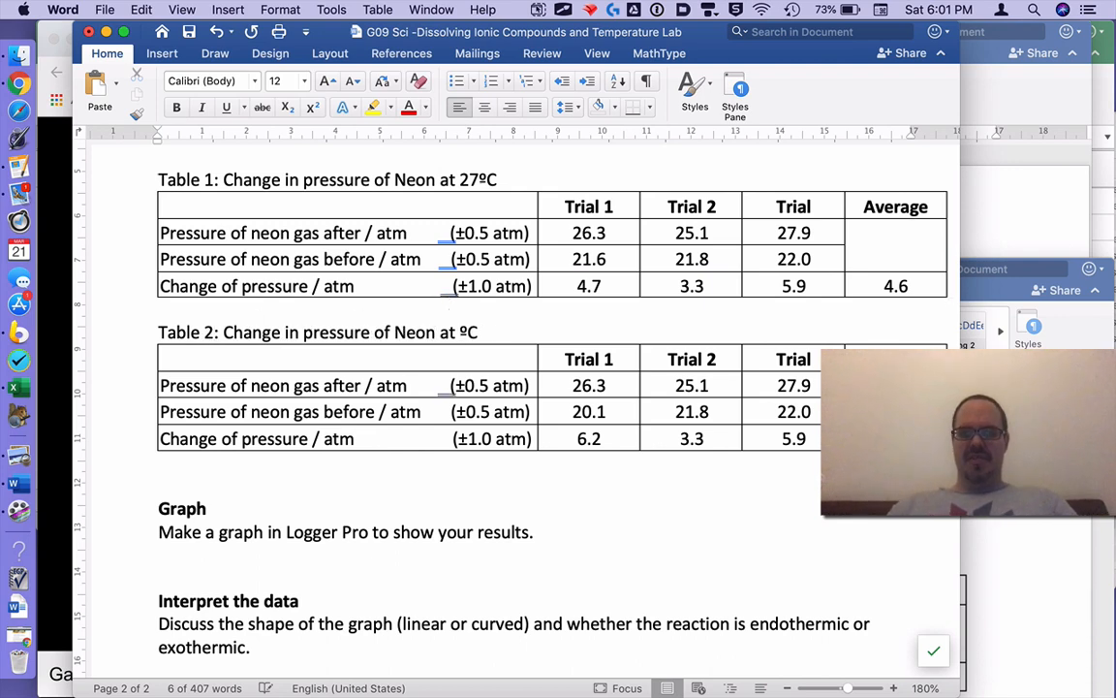
pyautogui.write('50')
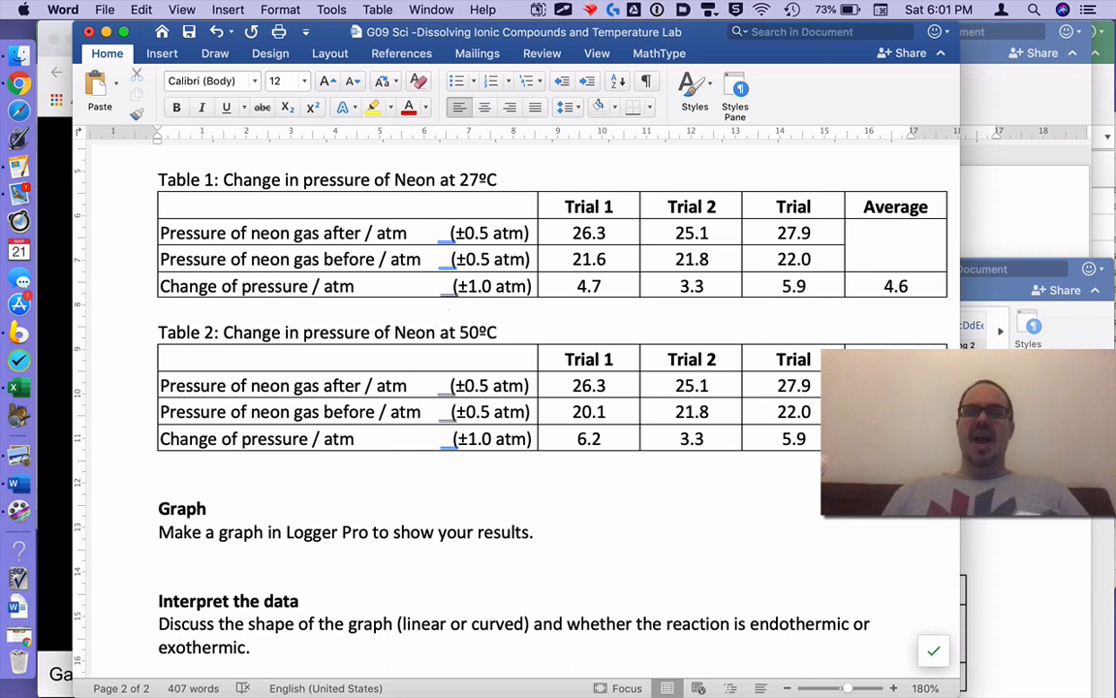
pyautogui.moveTo(224, 531); pyautogui.dragTo(531, 531)
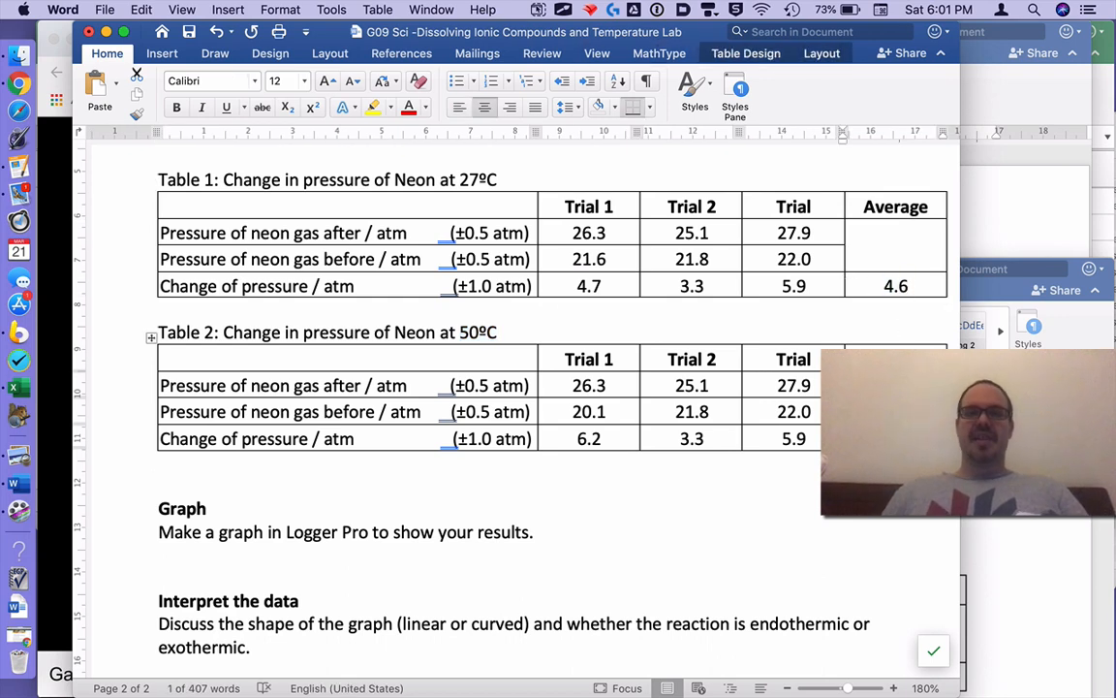
pyautogui.moveTo(19, 511)
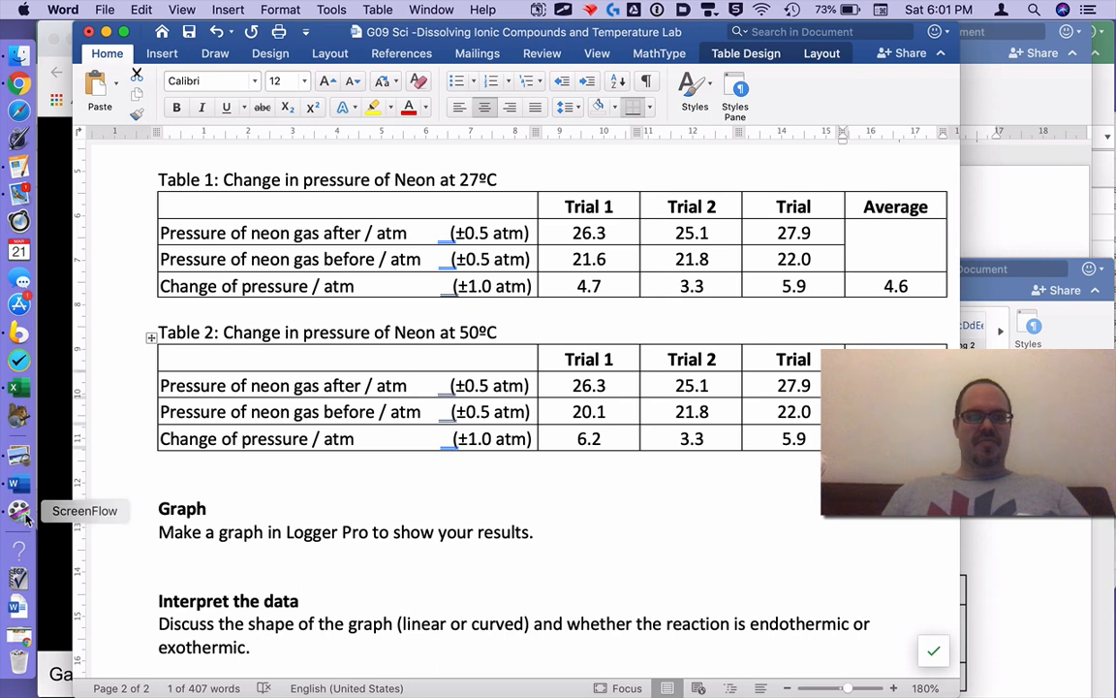